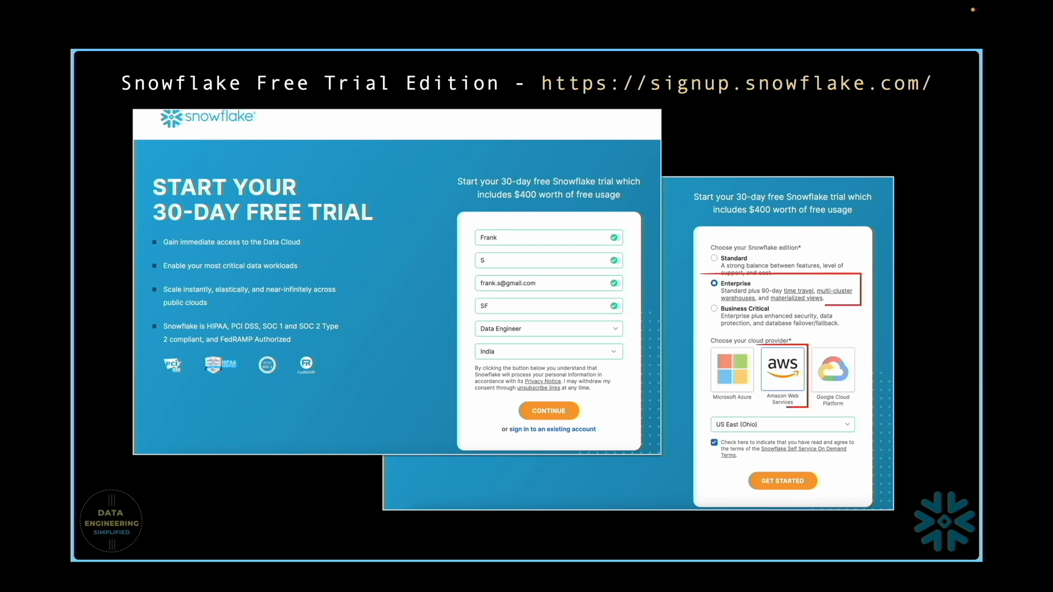
# Advance past the trial sign-up and warehouse slides to the Metrics - SQL SP worksheet
pyautogui.click(813, 472)
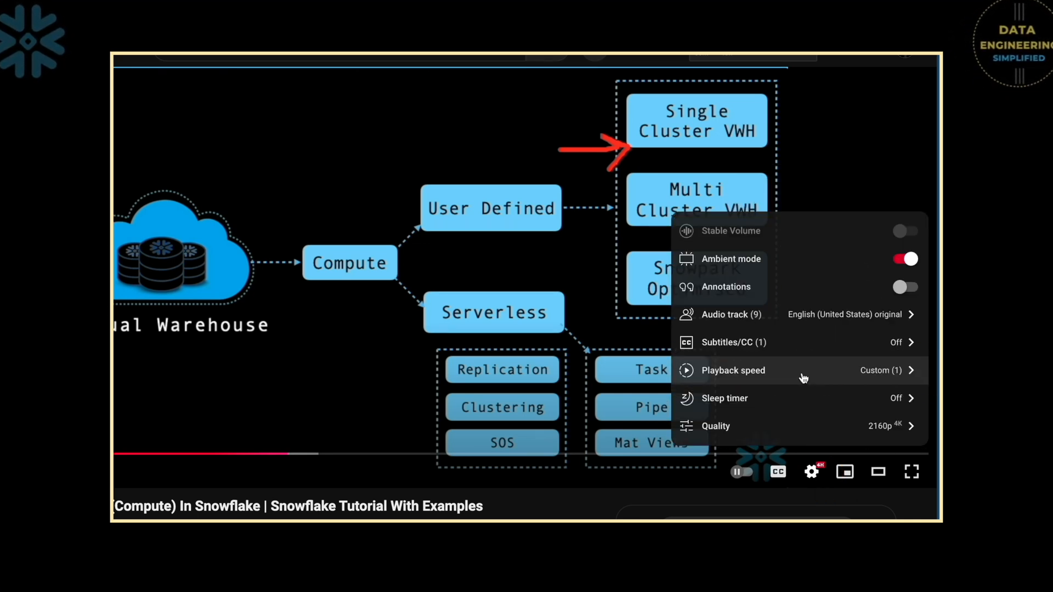
pyautogui.click(733, 370)
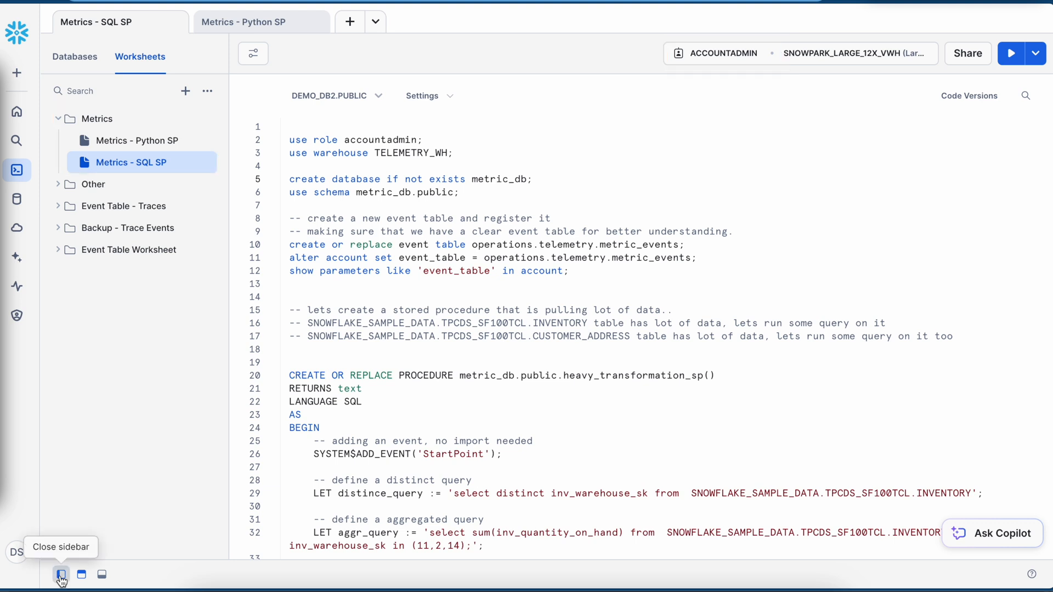
# Run the setup statements: use TELEMETRY_WH, create METRIC_DB, register the event table, show parameters
pyautogui.click(61, 573)
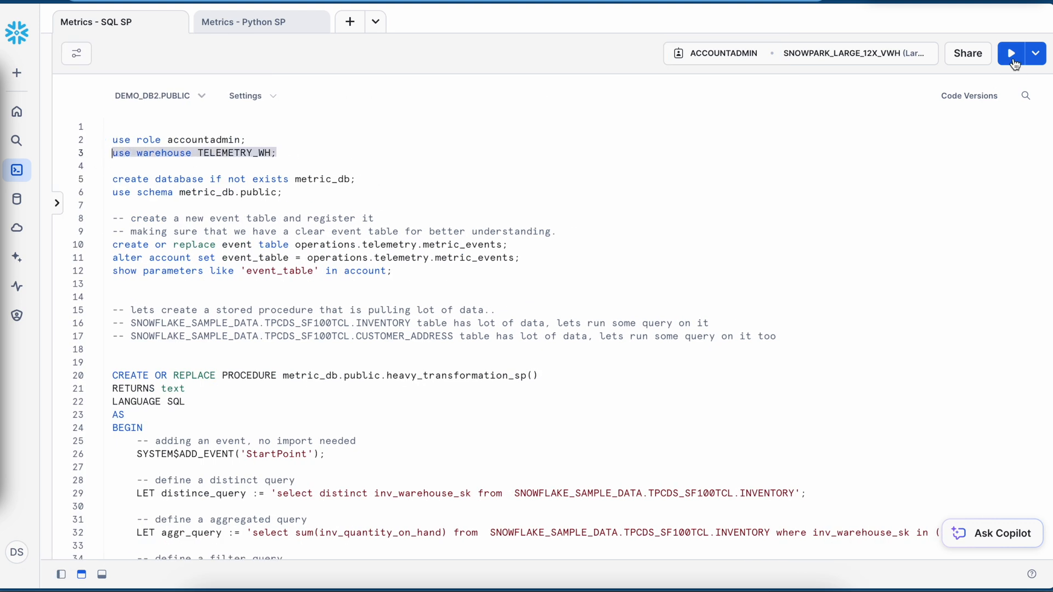
pyautogui.click(1011, 53)
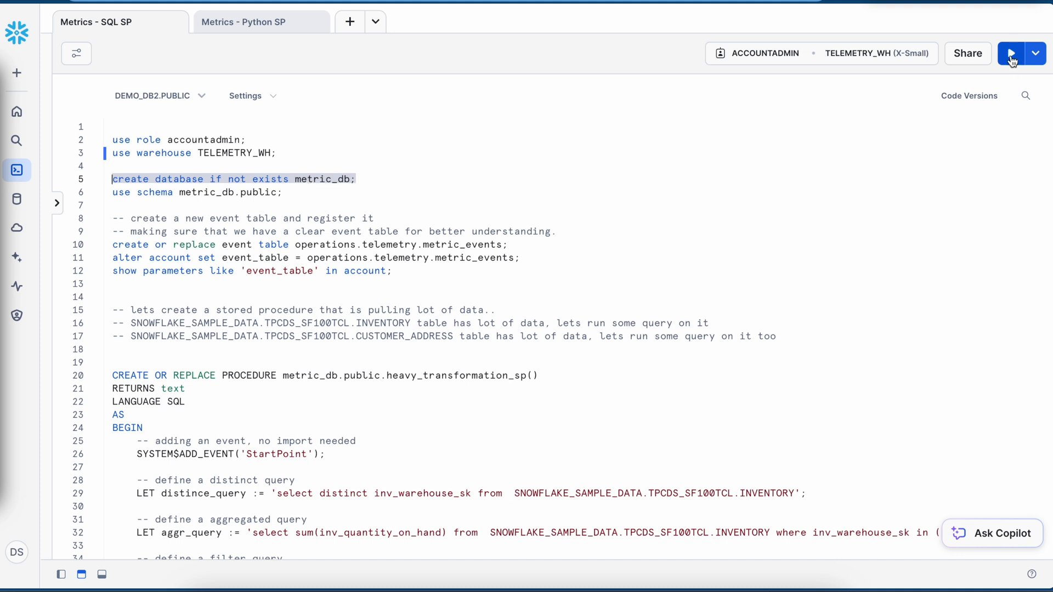
pyautogui.click(1012, 53)
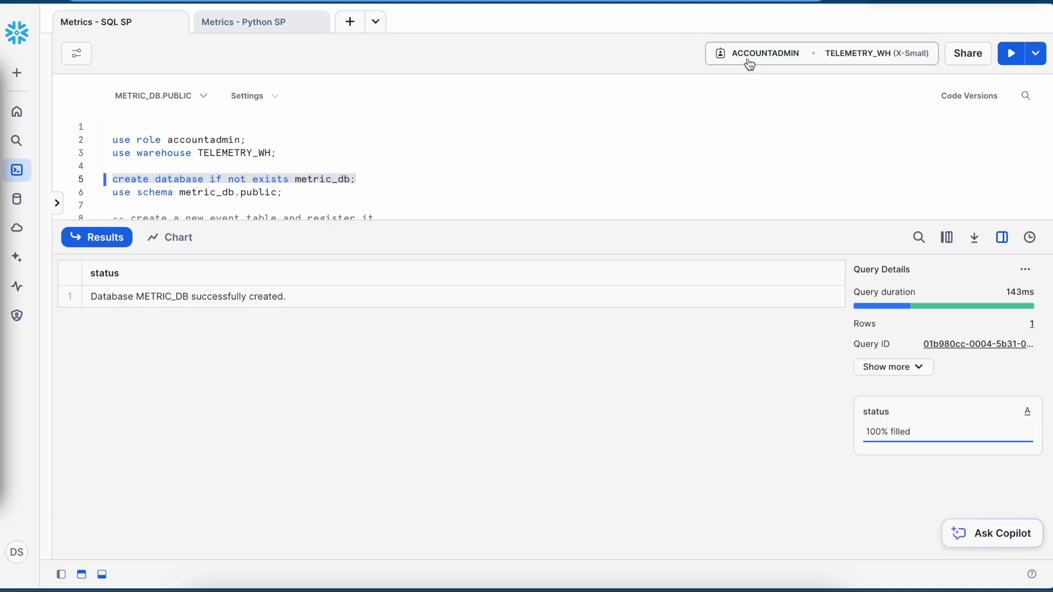
pyautogui.moveTo(772, 67)
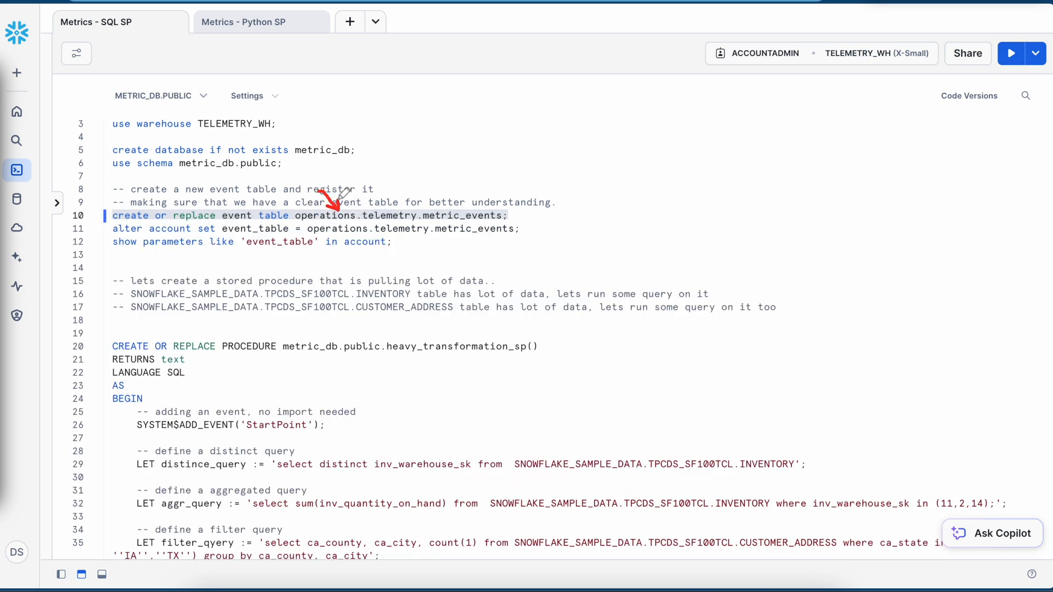
pyautogui.moveTo(384, 199)
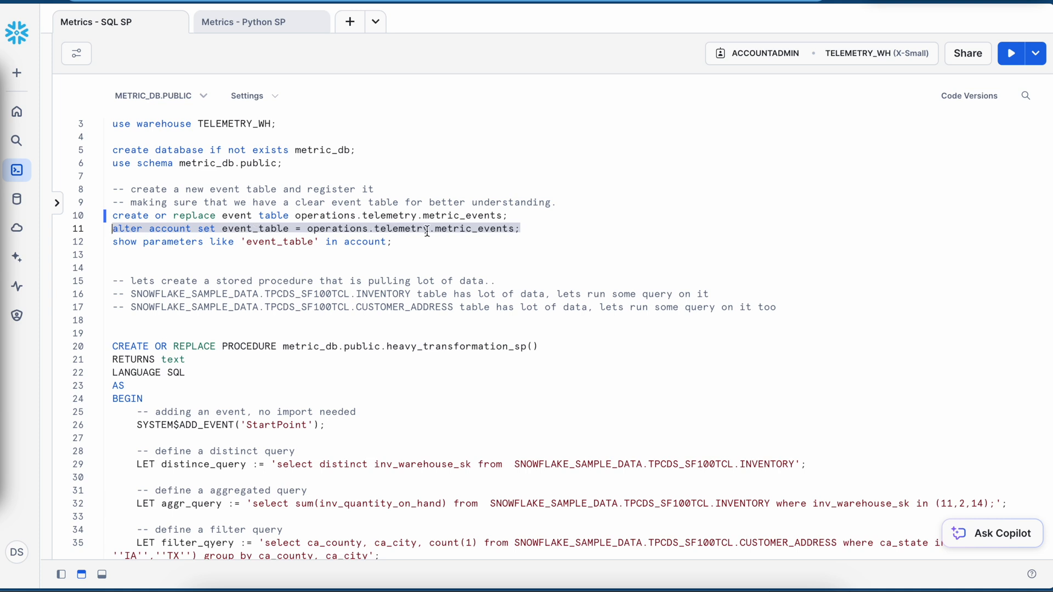
pyautogui.click(1013, 54)
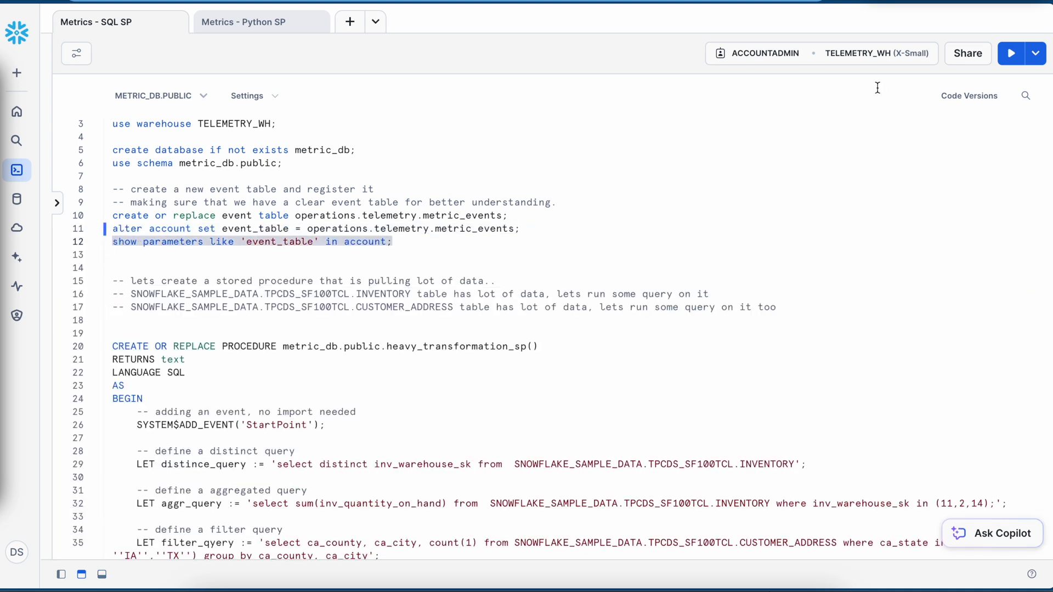
pyautogui.click(1012, 53)
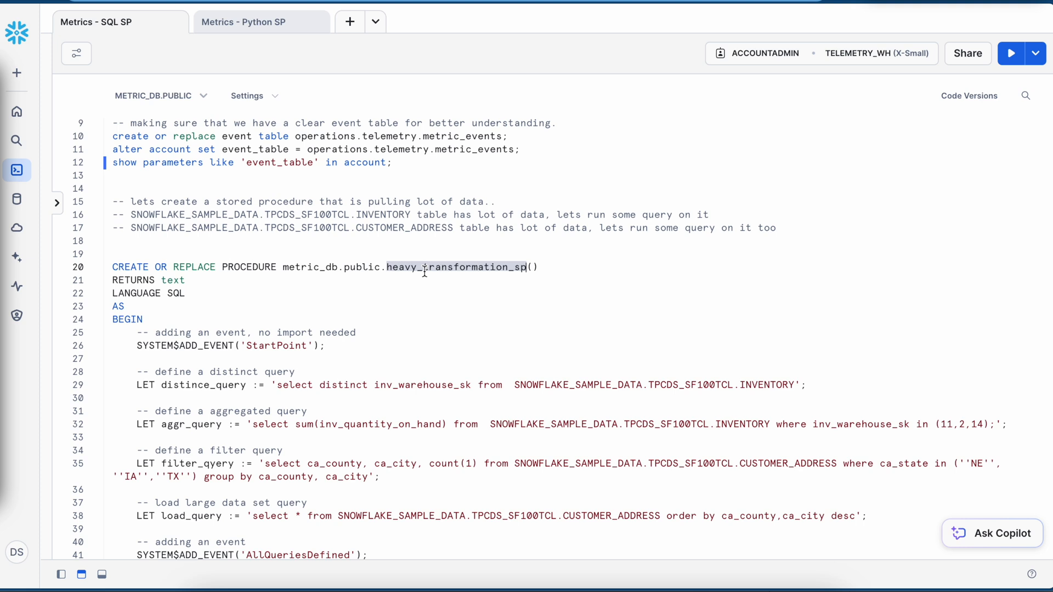
pyautogui.moveTo(468, 283)
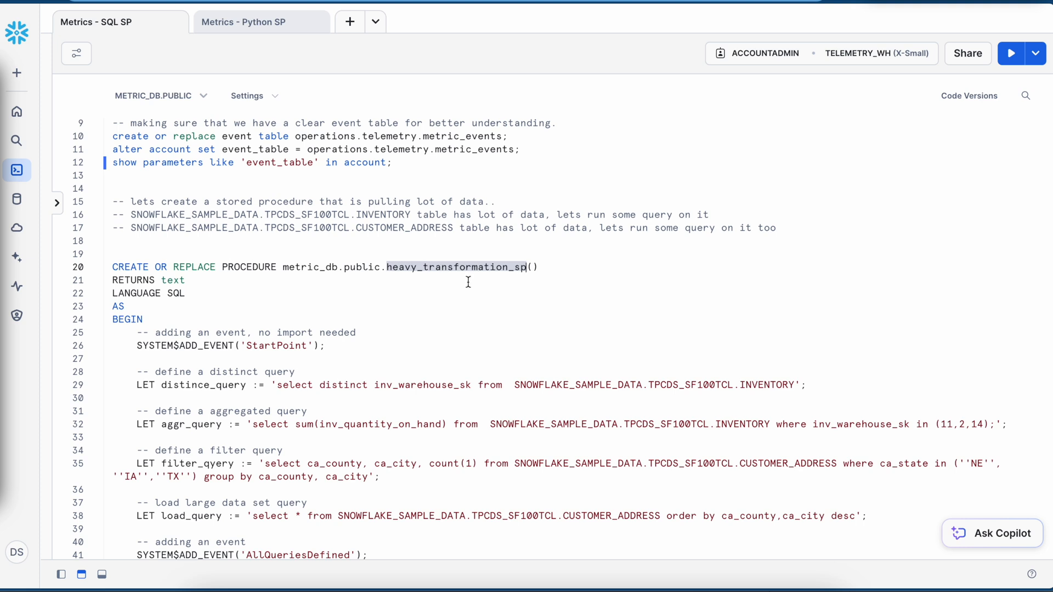
pyautogui.moveTo(376, 275)
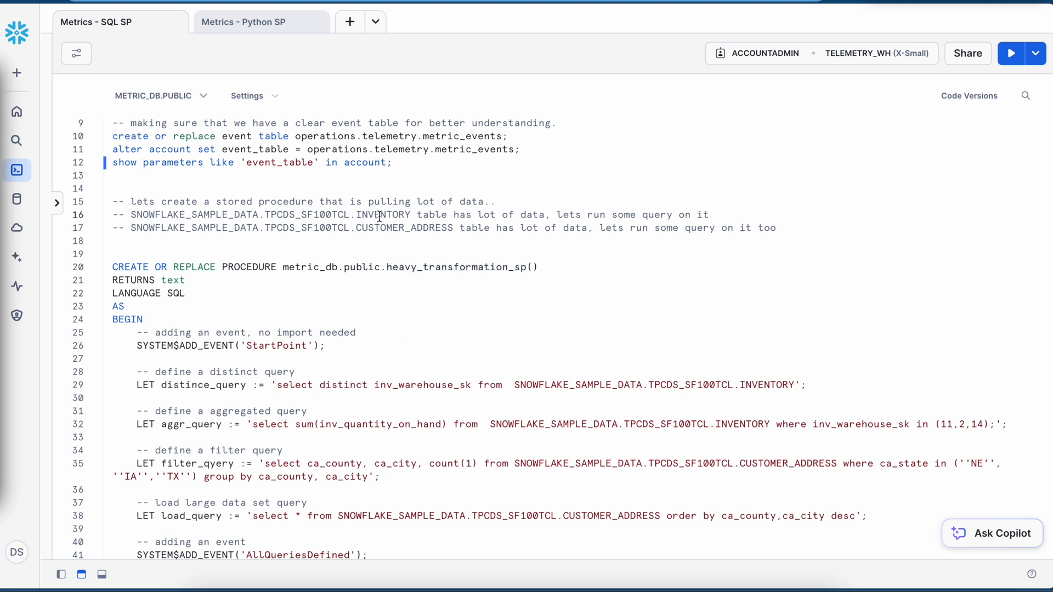
pyautogui.doubleClick(404, 227)
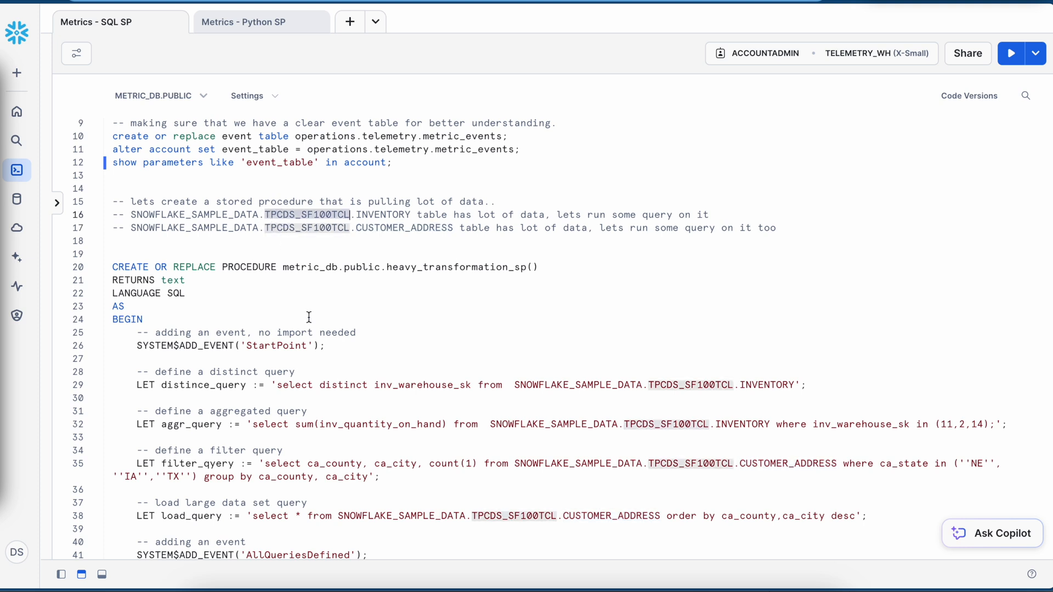
pyautogui.scroll(-3)
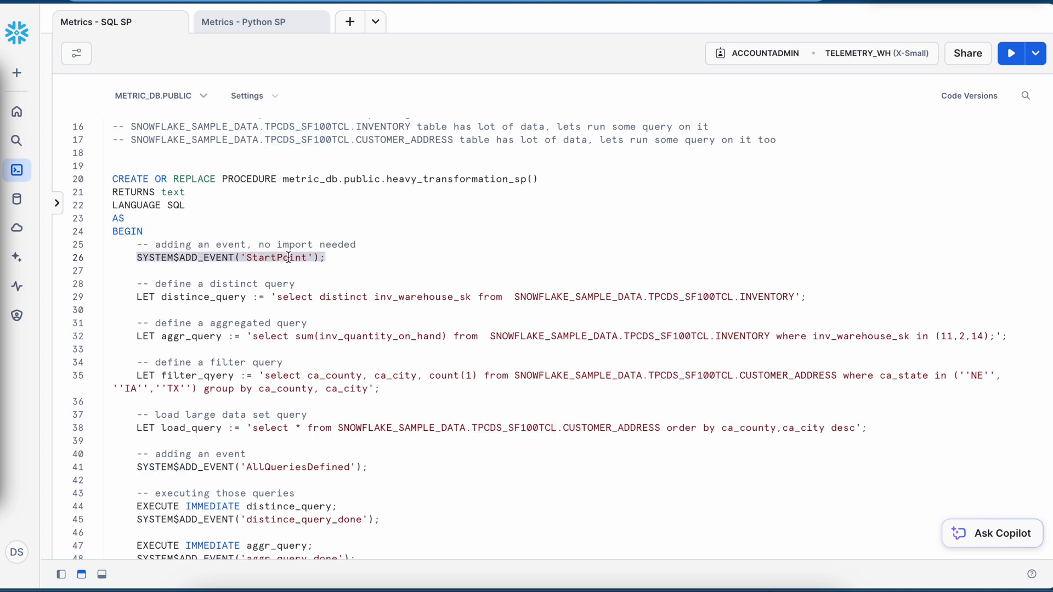
pyautogui.doubleClick(202, 297)
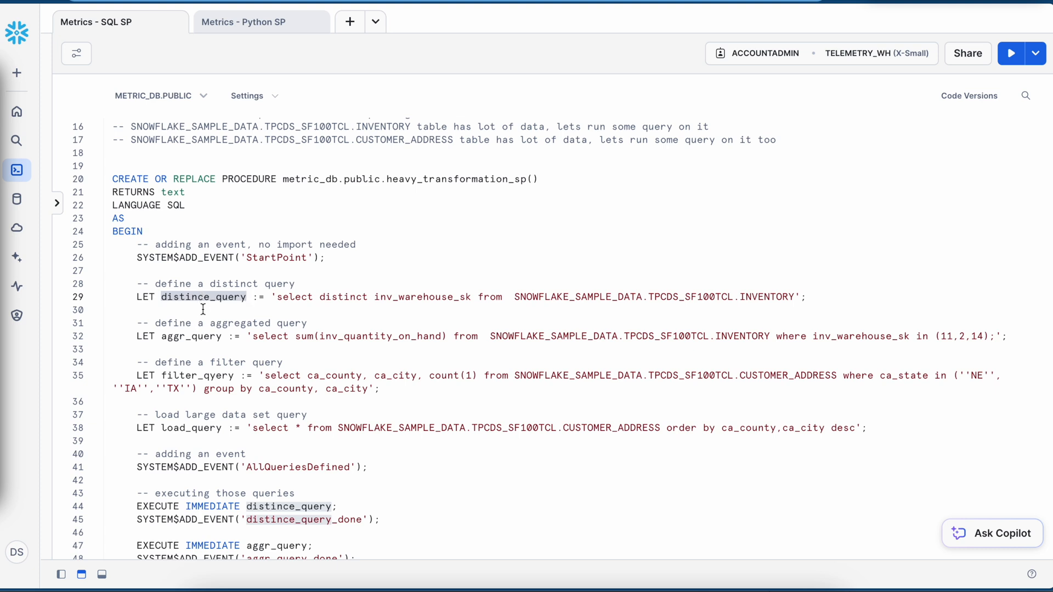
pyautogui.doubleClick(200, 376)
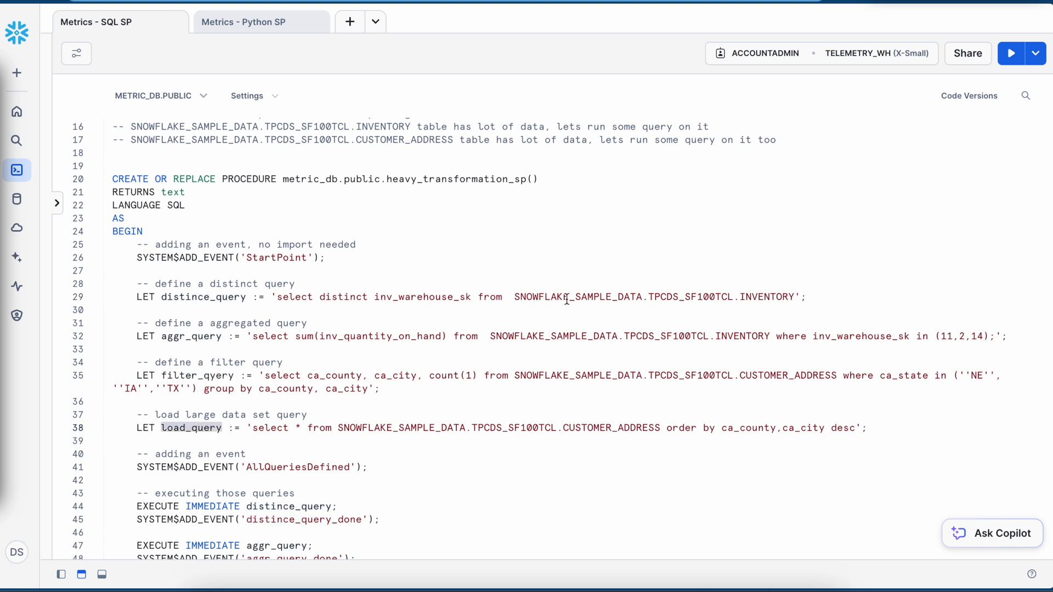
pyautogui.moveTo(765, 298)
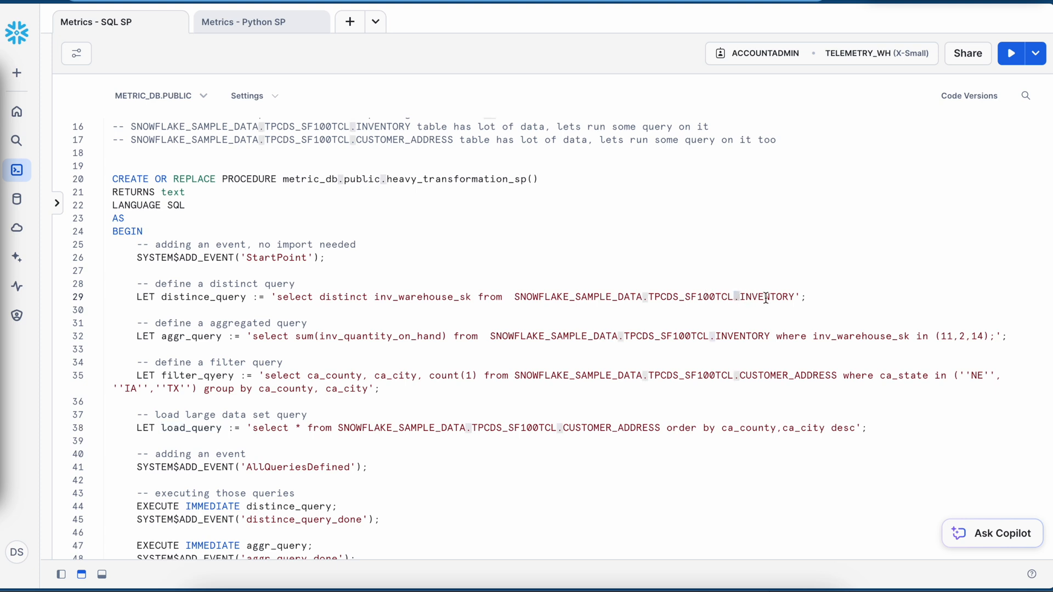
pyautogui.doubleClick(766, 297)
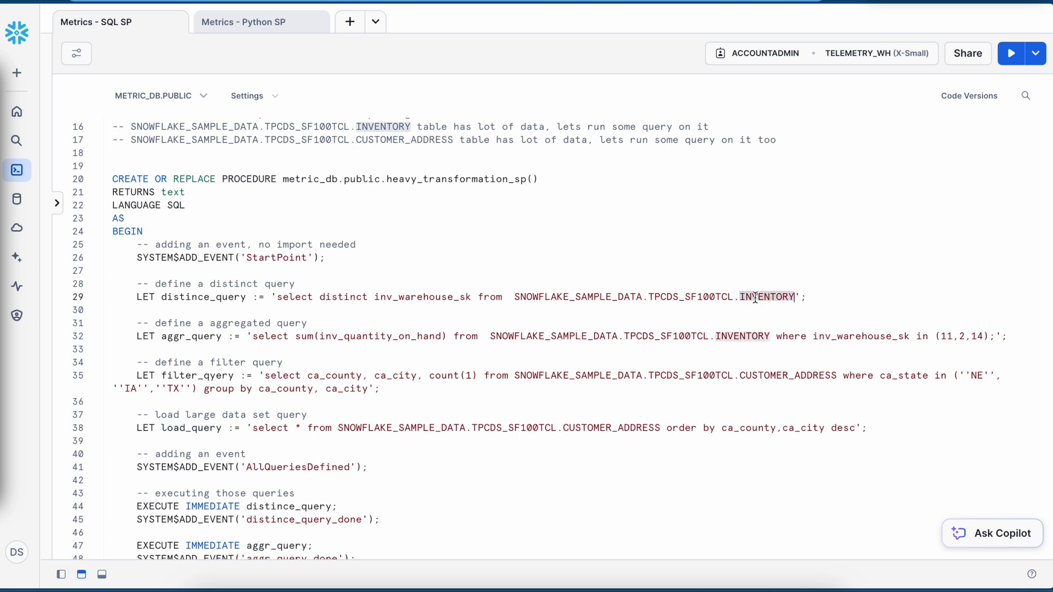
pyautogui.doubleClick(613, 427)
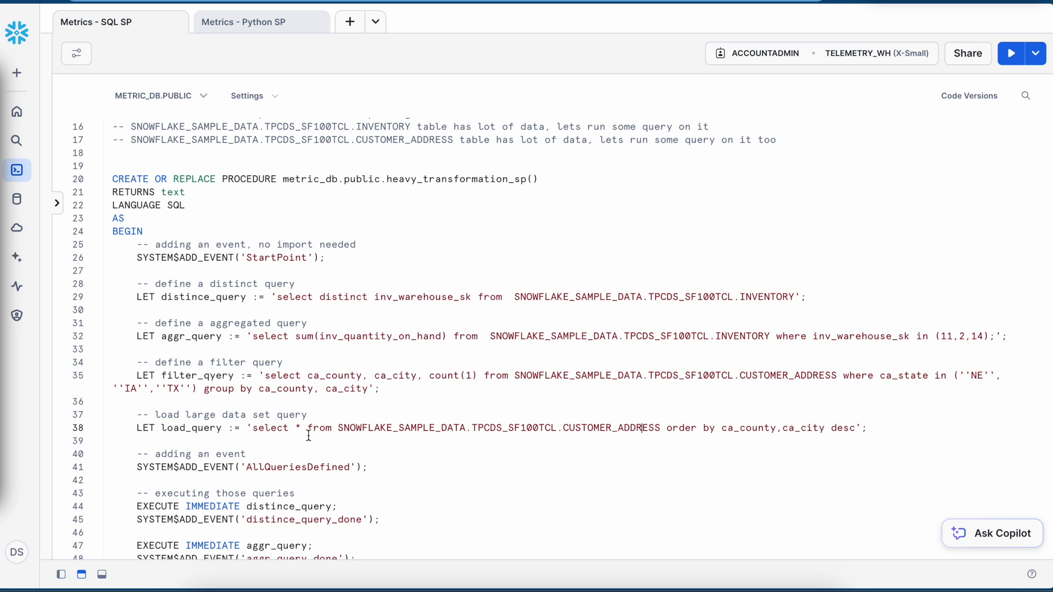
pyautogui.scroll(-3)
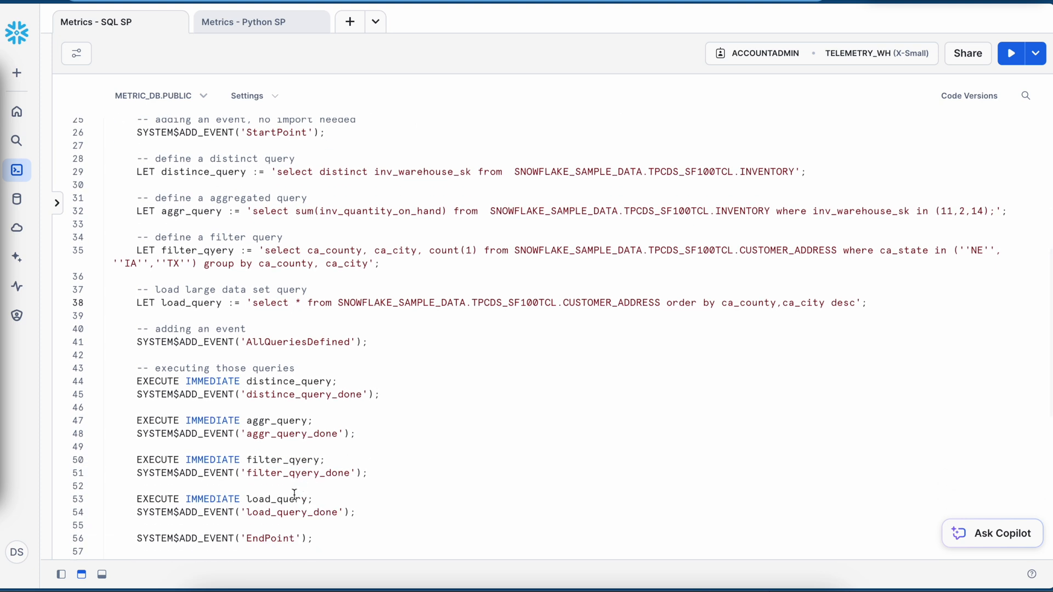
pyautogui.doubleClick(277, 499)
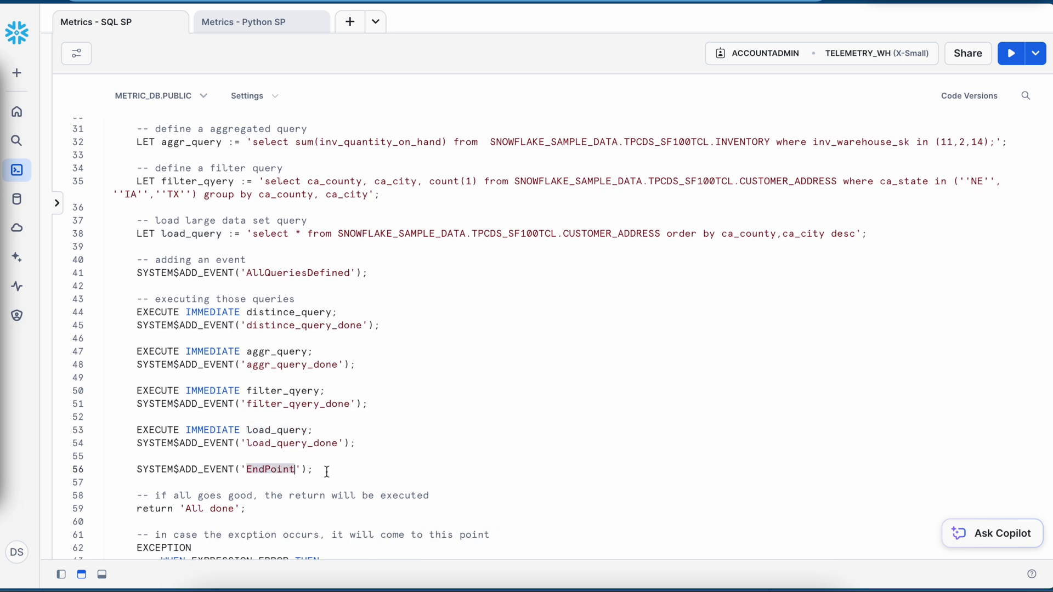
pyautogui.scroll(-3)
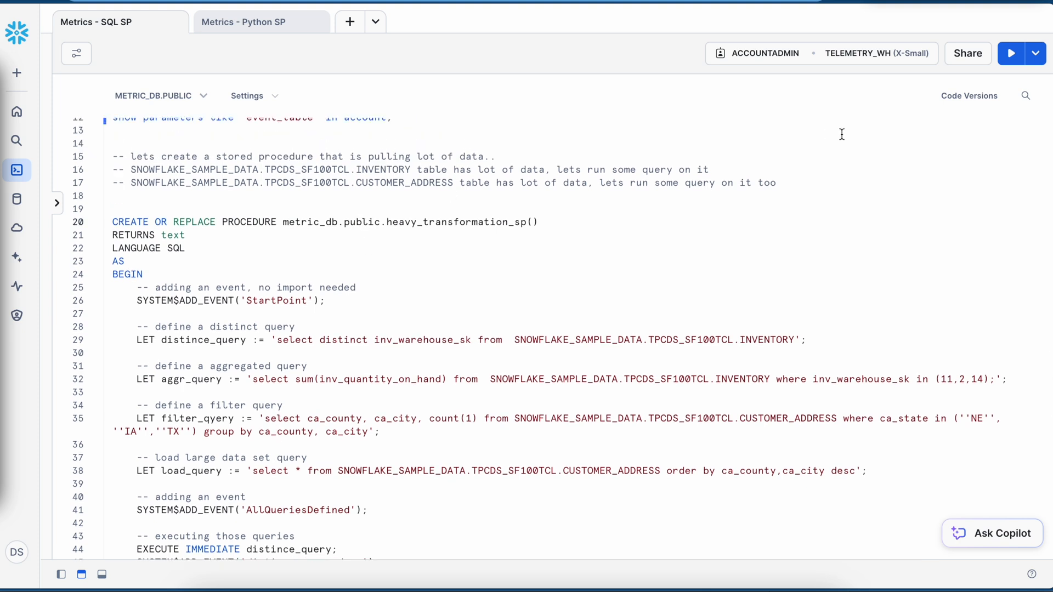
# Correct the session settings to TRACE_LEVEL = 'ALWAYS' and LOG_LEVEL = 'TRACE'
pyautogui.click(1011, 53)
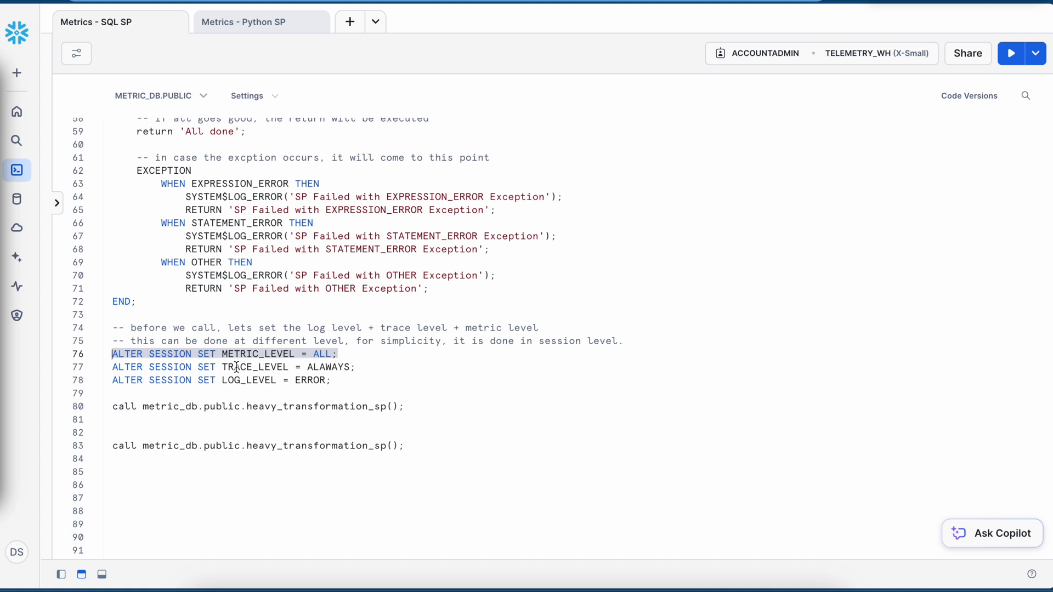
pyautogui.doubleClick(255, 366)
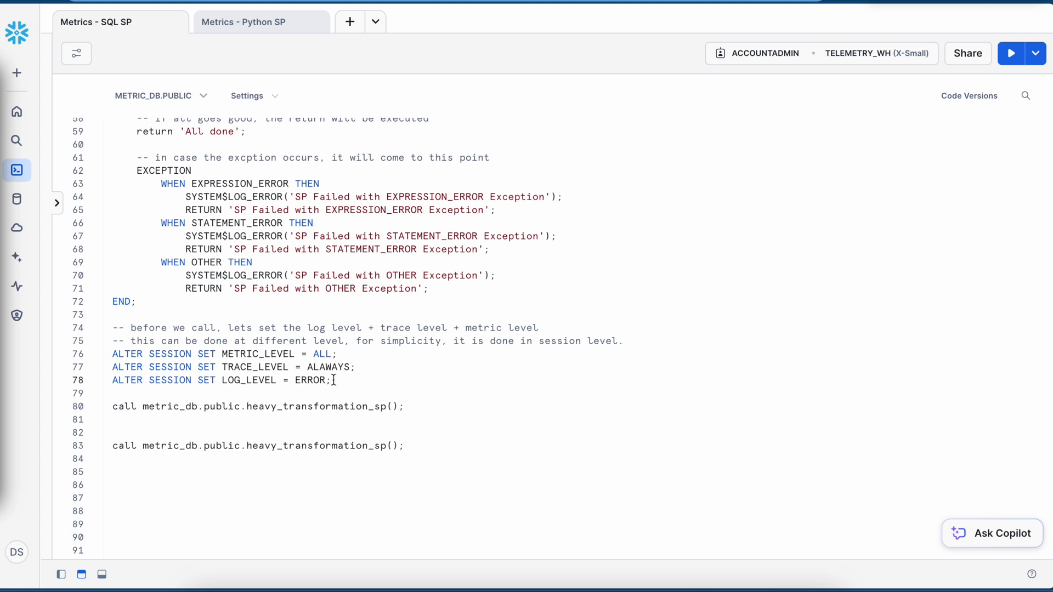
pyautogui.click(1014, 54)
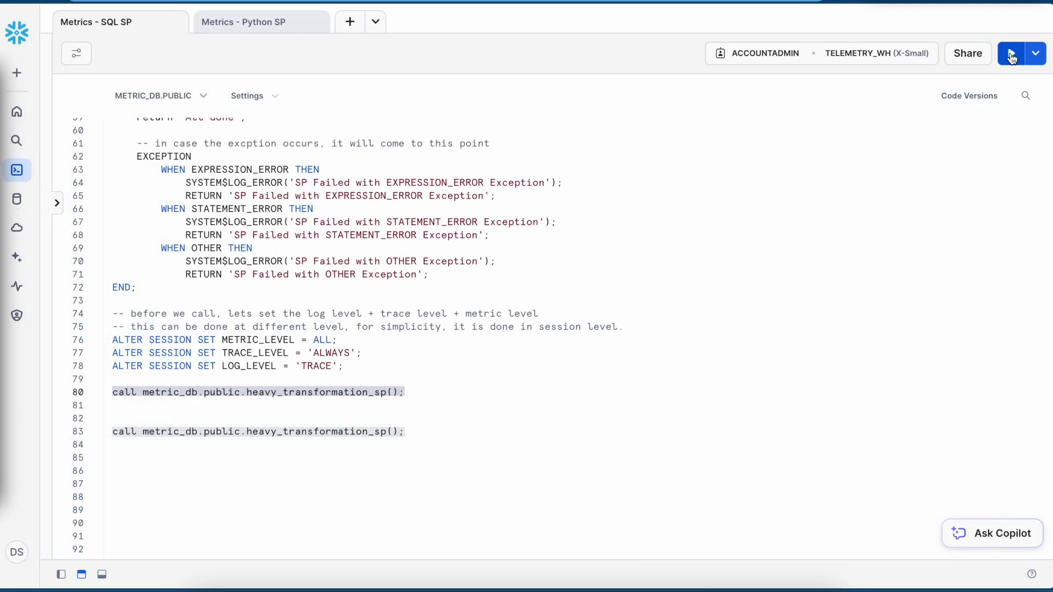
# Call heavy_transformation_sp, which returns 'All done', then refresh Traces & Logs to show its trace
pyautogui.click(1014, 53)
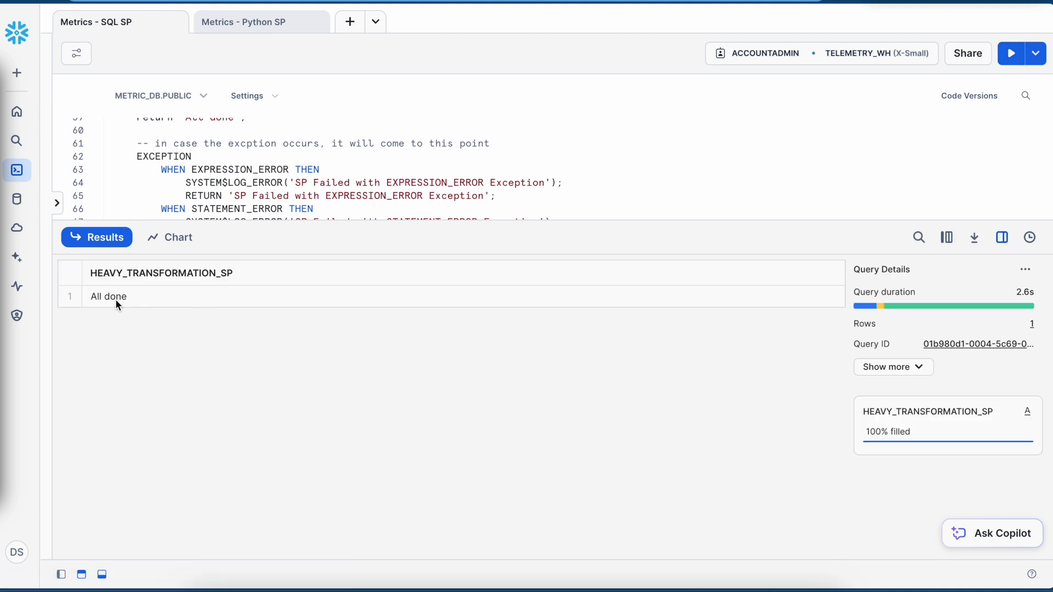
pyautogui.moveTo(1012, 309)
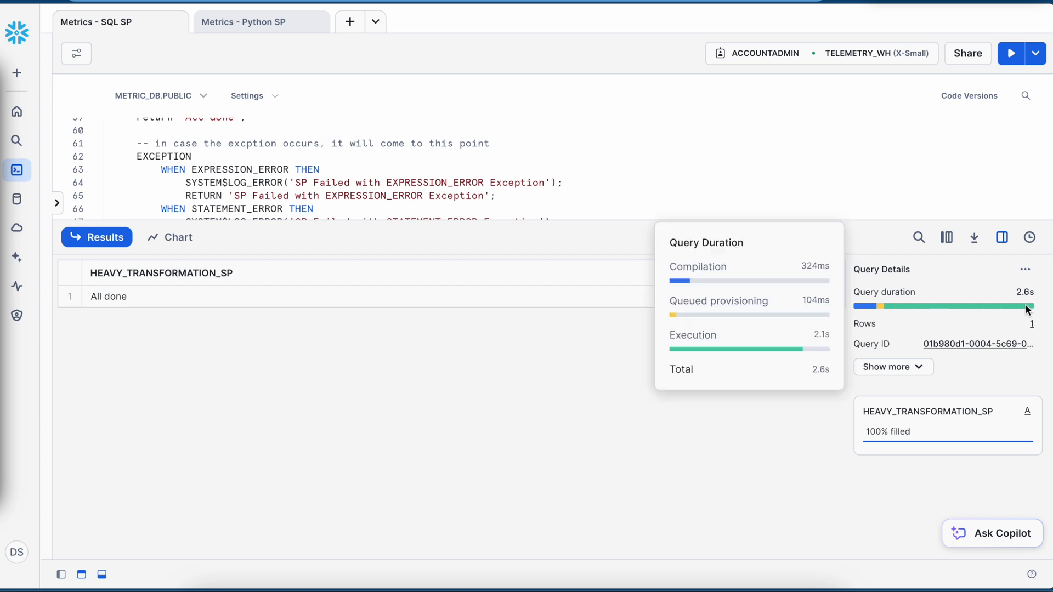
pyautogui.moveTo(654, 44)
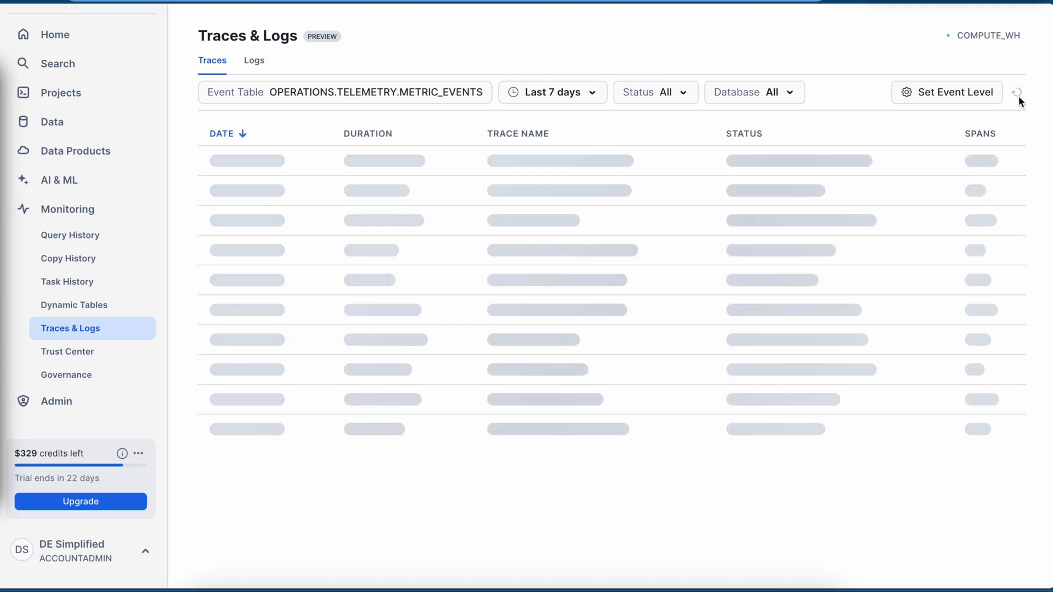
pyautogui.click(1020, 92)
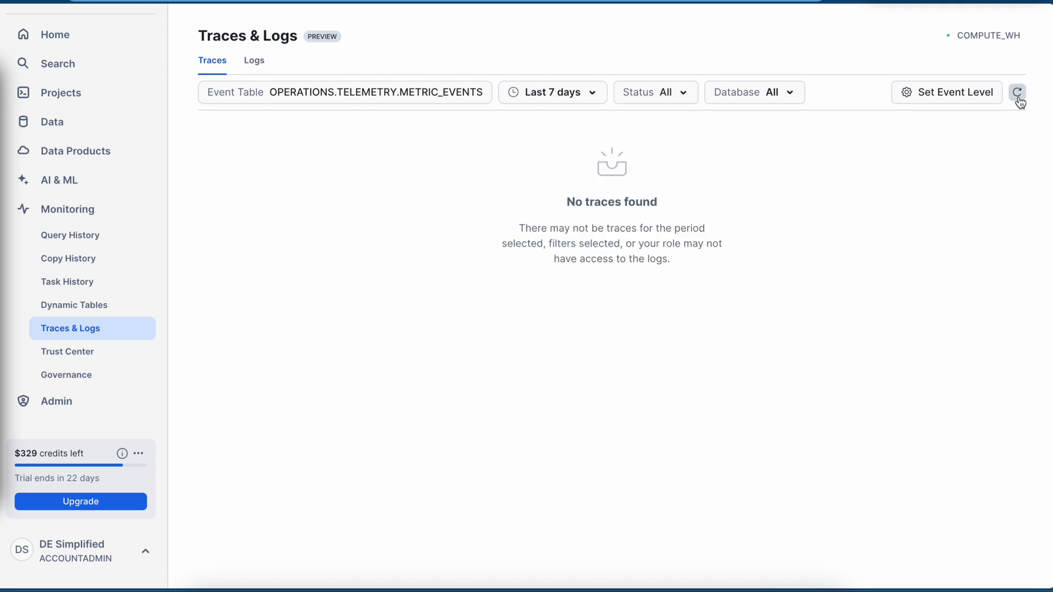
pyautogui.click(1020, 91)
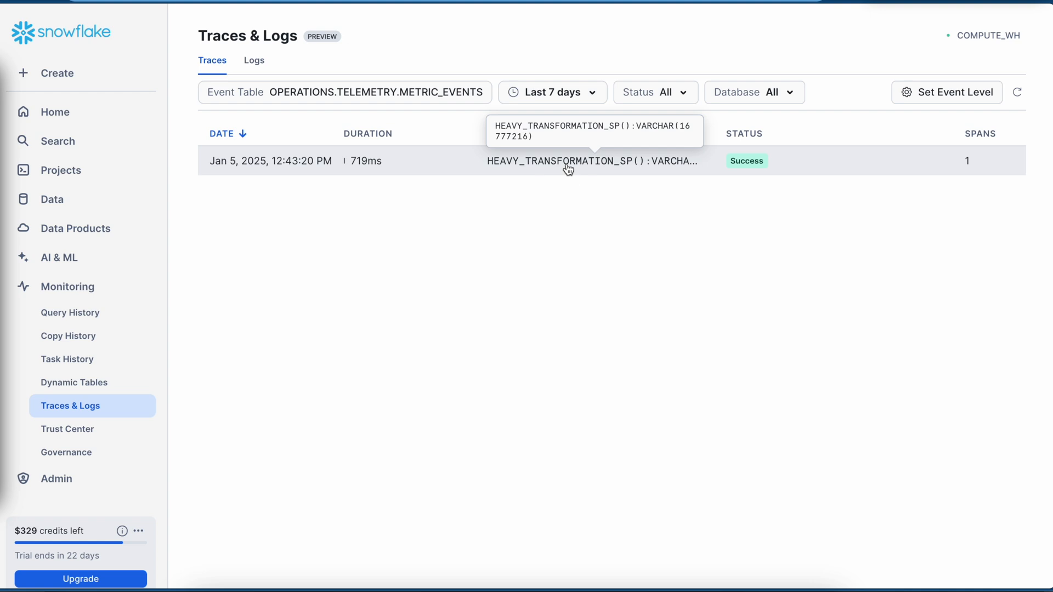
# Open the heavy_transformation_sp trace details and view Related Metrics, which show no memory or CPU data
pyautogui.click(568, 161)
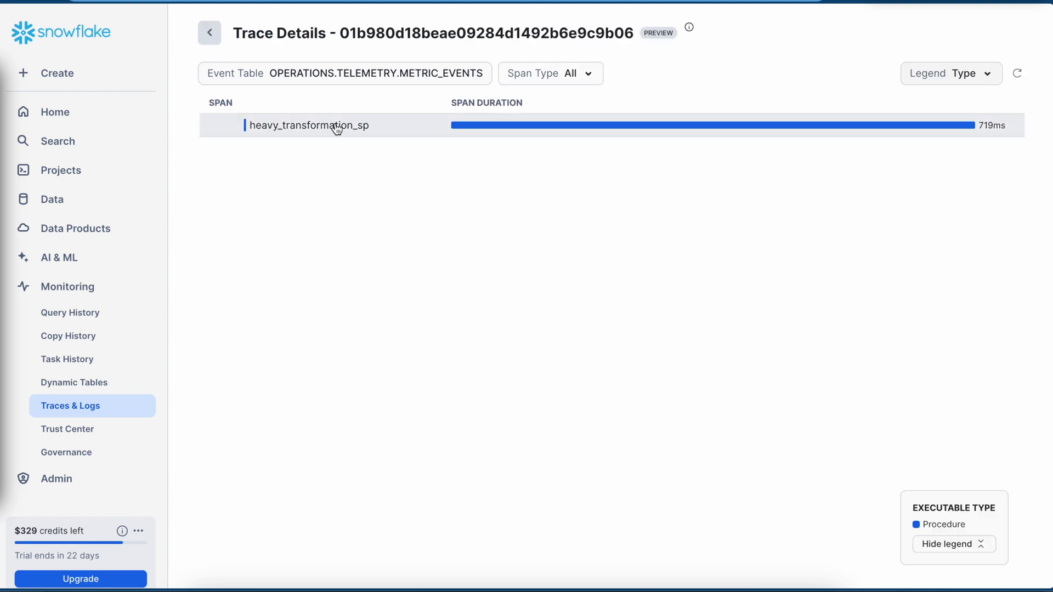
pyautogui.moveTo(364, 135)
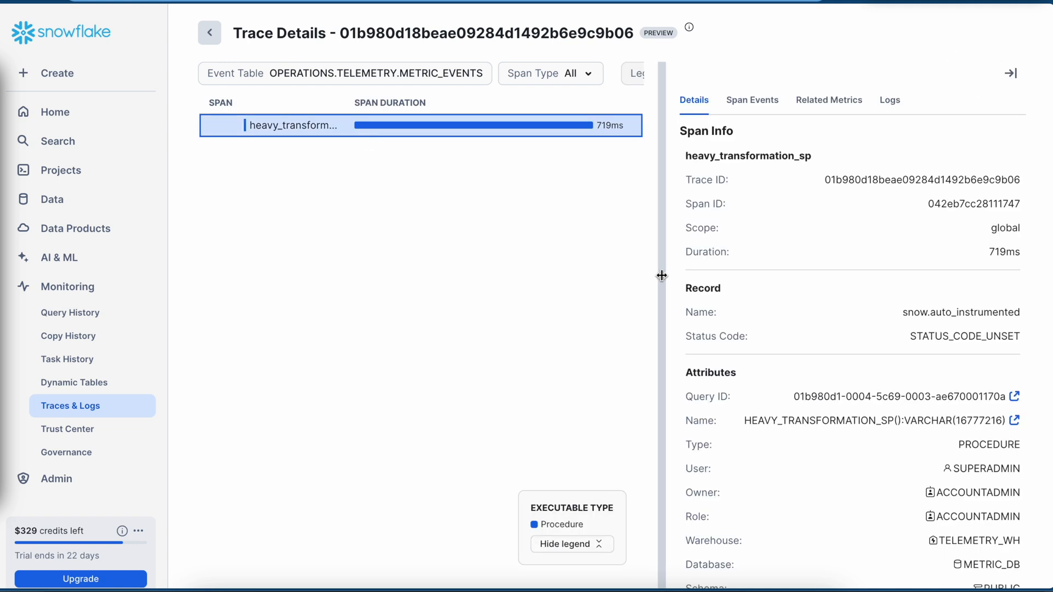
pyautogui.moveTo(875, 144)
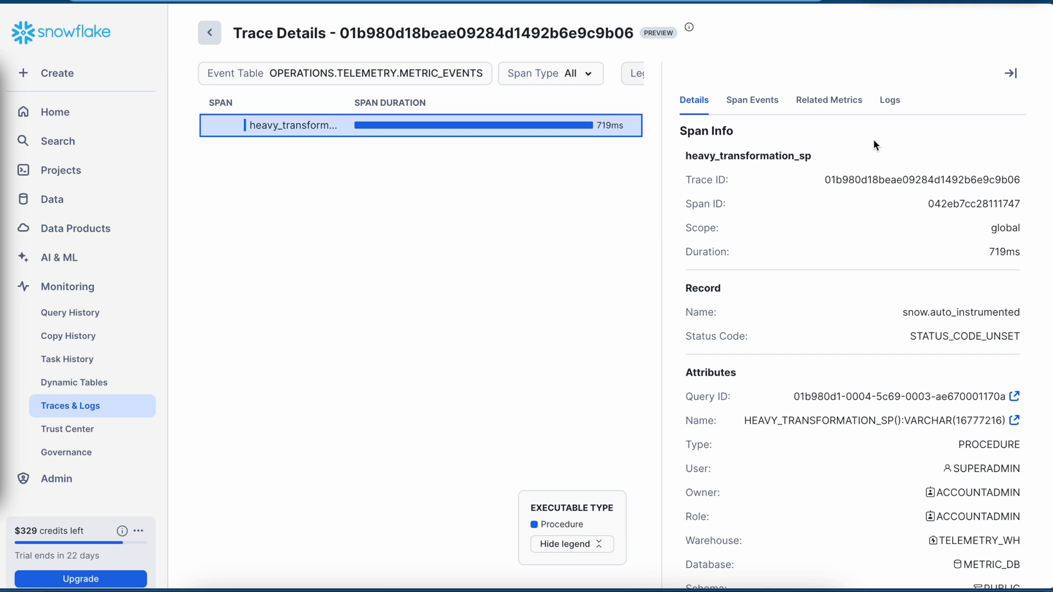
pyautogui.moveTo(822, 104)
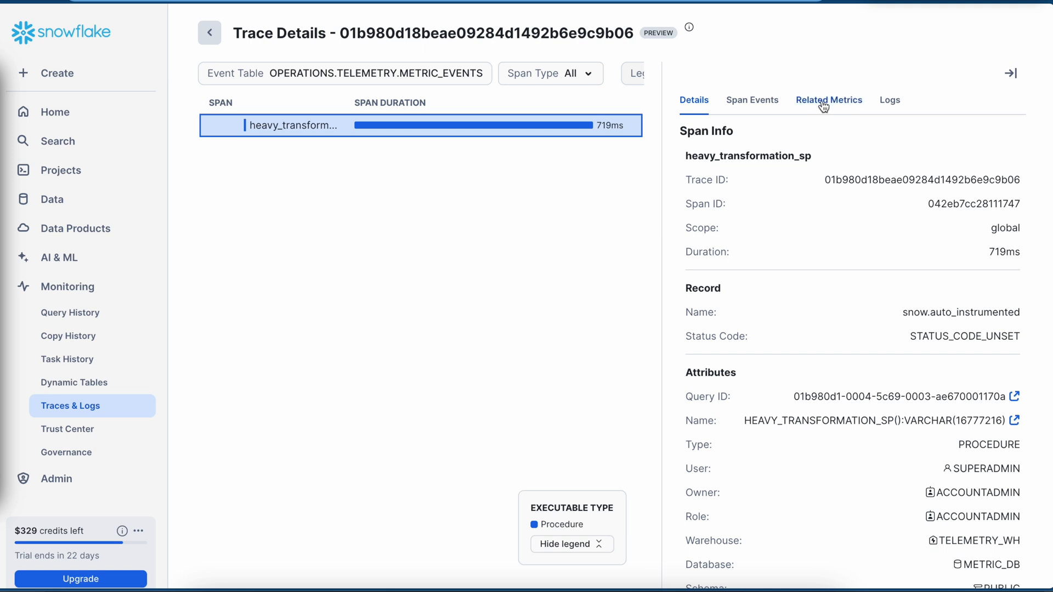
pyautogui.click(829, 100)
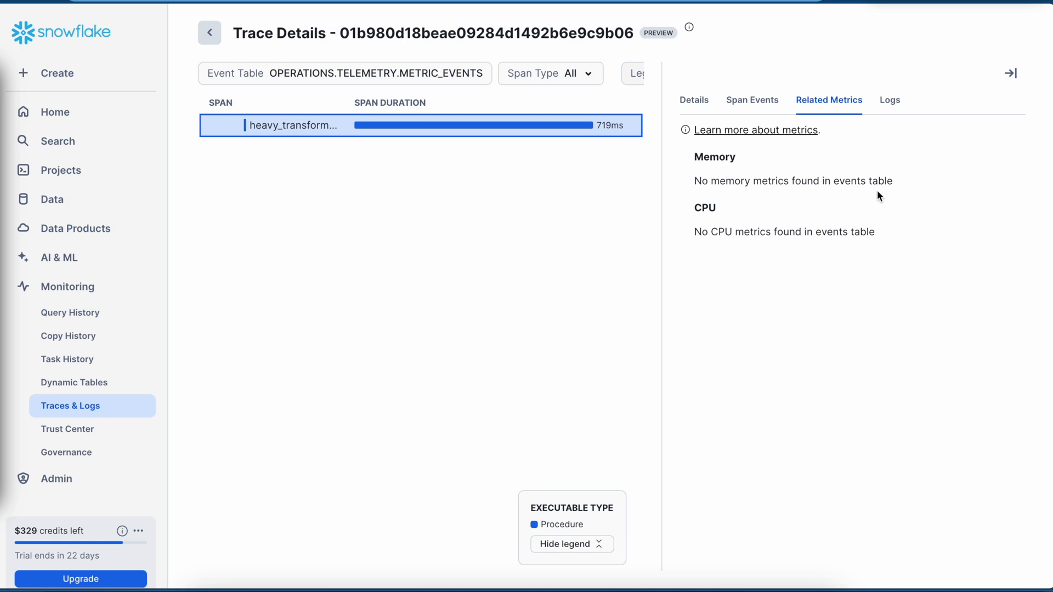
pyautogui.moveTo(782, 244)
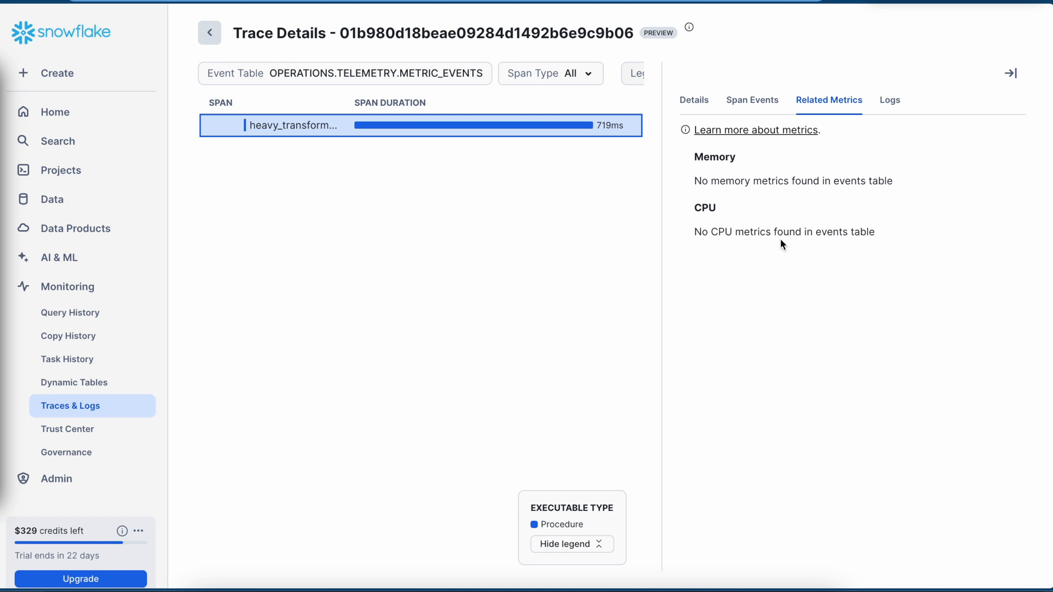
pyautogui.moveTo(841, 112)
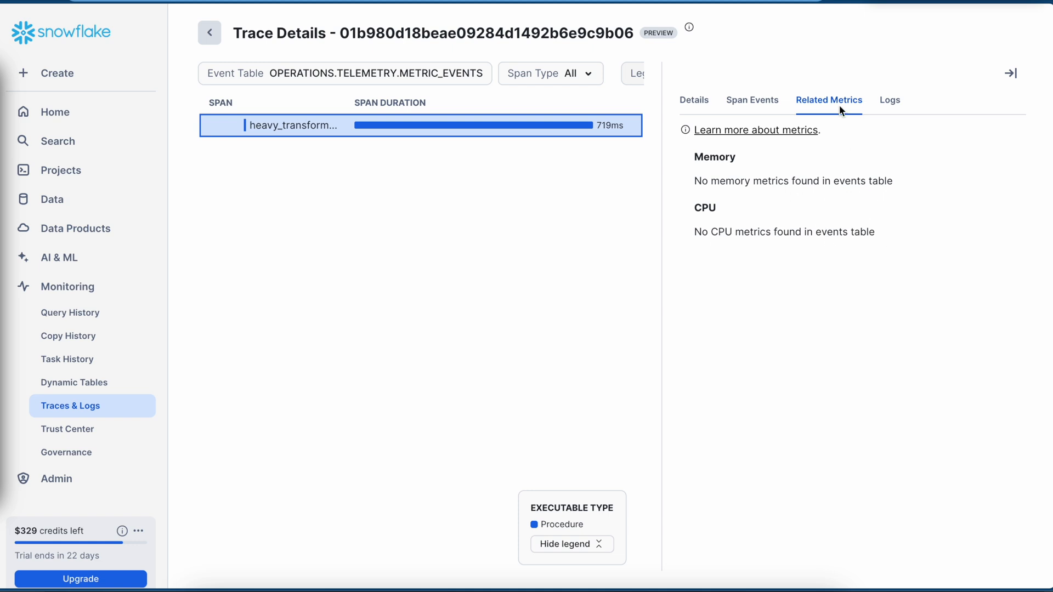
pyautogui.moveTo(827, 118)
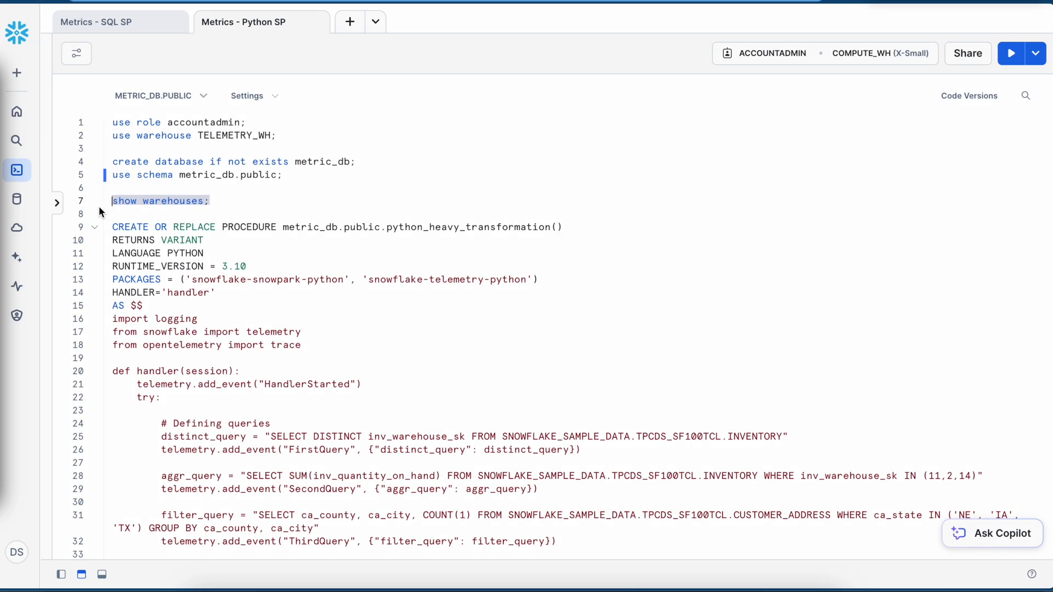
# Run 'show warehouses' in the Metrics - Python SP worksheet, listing five warehouses with TELEMETRY_WH started
pyautogui.click(1012, 53)
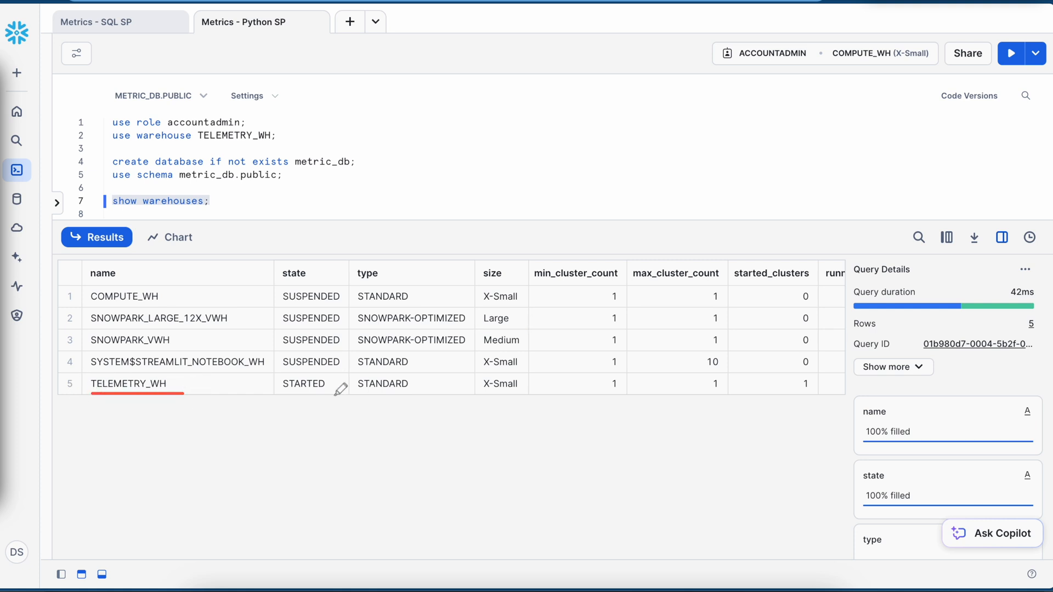
pyautogui.moveTo(522, 384)
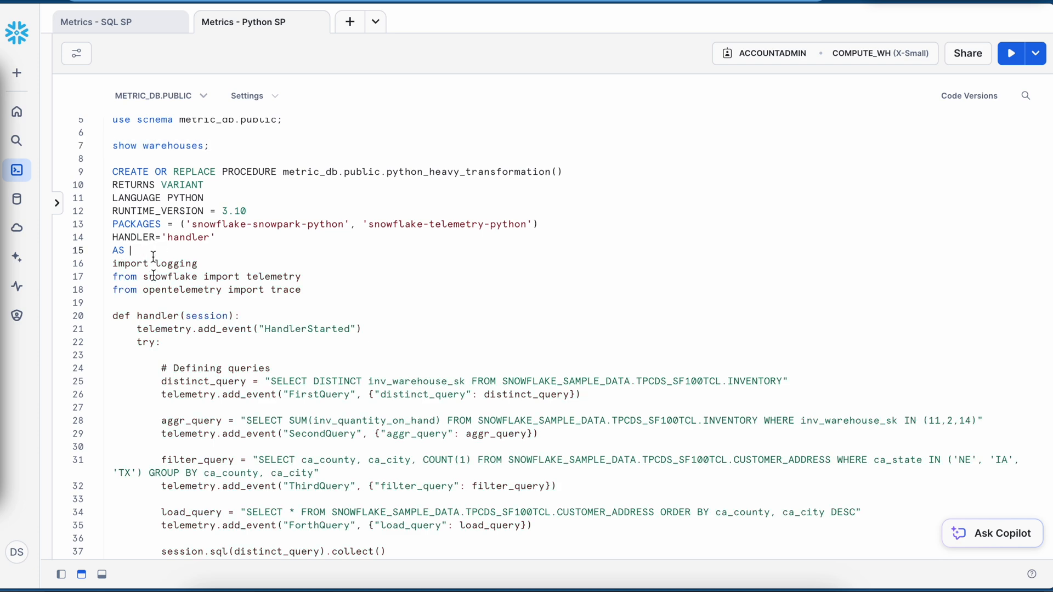
pyautogui.scroll(-3)
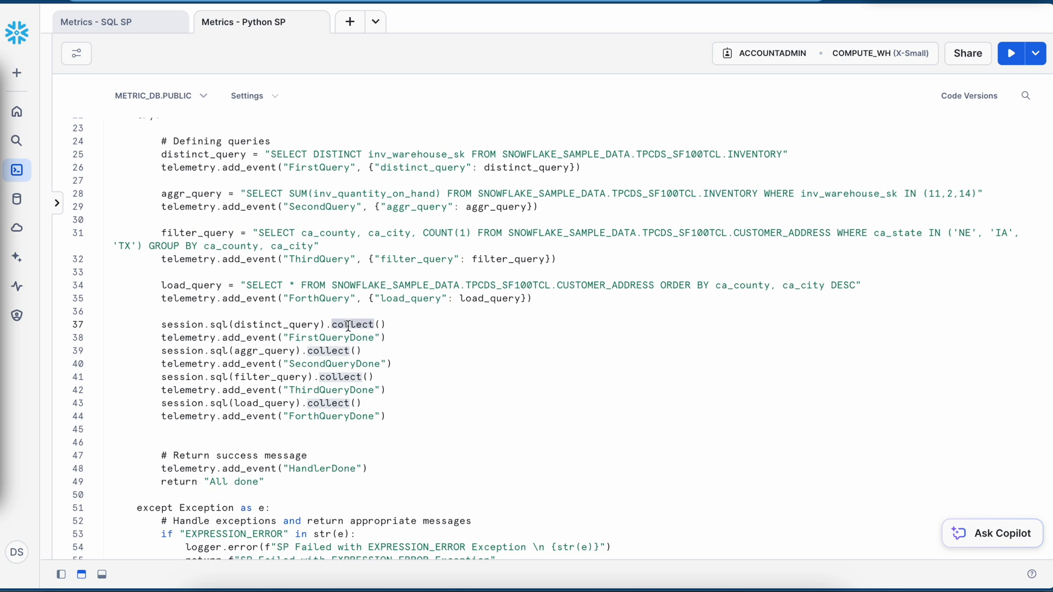
pyautogui.scroll(-3)
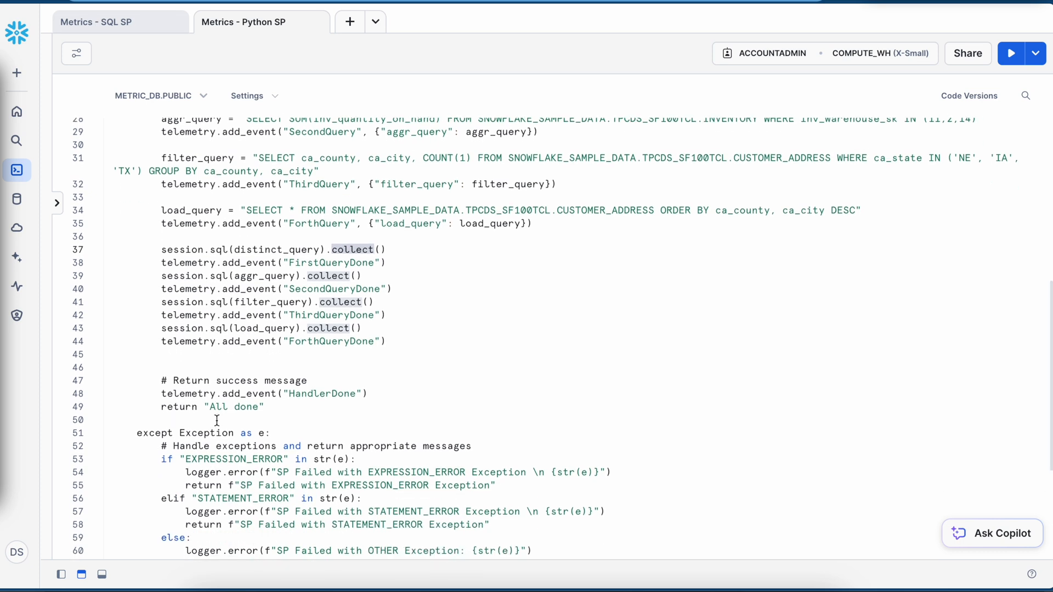
pyautogui.scroll(-3)
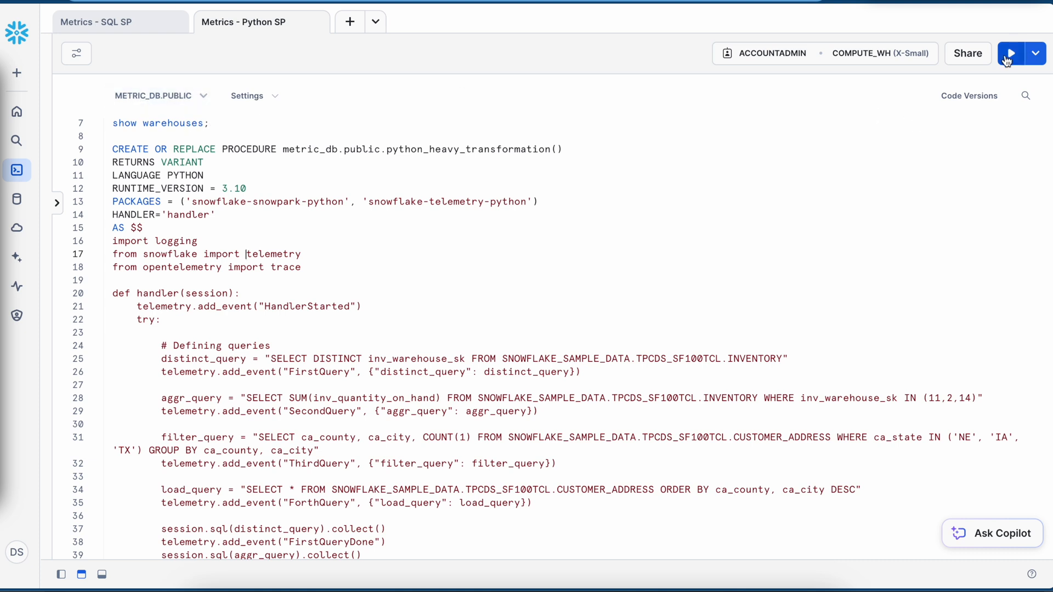
# Create the python_heavy_transformation procedure and switch the worksheet from COMPUTE_WH to TELEMETRY_WH
pyautogui.click(1012, 53)
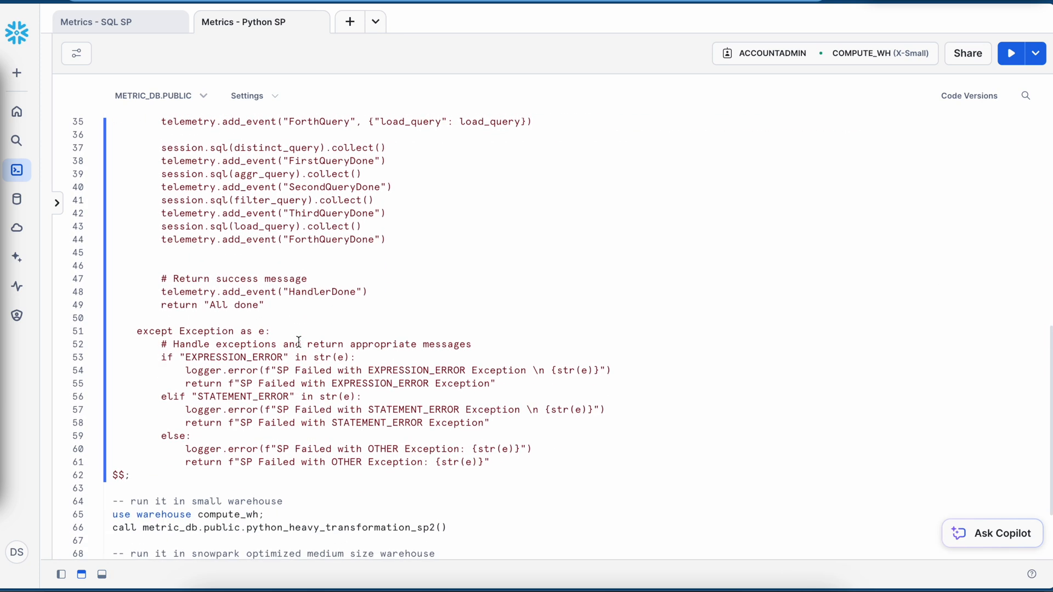
pyautogui.click(872, 53)
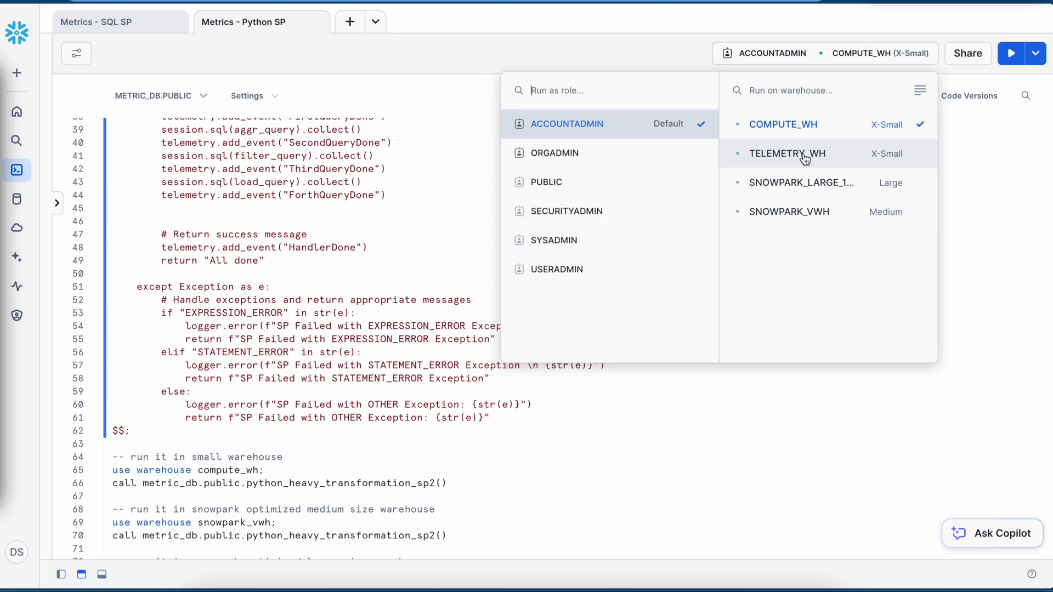
pyautogui.click(787, 153)
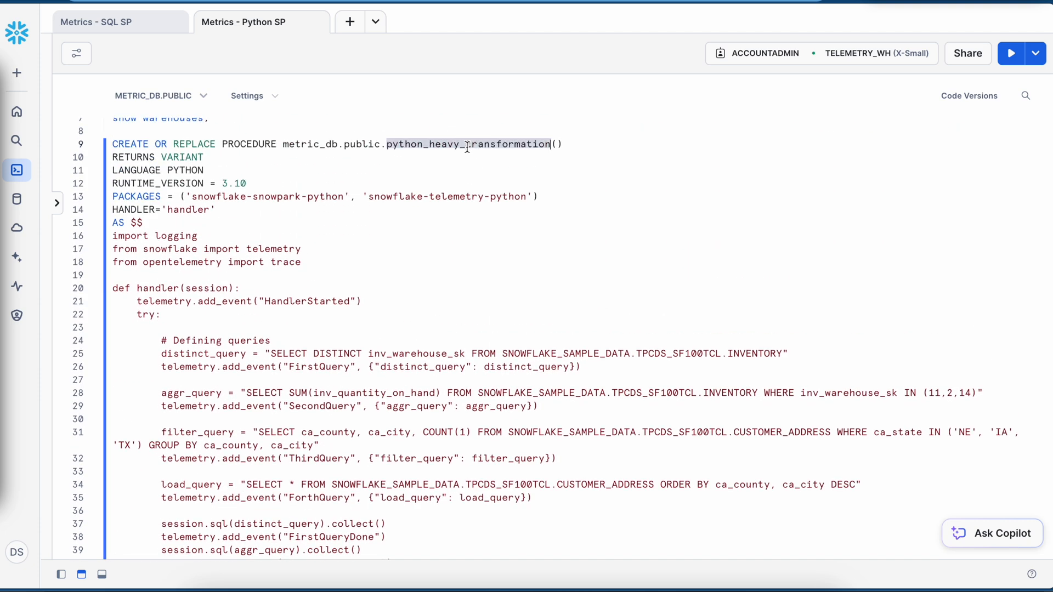
# Run CALL metric_db.public.python_heavy_transformation() on TELEMETRY_WH and let it execute
pyautogui.scroll(-3)
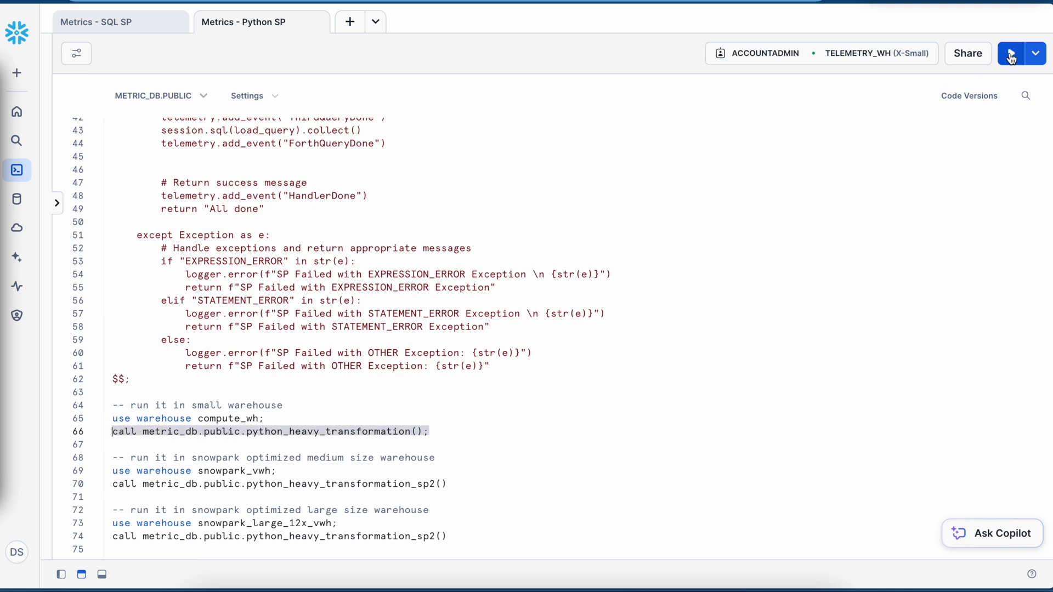
pyautogui.click(1013, 53)
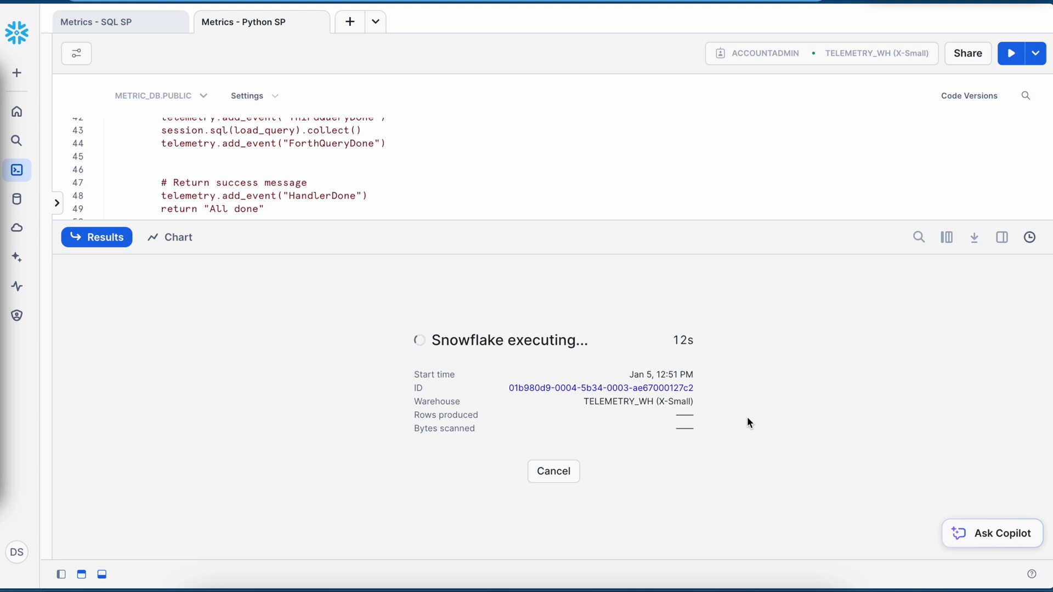
pyautogui.moveTo(121, 26)
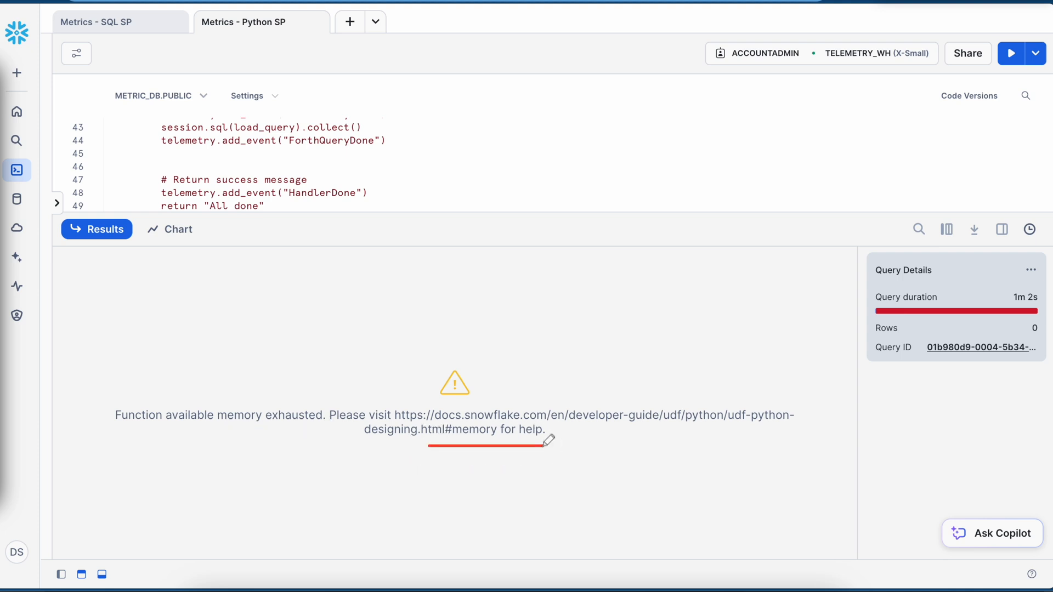
# Go to Monitoring > Traces & Logs and find the failed PYTHON_HEAVY_TRANSFORMATION trace (Error, 54s, 5 spans)
pyautogui.click(71, 405)
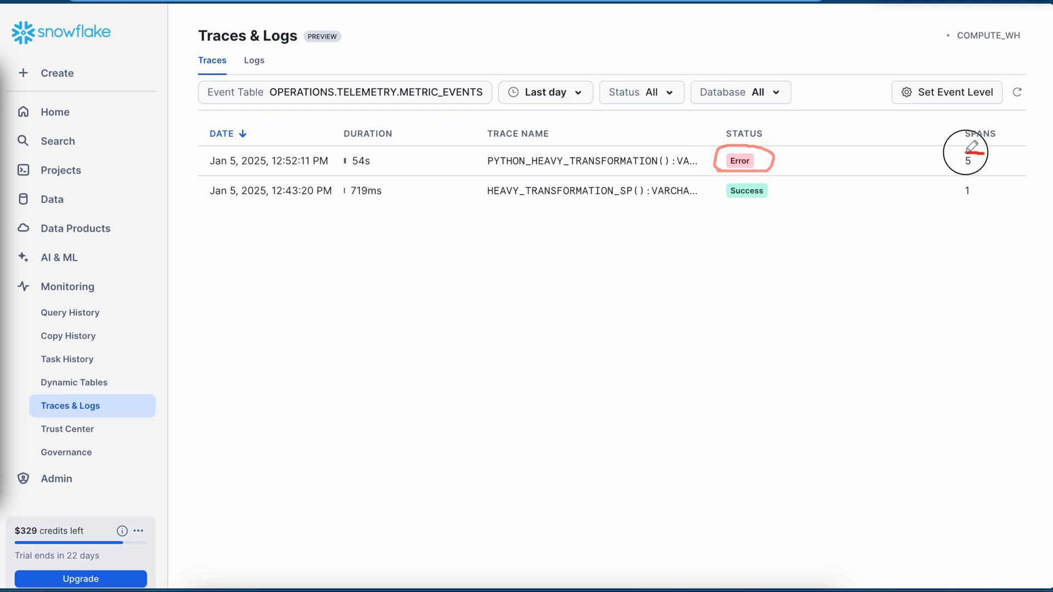
pyautogui.moveTo(981, 156)
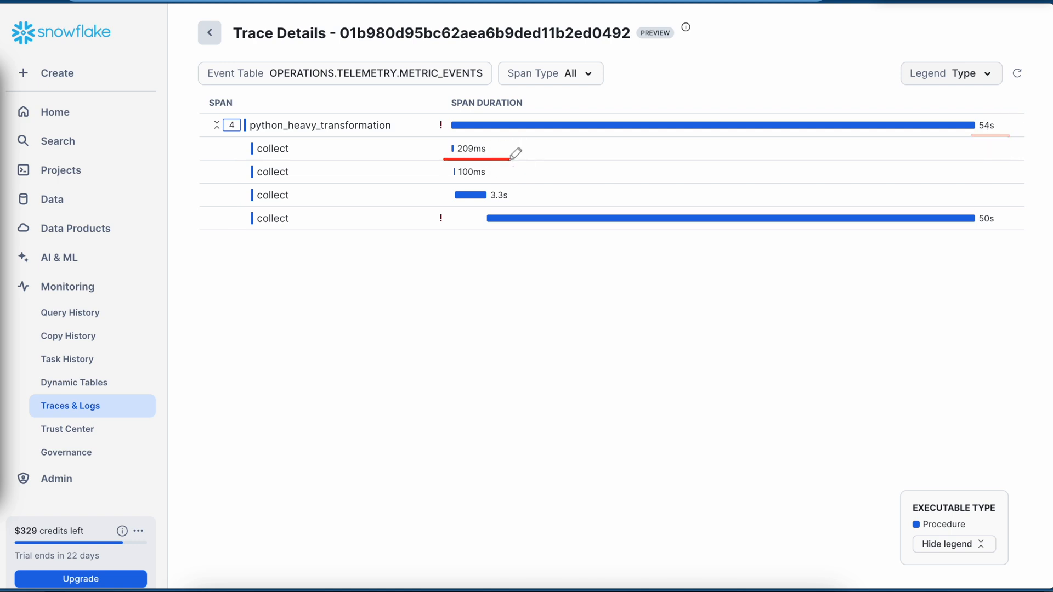
pyautogui.moveTo(525, 198)
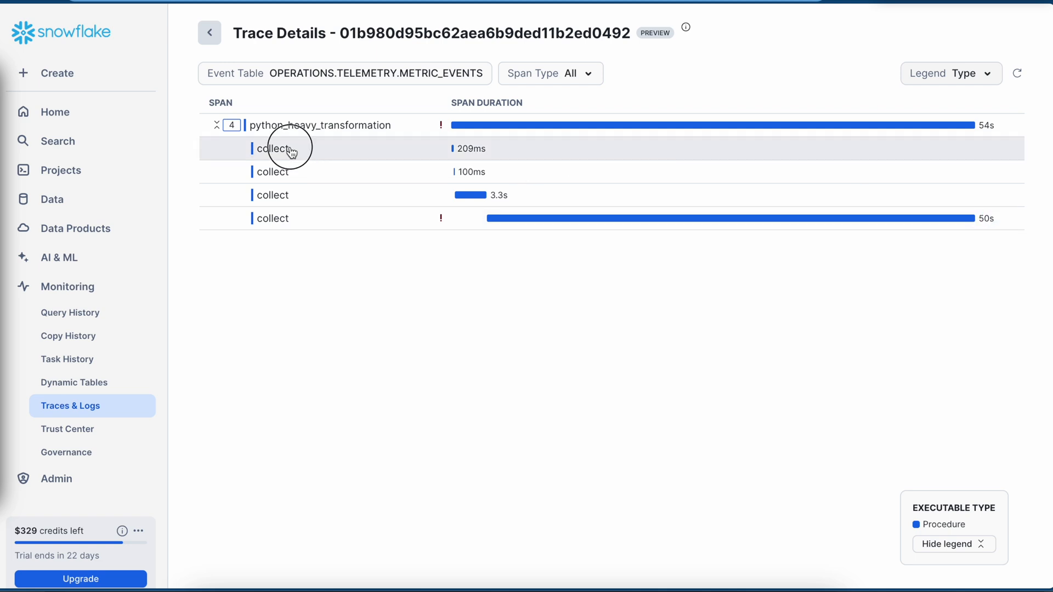
# Inspect the four collect spans; the fourth (50s) reports function available memory exhausted
pyautogui.click(271, 148)
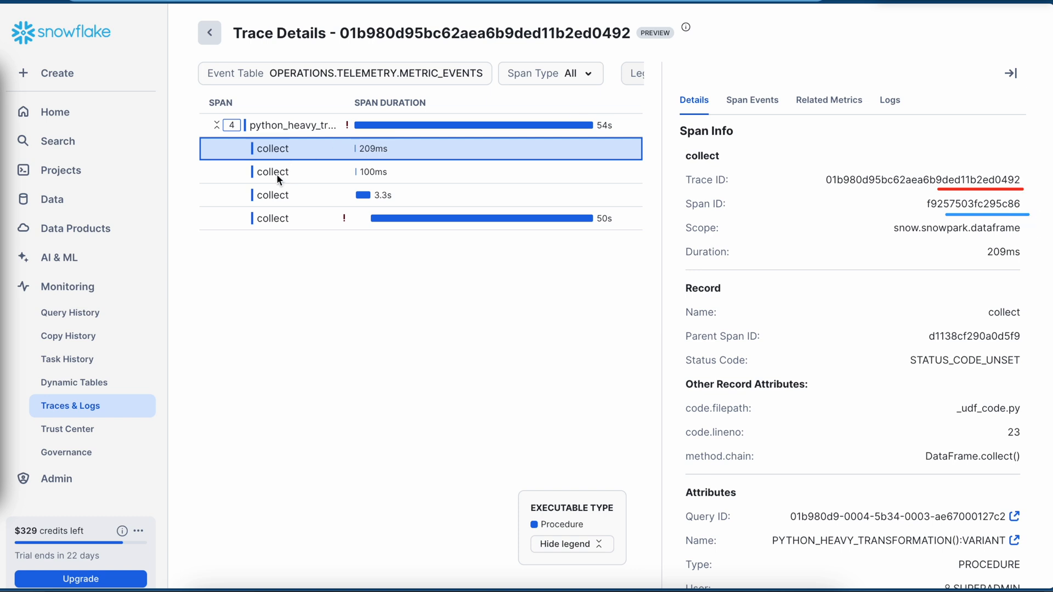
pyautogui.click(277, 174)
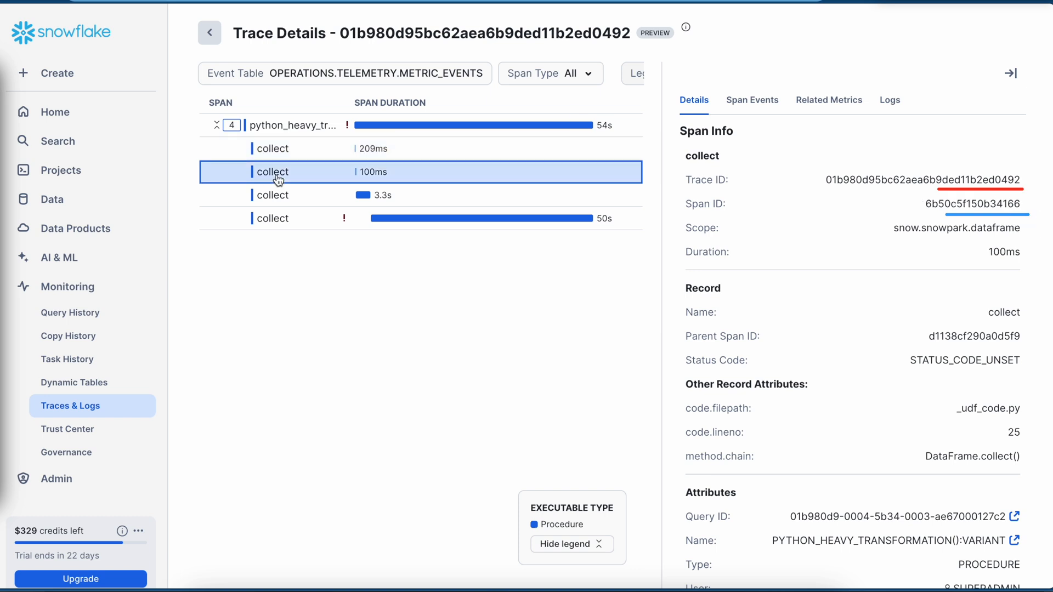
pyautogui.click(272, 195)
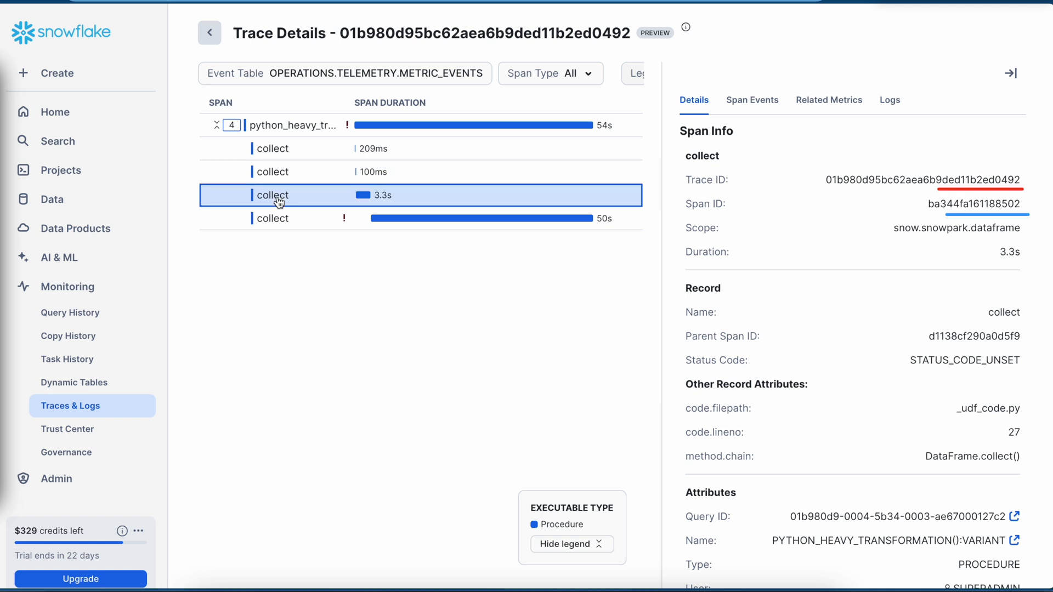
pyautogui.click(281, 218)
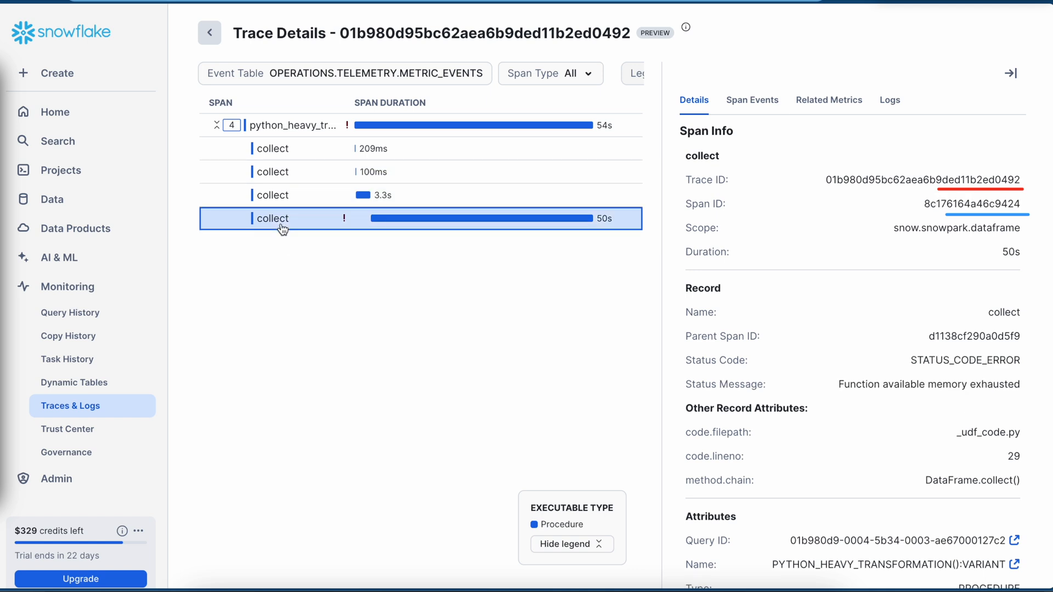
pyautogui.moveTo(970, 427)
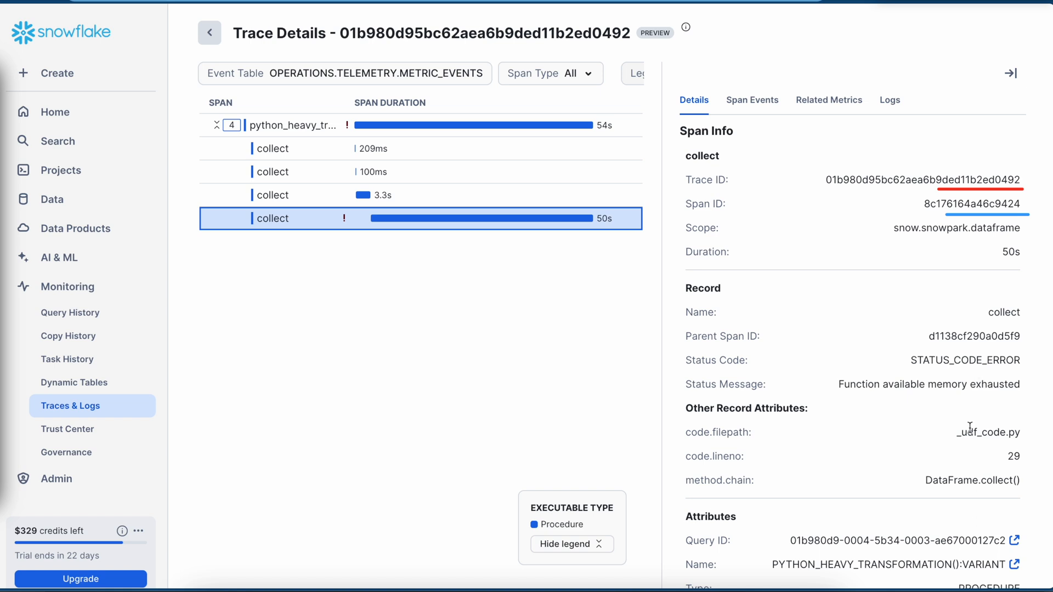
pyautogui.moveTo(849, 108)
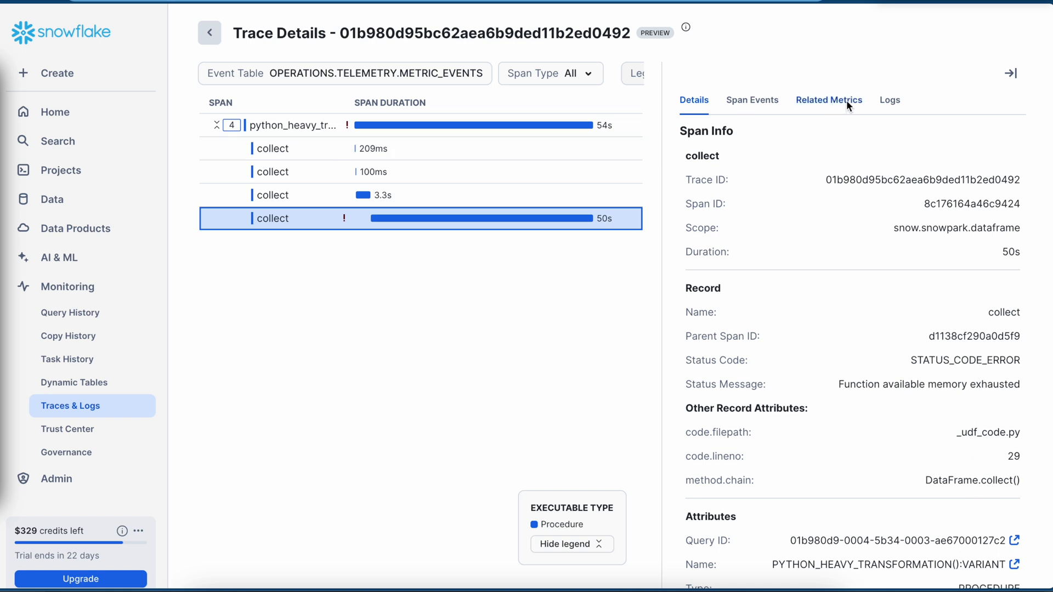
# Show the failing collect span's Related Metrics: memory near 28.6MB and CPU near 14%
pyautogui.click(828, 100)
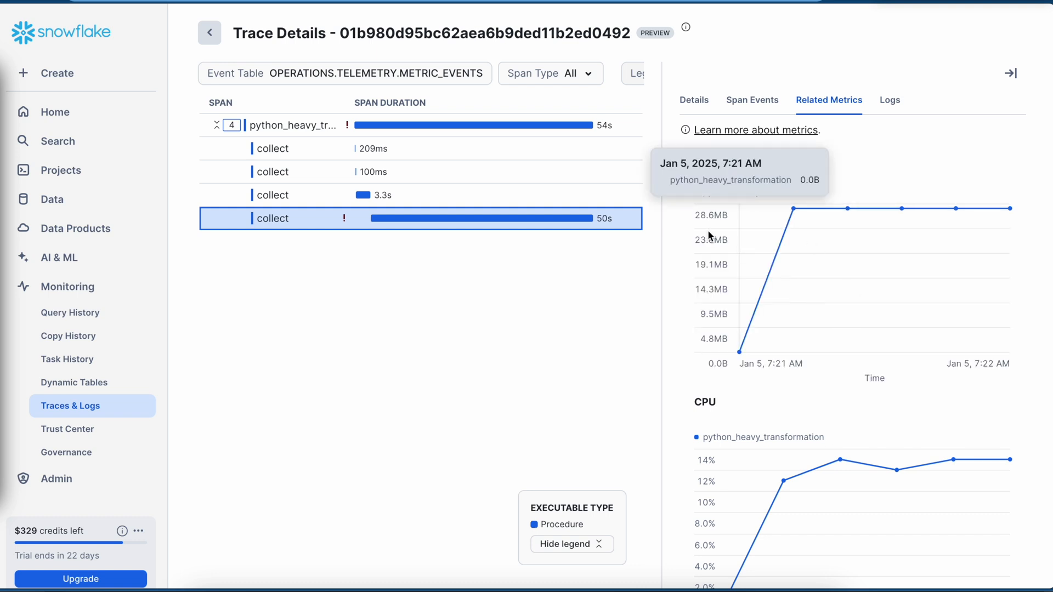
pyautogui.moveTo(786, 255)
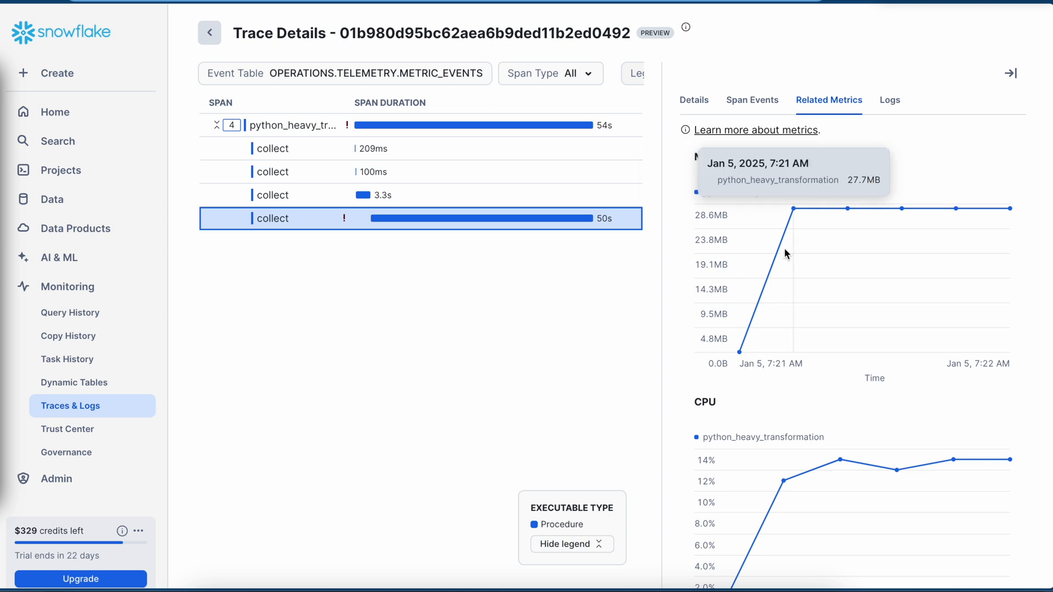
pyautogui.moveTo(818, 490)
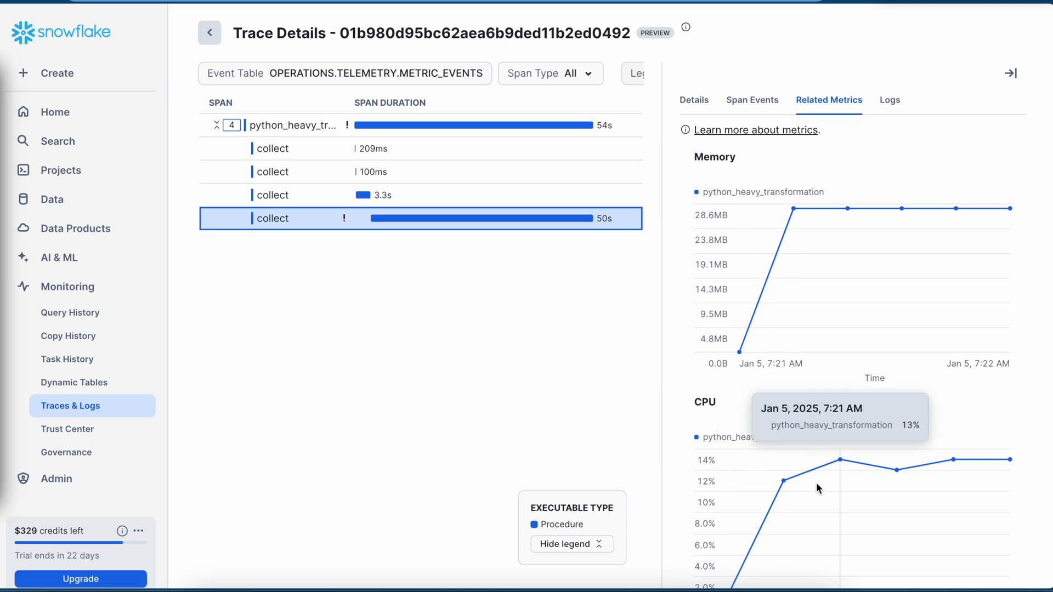
pyautogui.moveTo(937, 482)
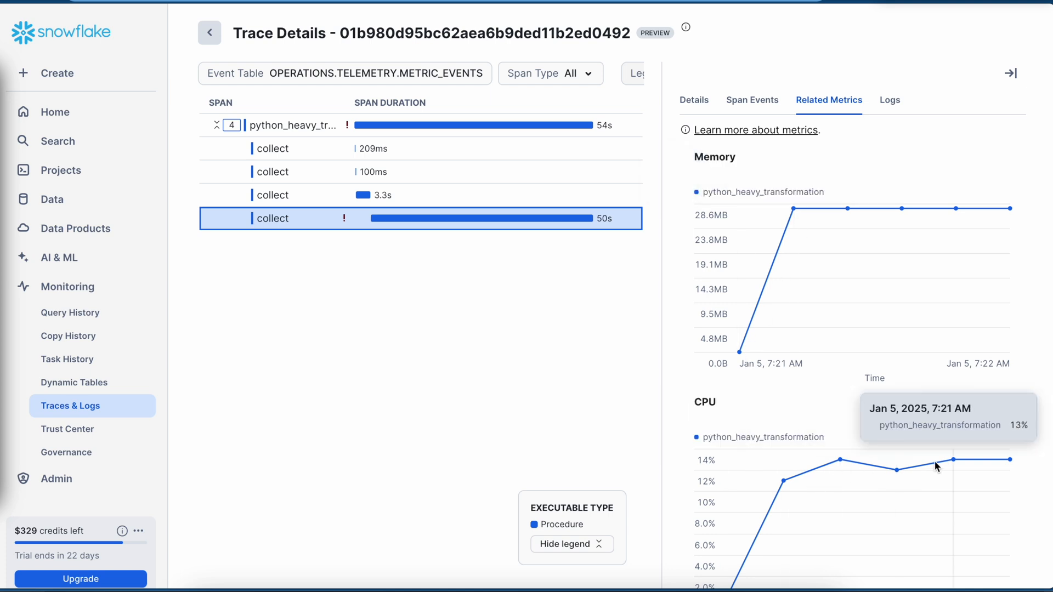
pyautogui.moveTo(900, 51)
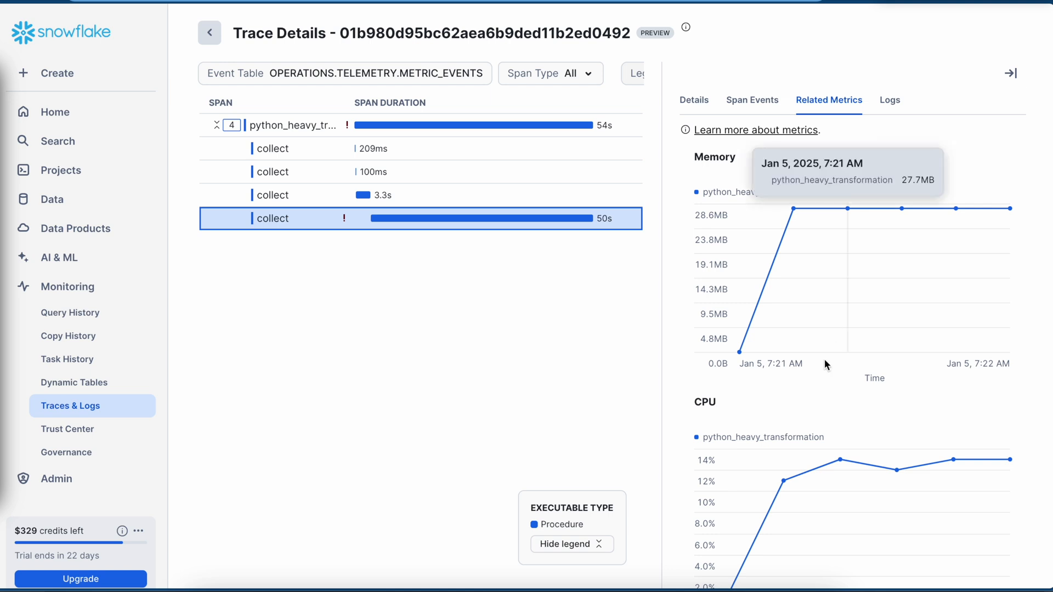
pyautogui.moveTo(859, 345)
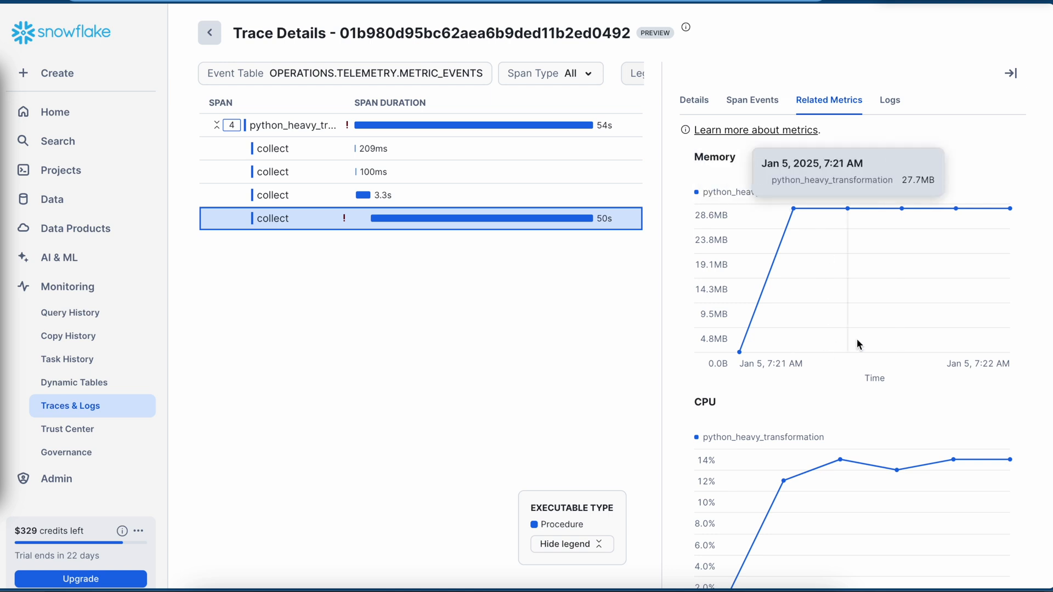
pyautogui.moveTo(717, 168)
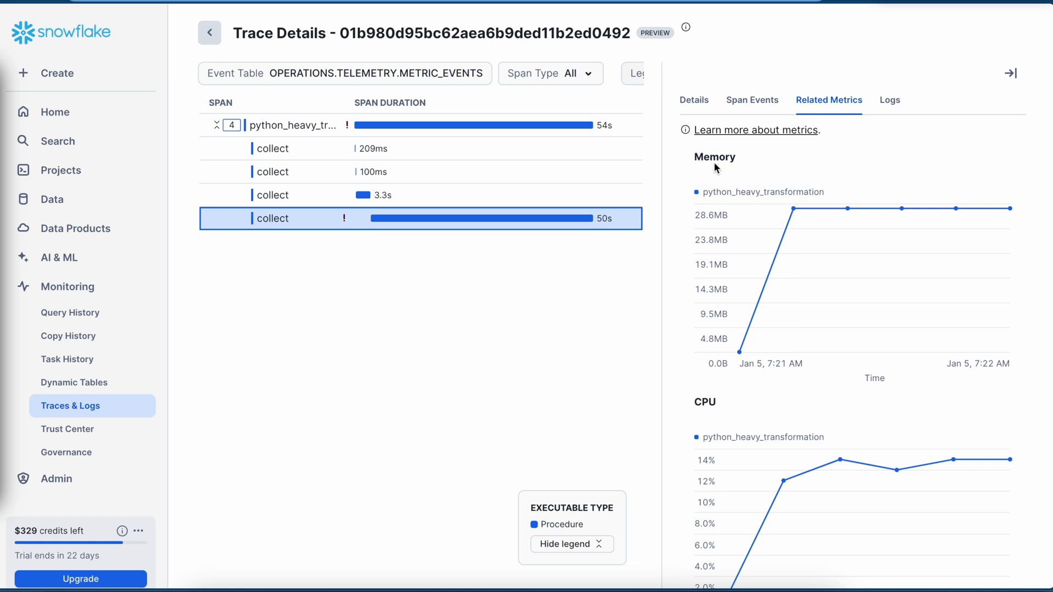
pyautogui.moveTo(782, 481)
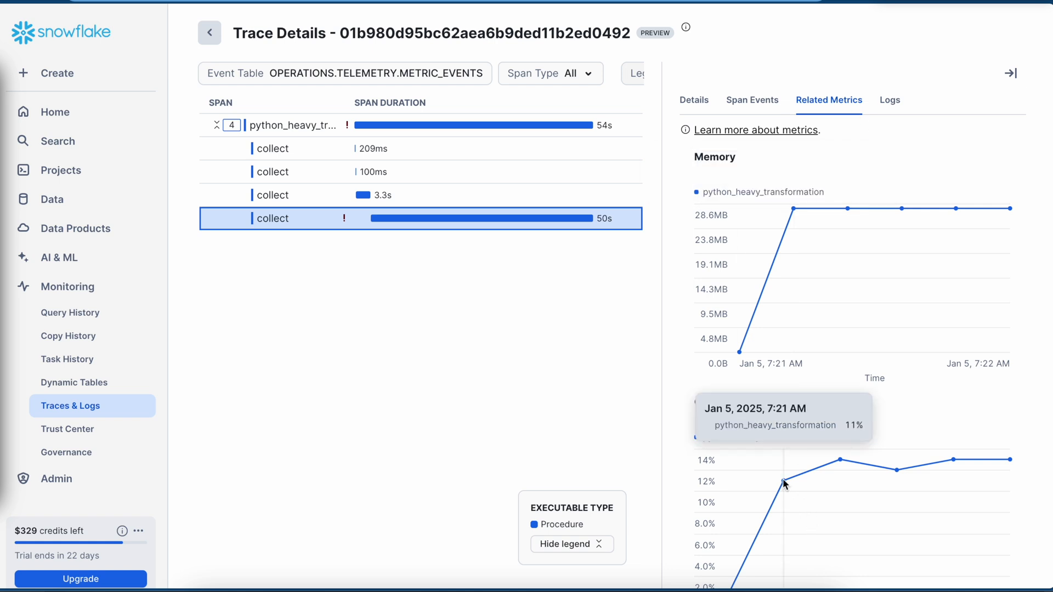
pyautogui.moveTo(700, 166)
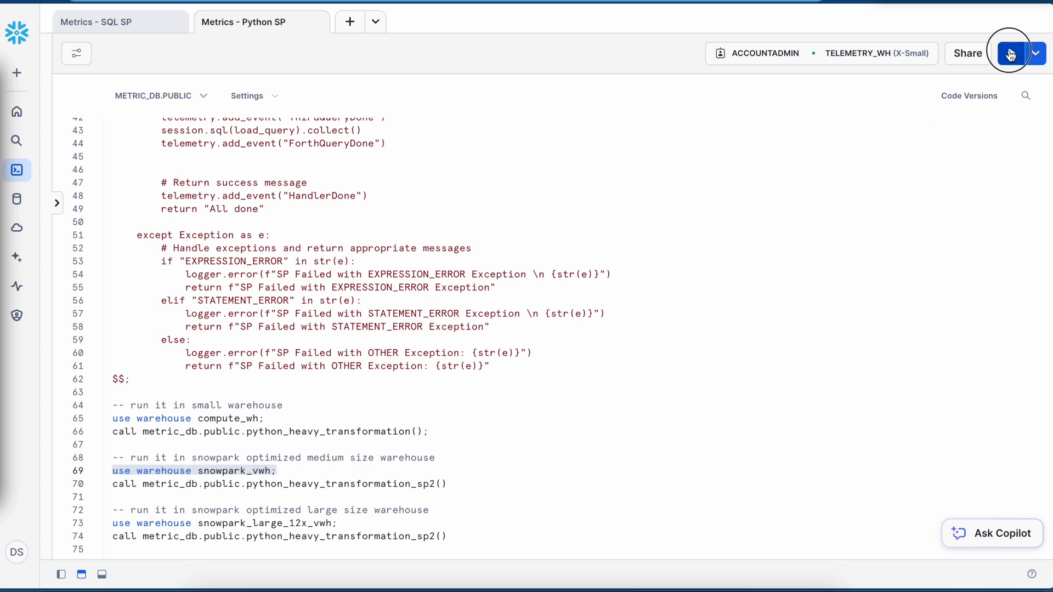
# Switch the session to SNOWPARK_VWH (Medium) and run the heavy transformation procedure call
pyautogui.click(1012, 53)
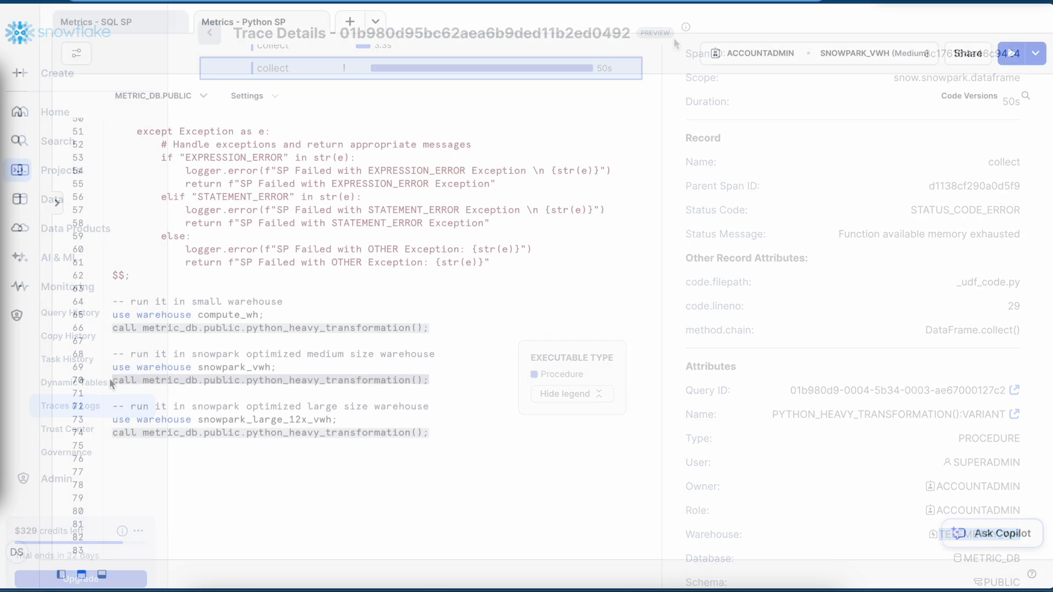
pyautogui.click(1012, 53)
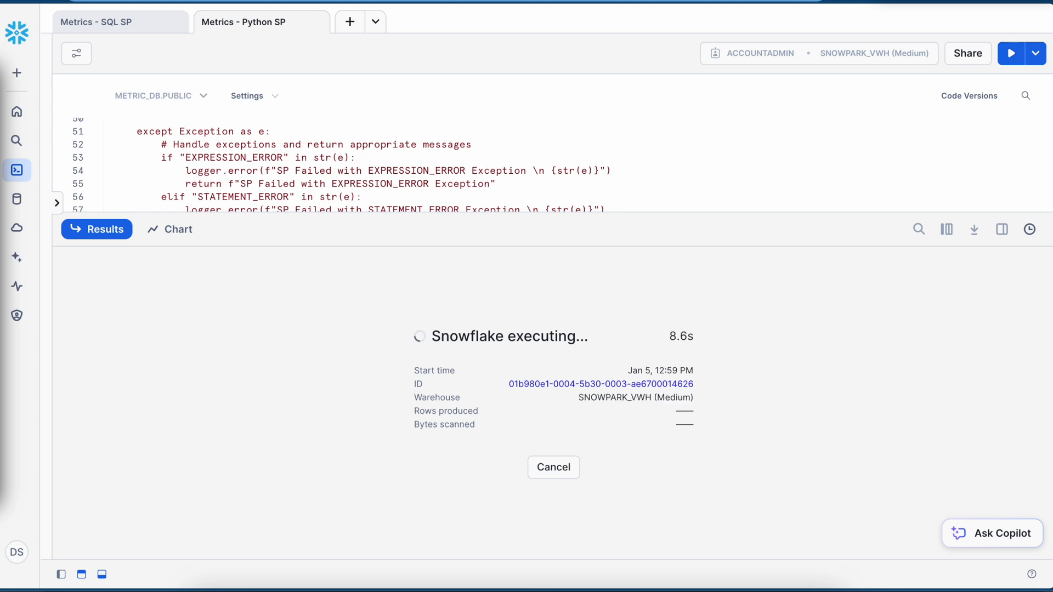
pyautogui.moveTo(682, 403)
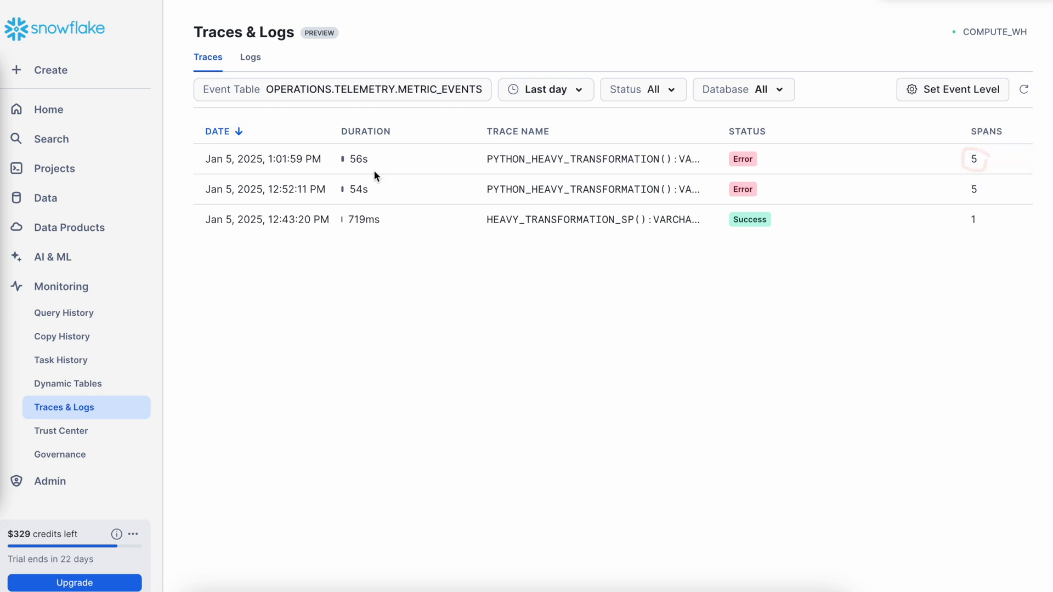
# Open the 1:01:59 PM 56s errored trace and show the first collect span's metrics
pyautogui.click(592, 159)
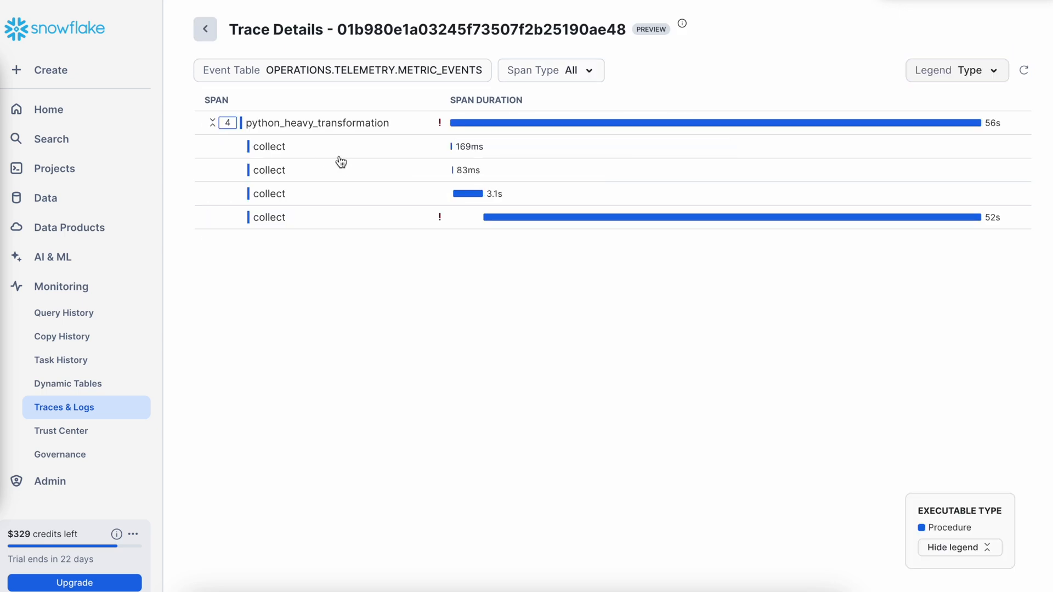
pyautogui.click(268, 146)
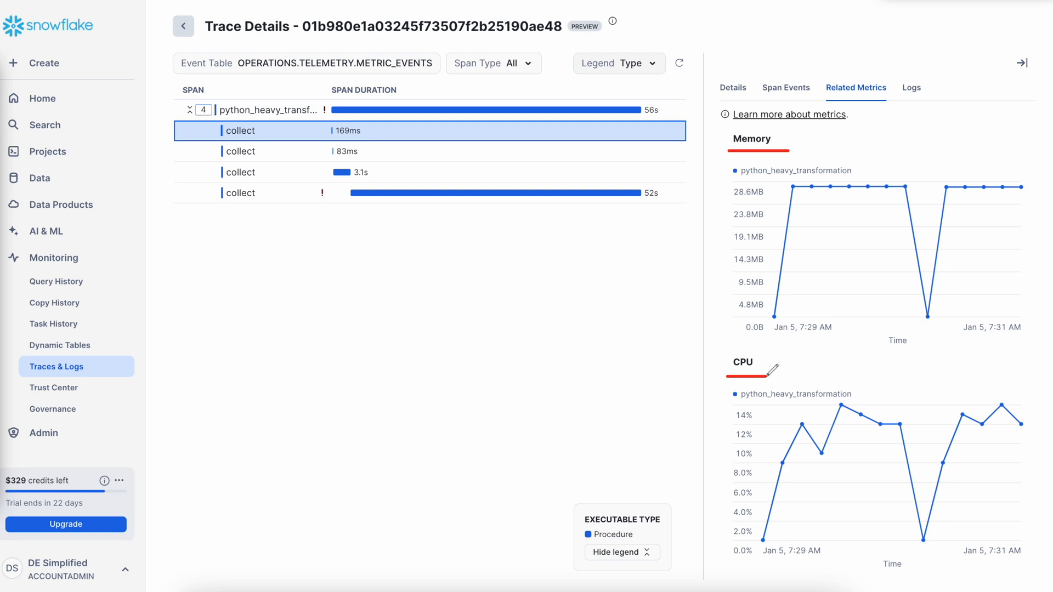
pyautogui.moveTo(836, 308)
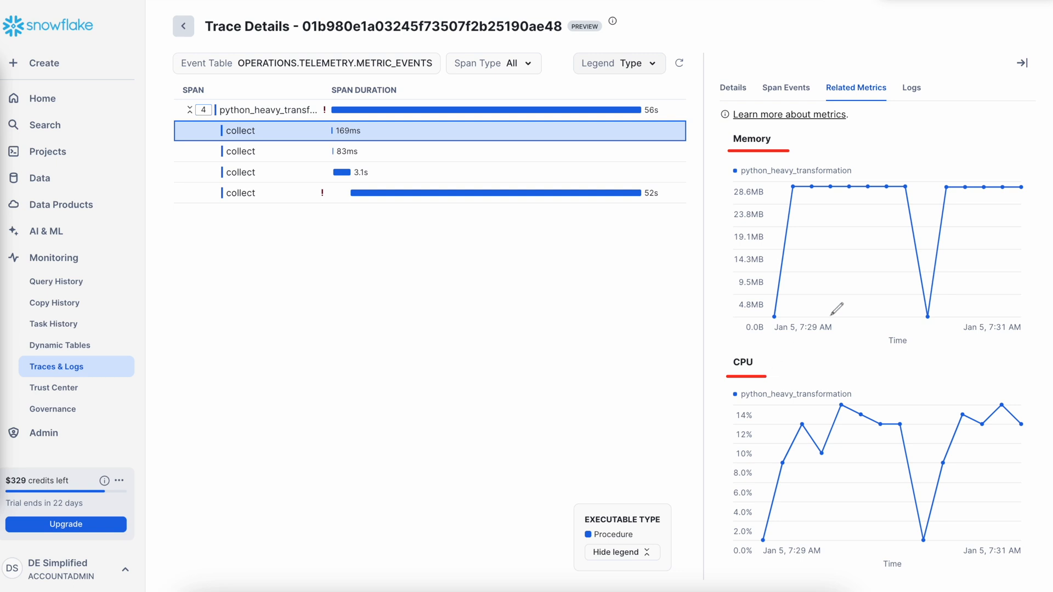
pyautogui.moveTo(906, 188)
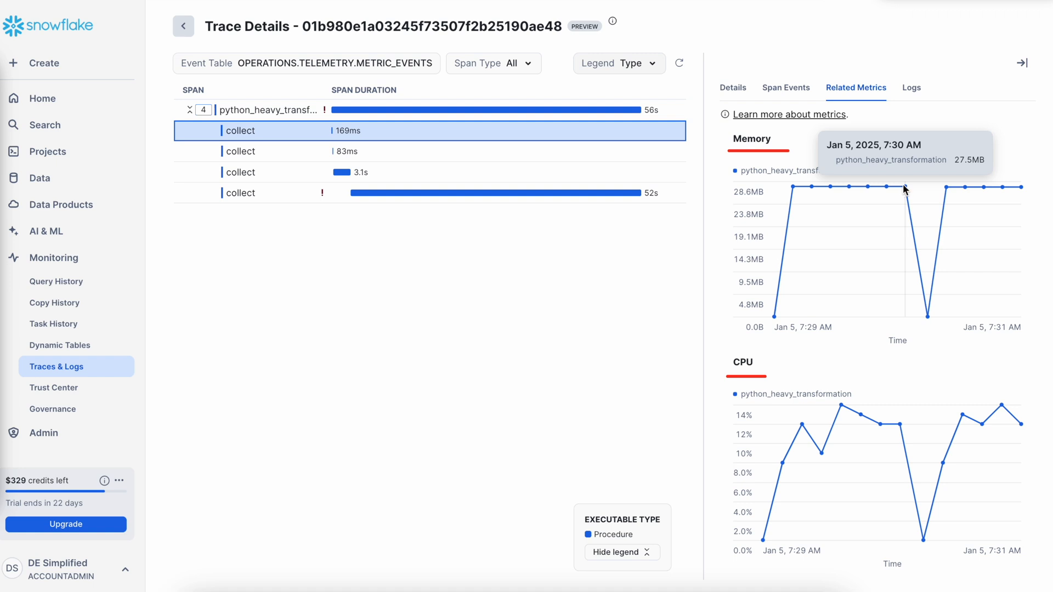
# Scroll through the root span's Span Events and their QueryDone timestamps
pyautogui.click(786, 88)
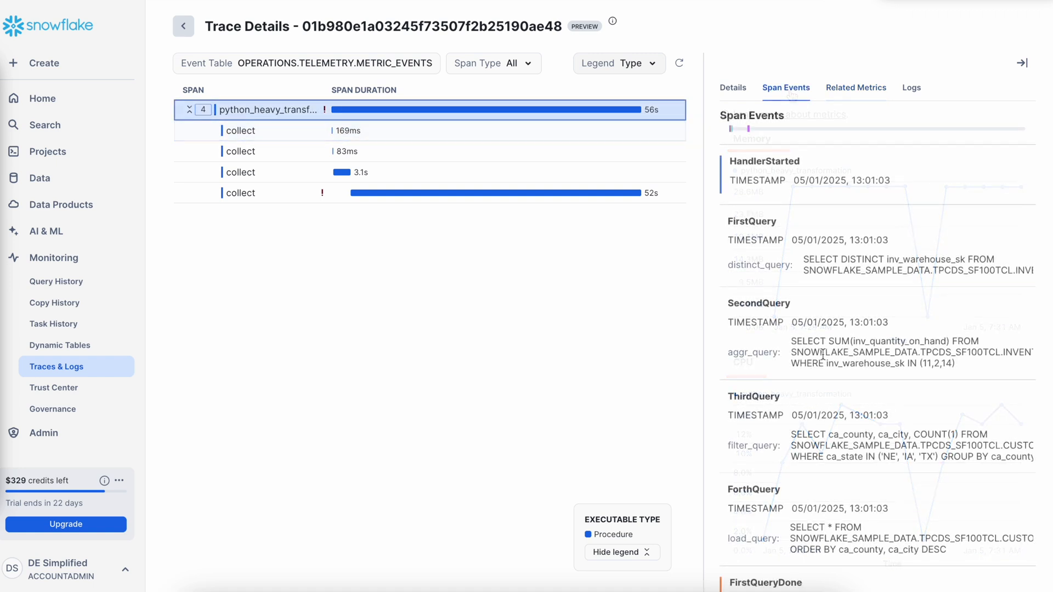
pyautogui.scroll(-3)
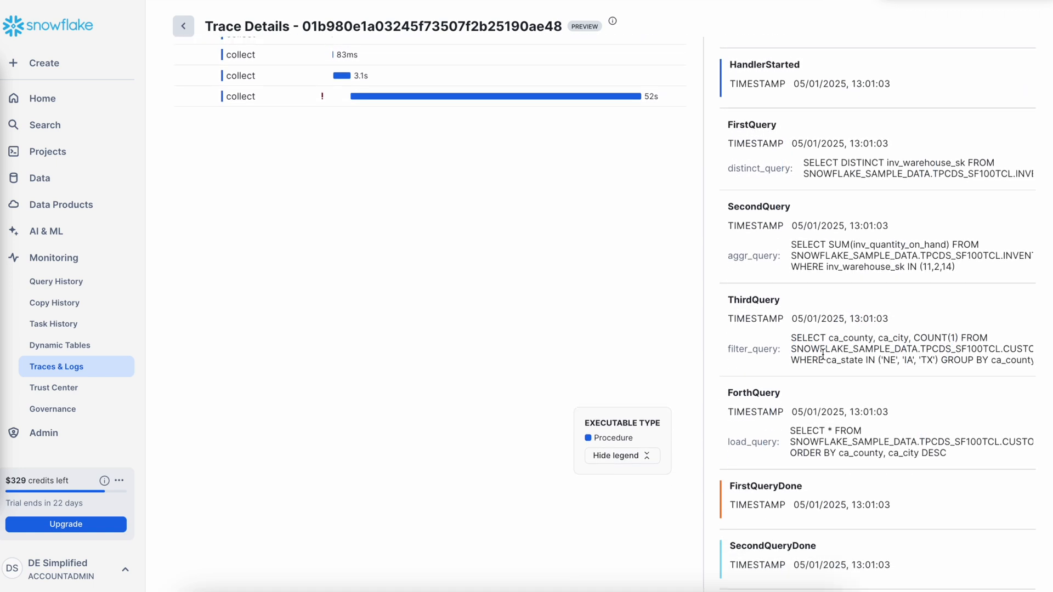
pyautogui.scroll(-3)
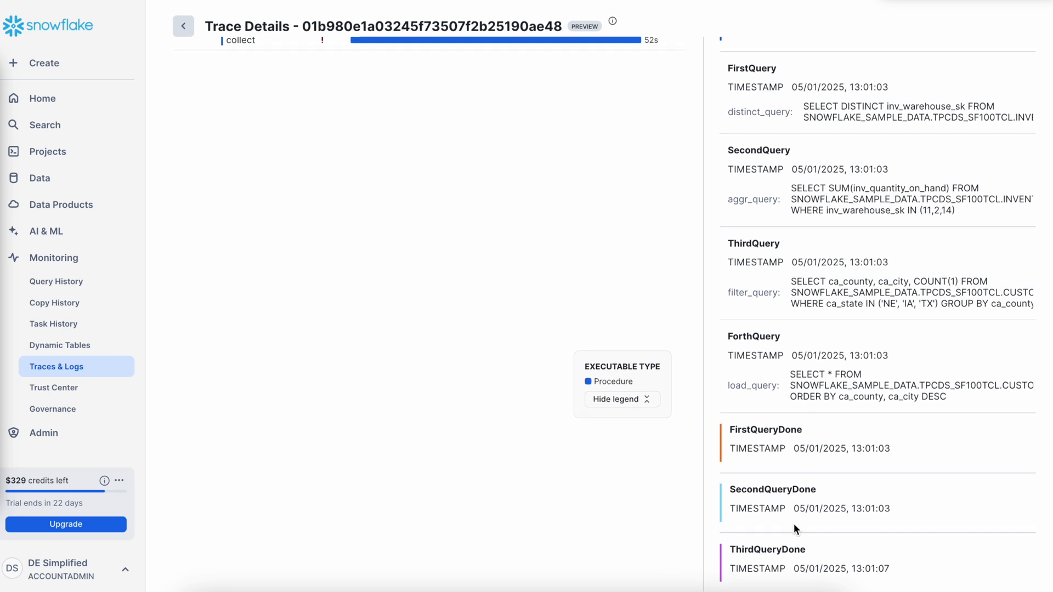
pyautogui.moveTo(817, 565)
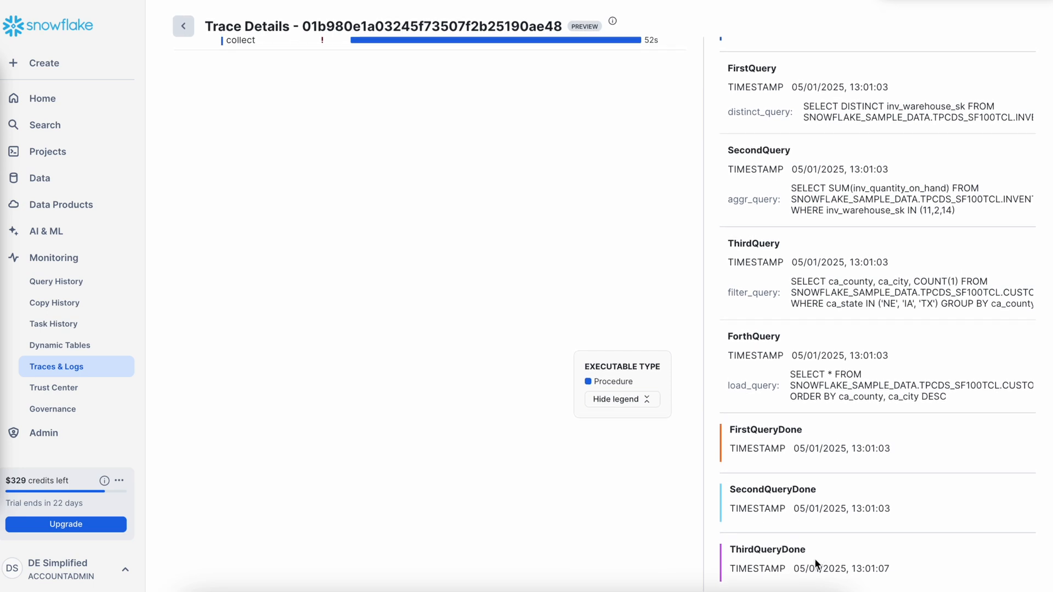
pyautogui.moveTo(871, 523)
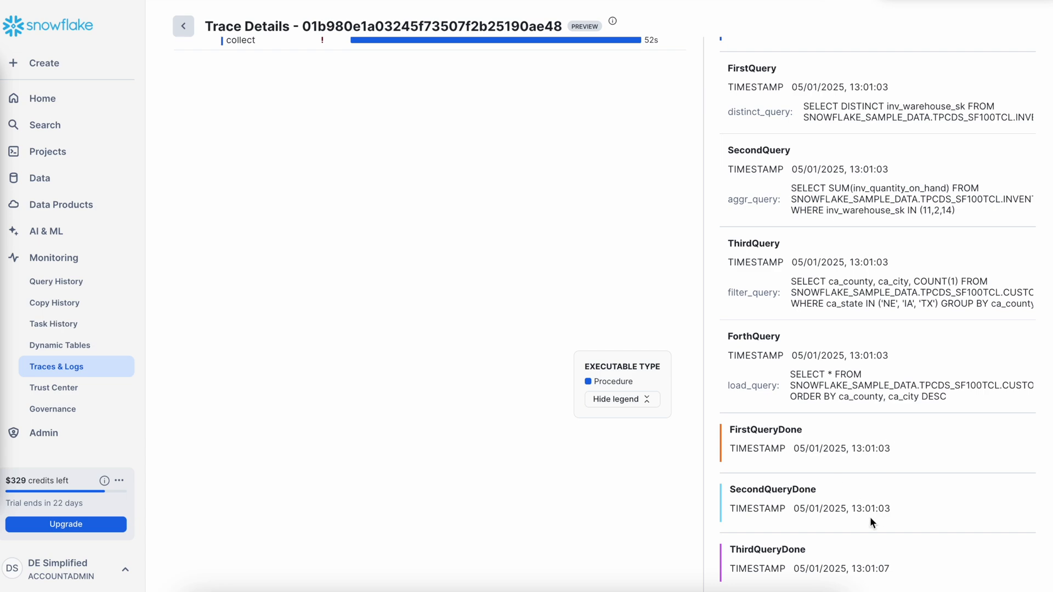
pyautogui.moveTo(882, 506)
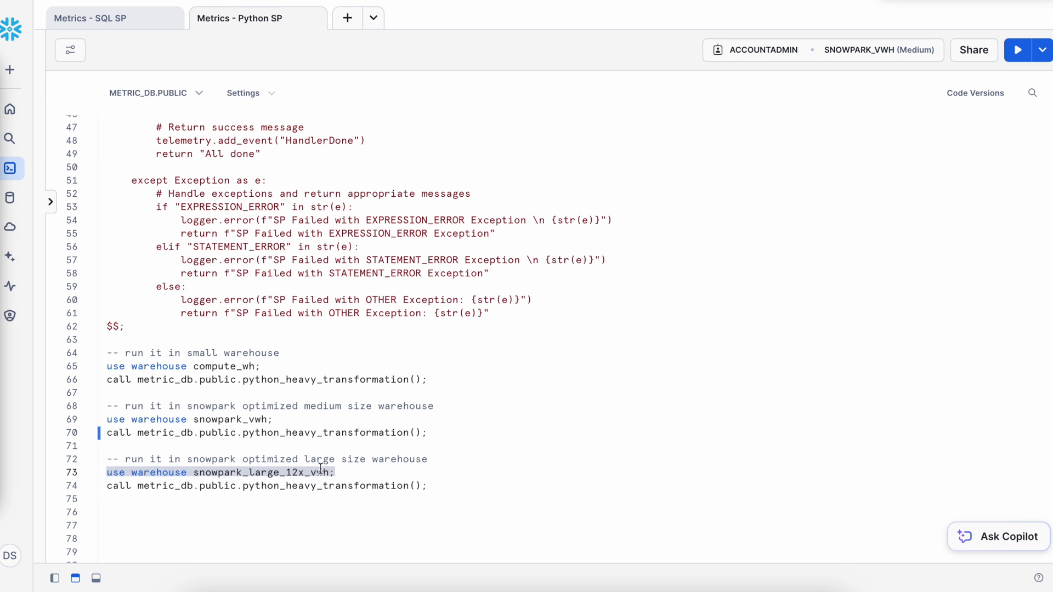
# Run the procedure on SNOWPARK_LARGE_12X_VWH and view that warehouse's last-hour activity
pyautogui.click(1017, 50)
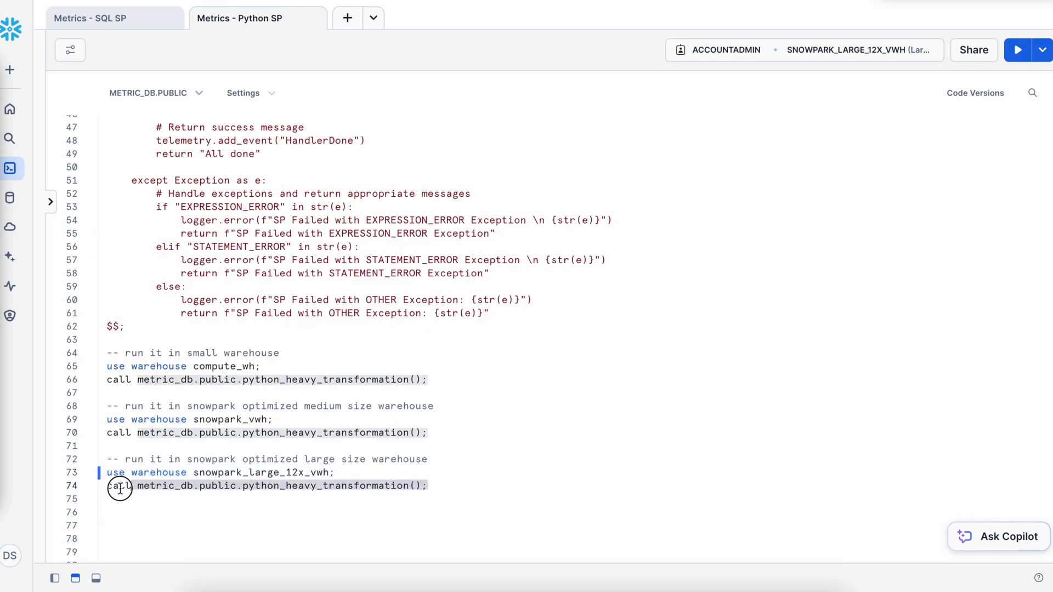
pyautogui.click(1017, 50)
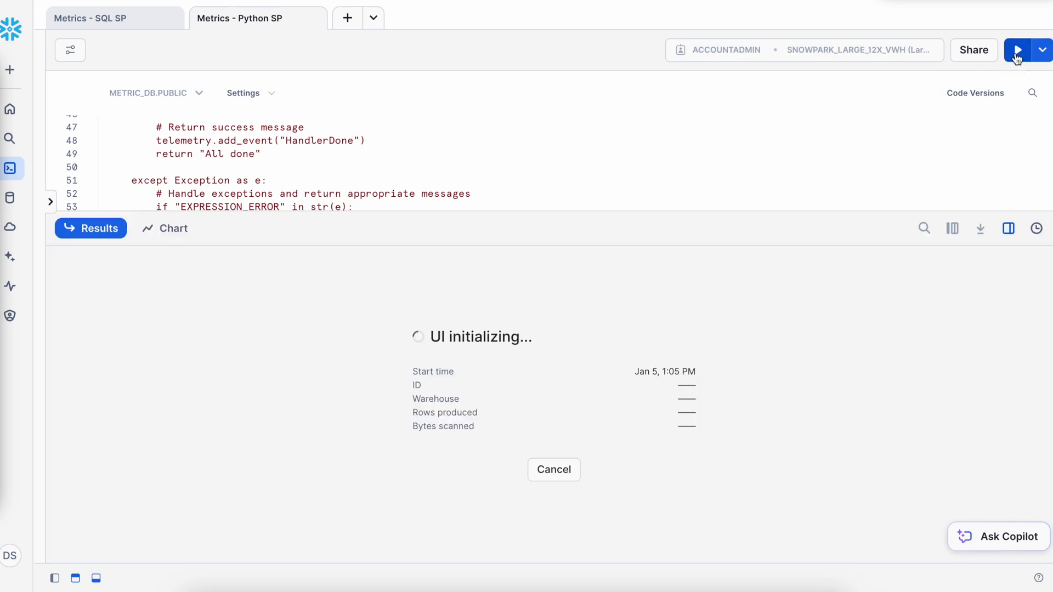
pyautogui.click(1017, 50)
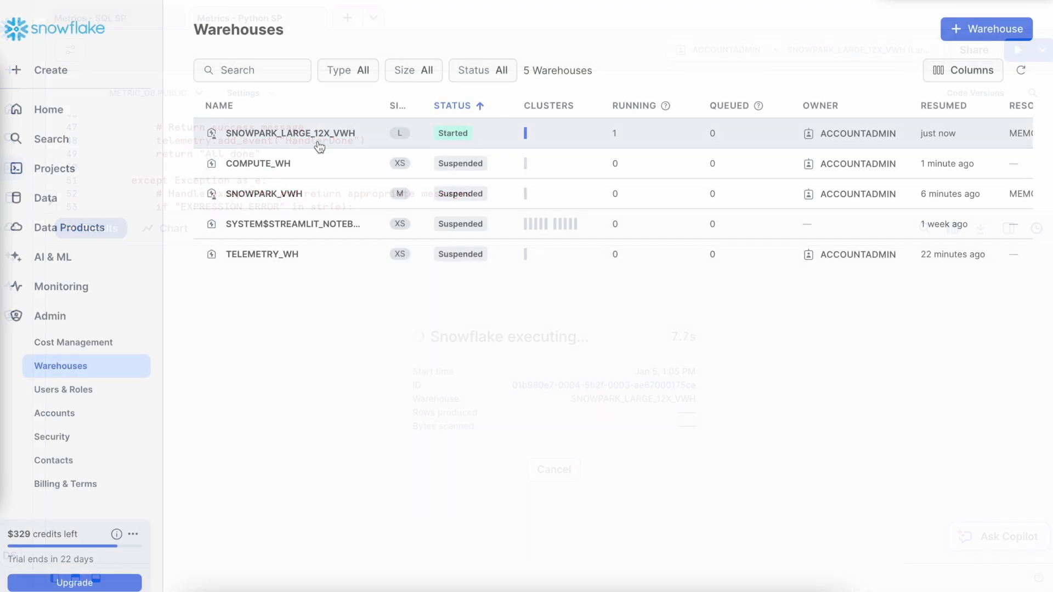
pyautogui.click(283, 133)
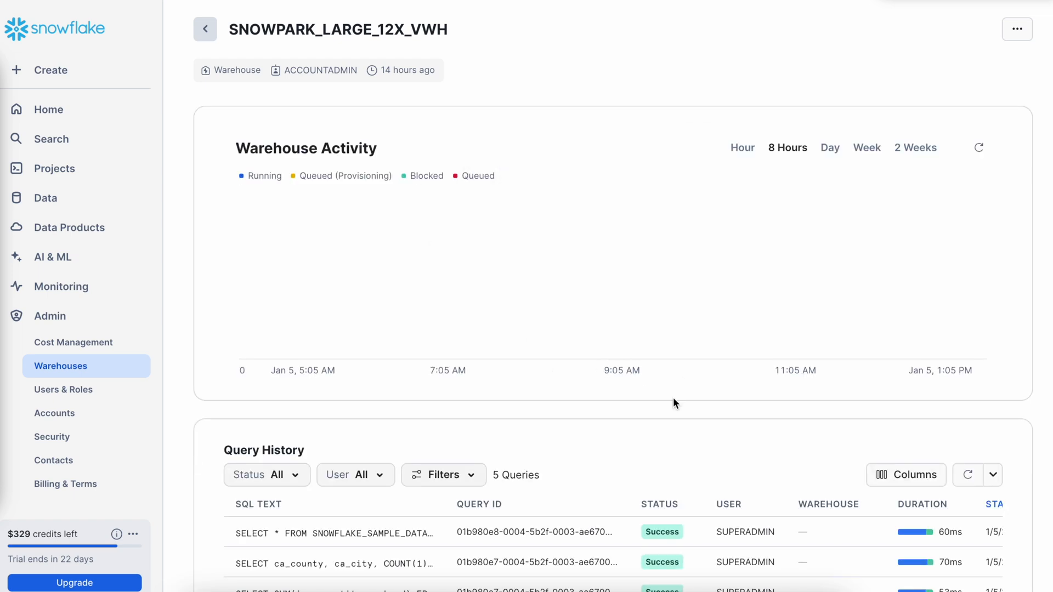
pyautogui.click(742, 148)
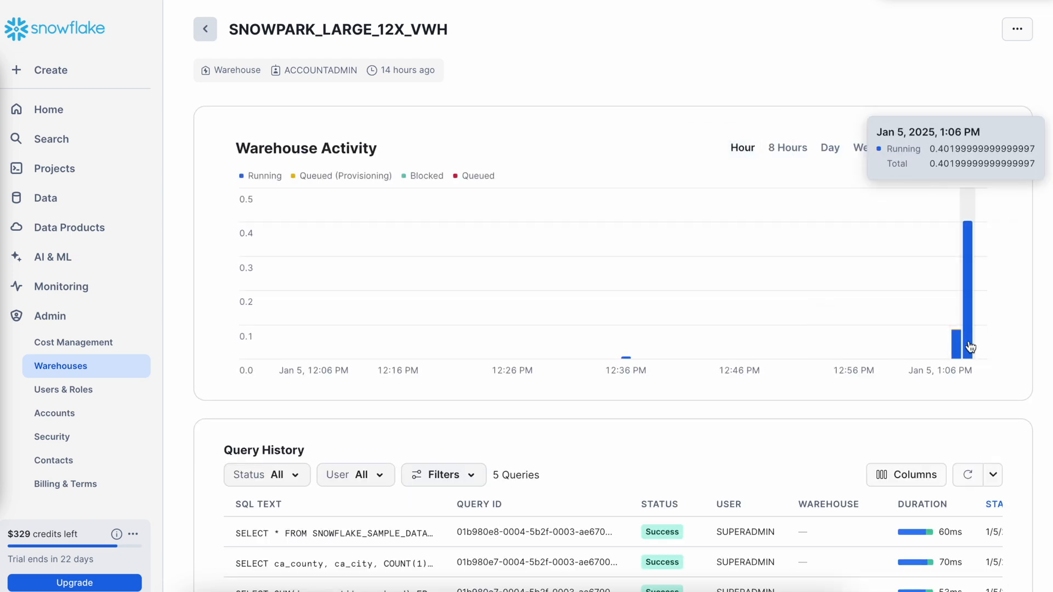
pyautogui.moveTo(961, 350)
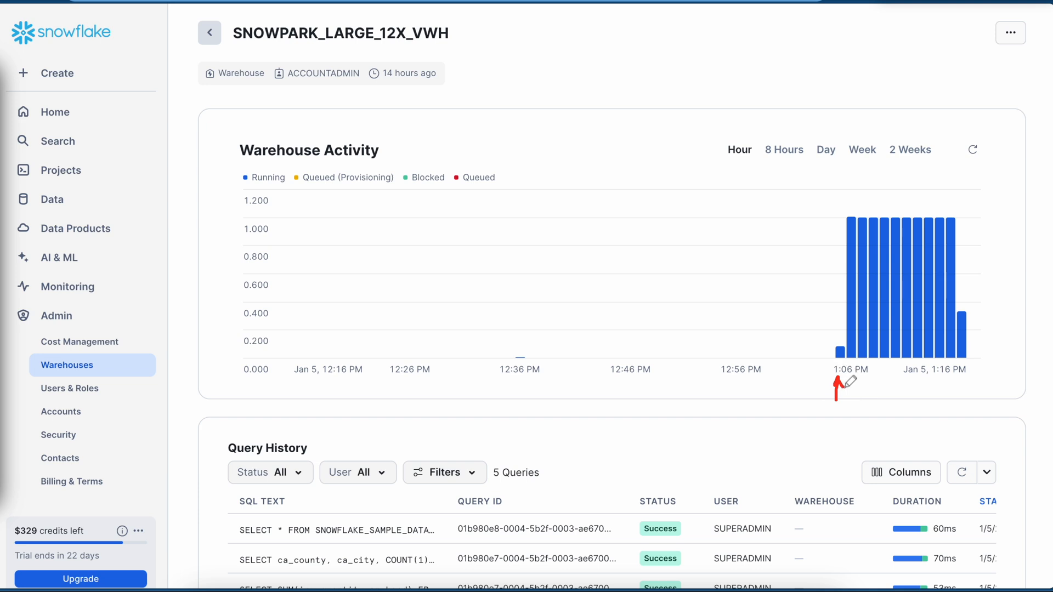
pyautogui.moveTo(939, 390)
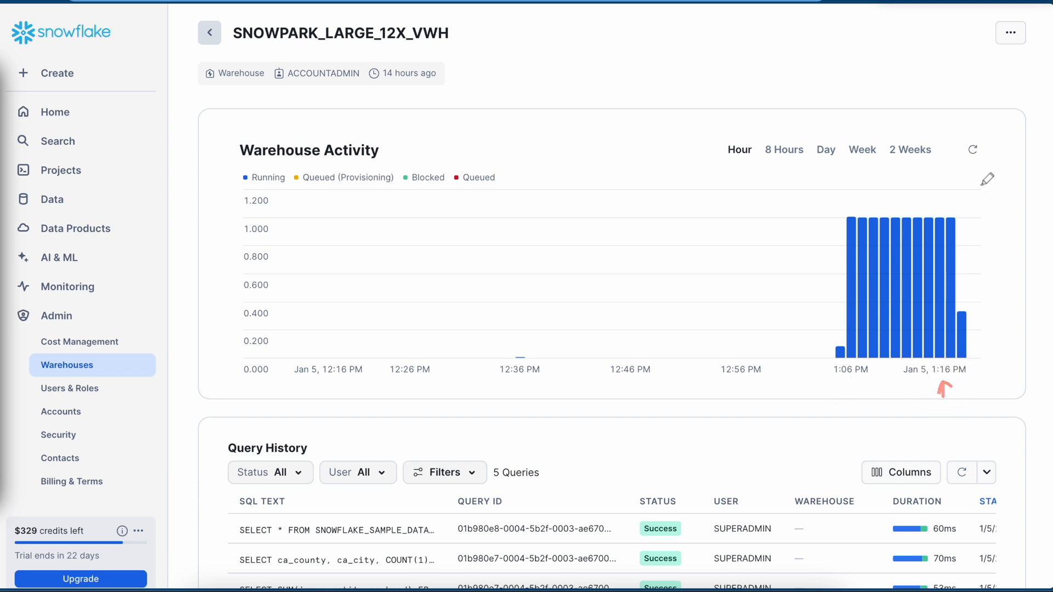
pyautogui.moveTo(973, 150)
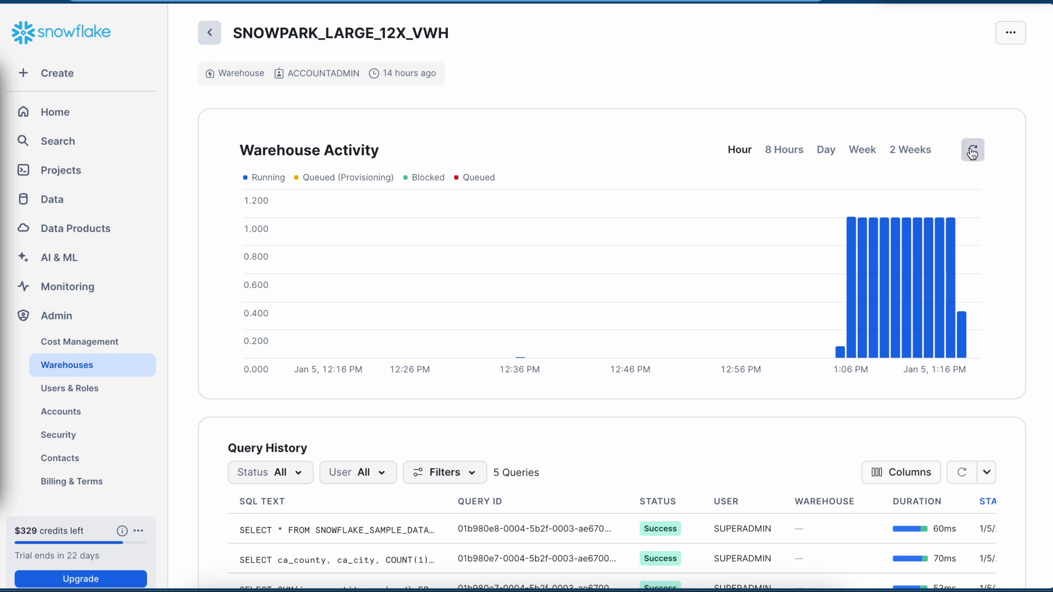
pyautogui.moveTo(968, 346)
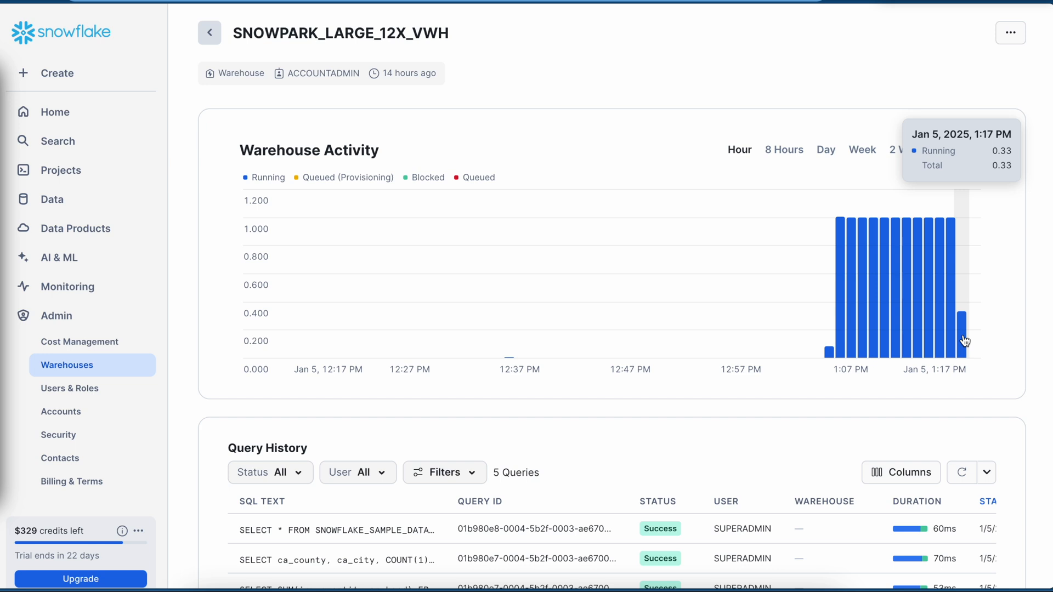
pyautogui.moveTo(952, 340)
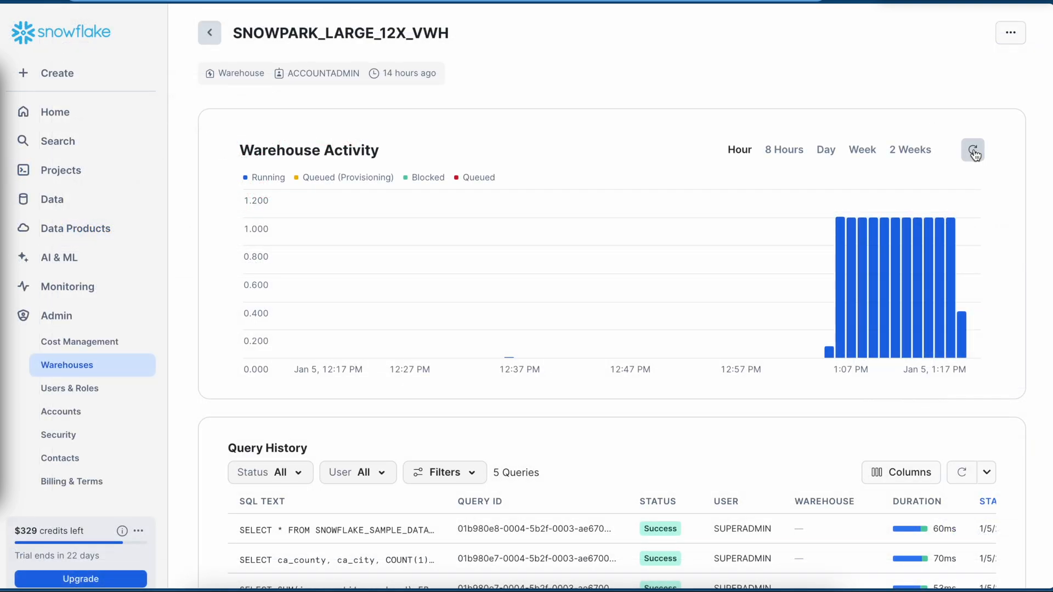
pyautogui.moveTo(966, 266)
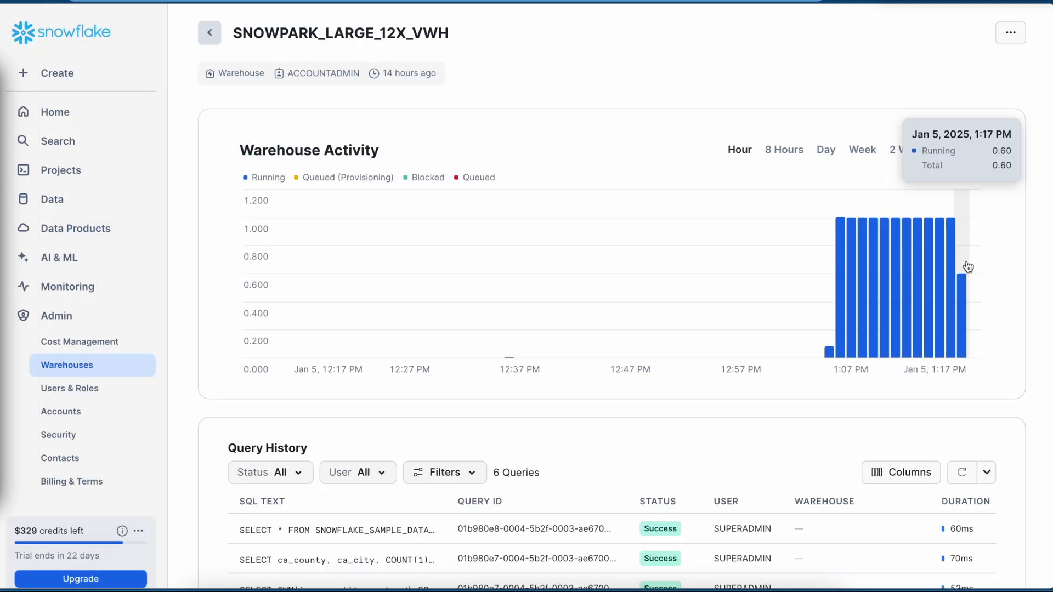
pyautogui.moveTo(975, 278)
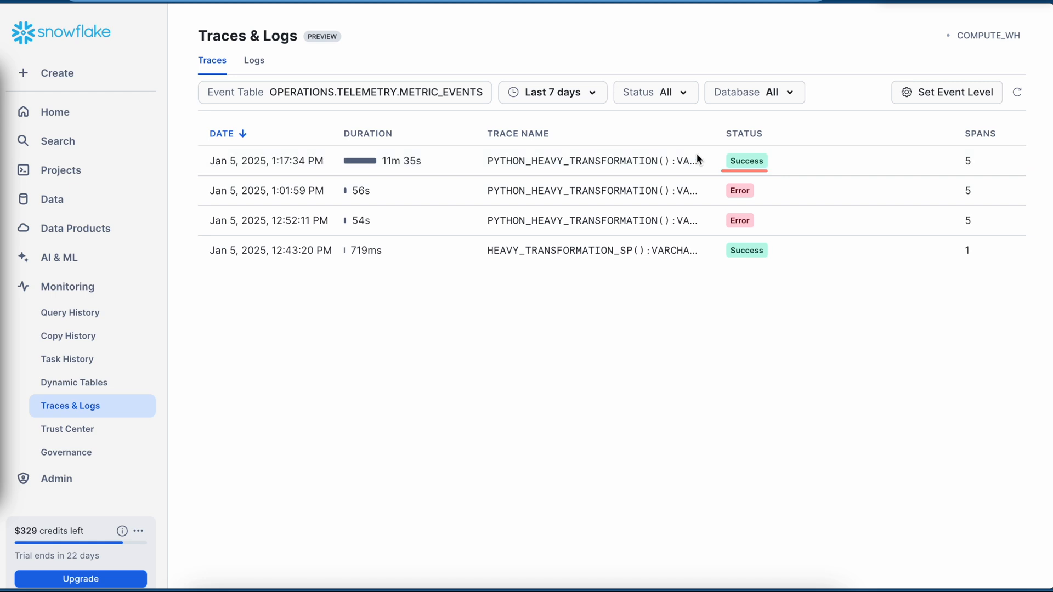
# Open the 11m 35s trace's root span and scroll to its memory and CPU charts
pyautogui.click(597, 161)
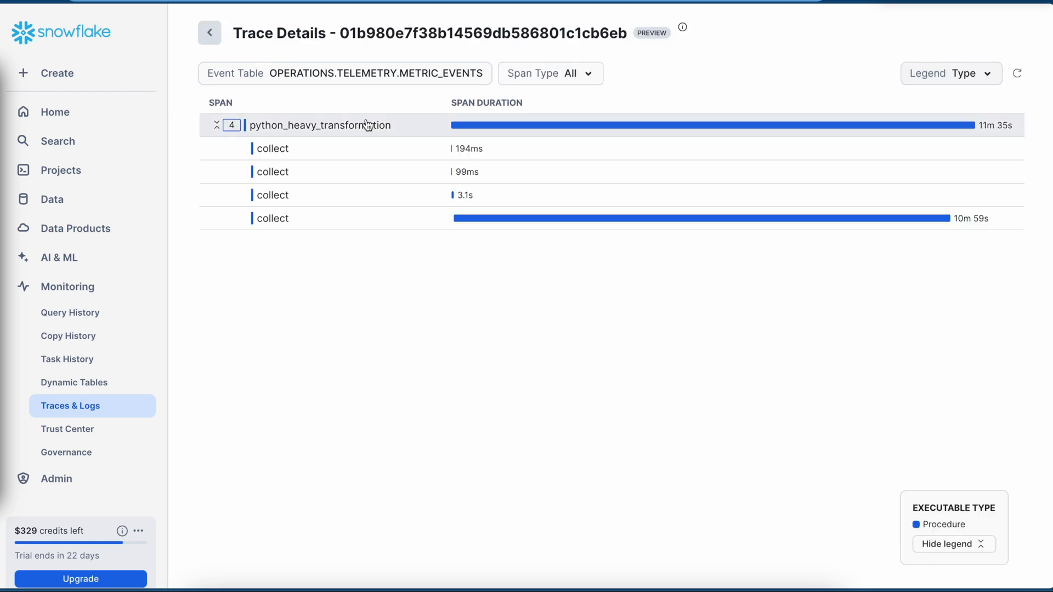
pyautogui.click(318, 125)
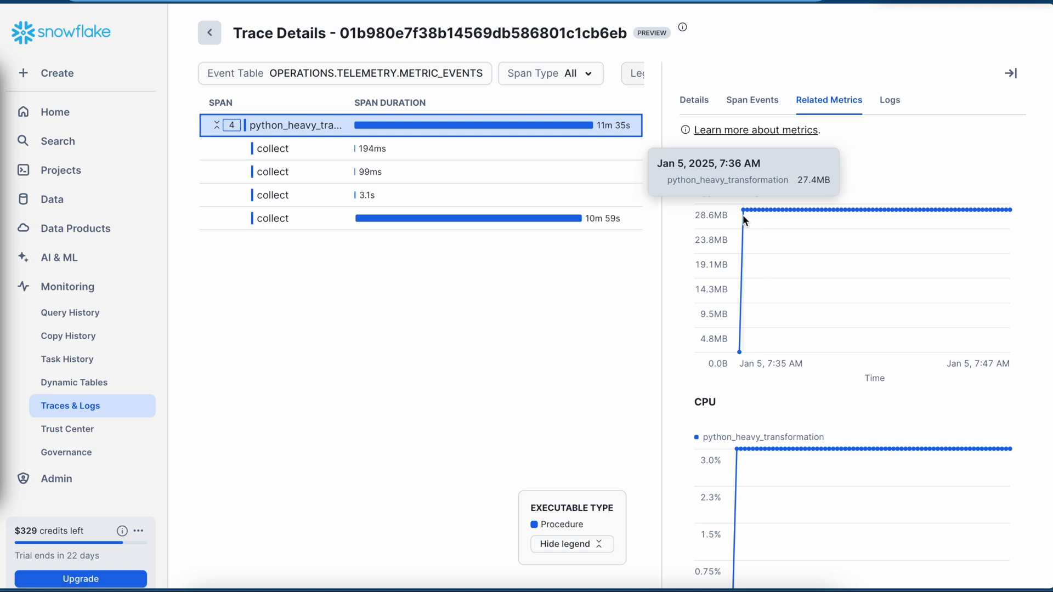
pyautogui.moveTo(747, 217)
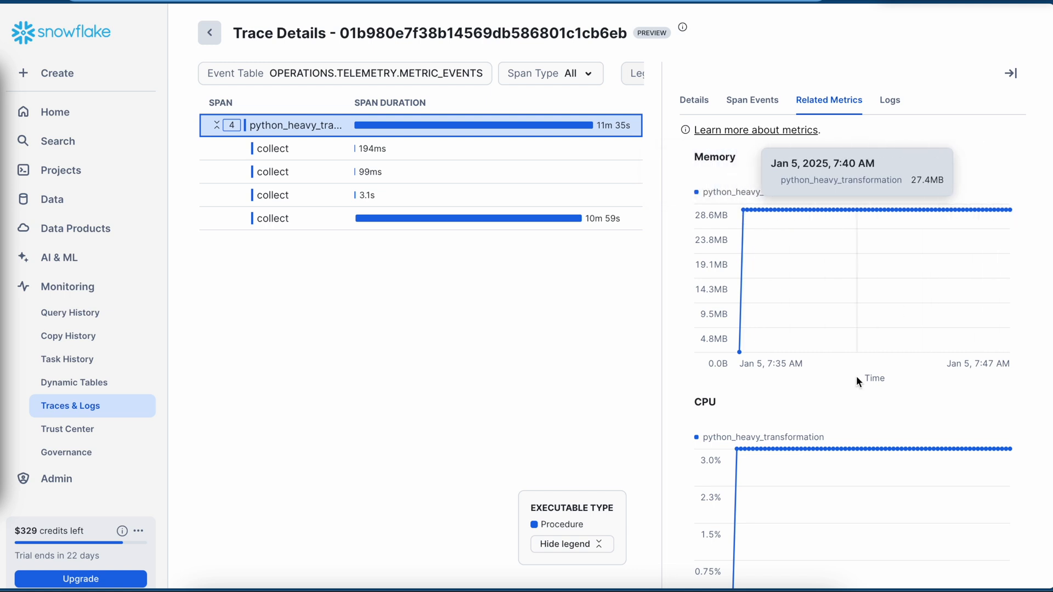
pyautogui.moveTo(812, 261)
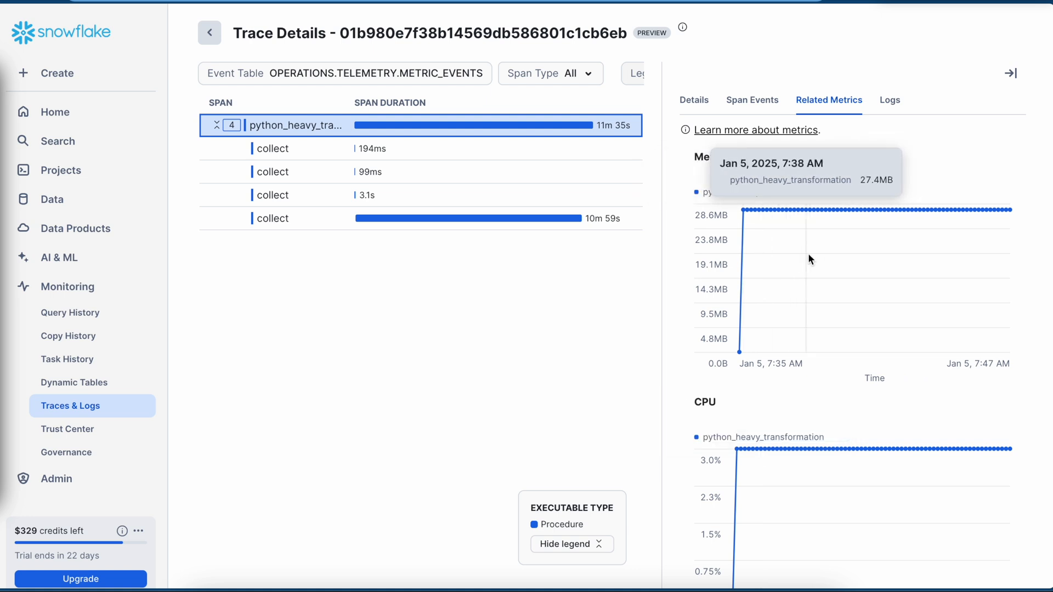
pyautogui.scroll(-3)
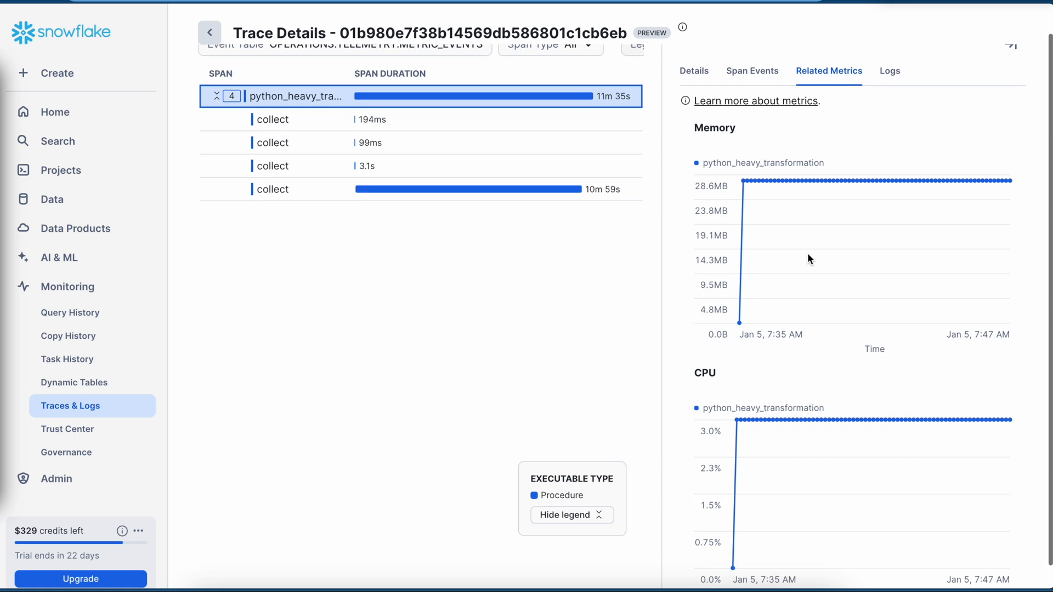
pyautogui.scroll(-3)
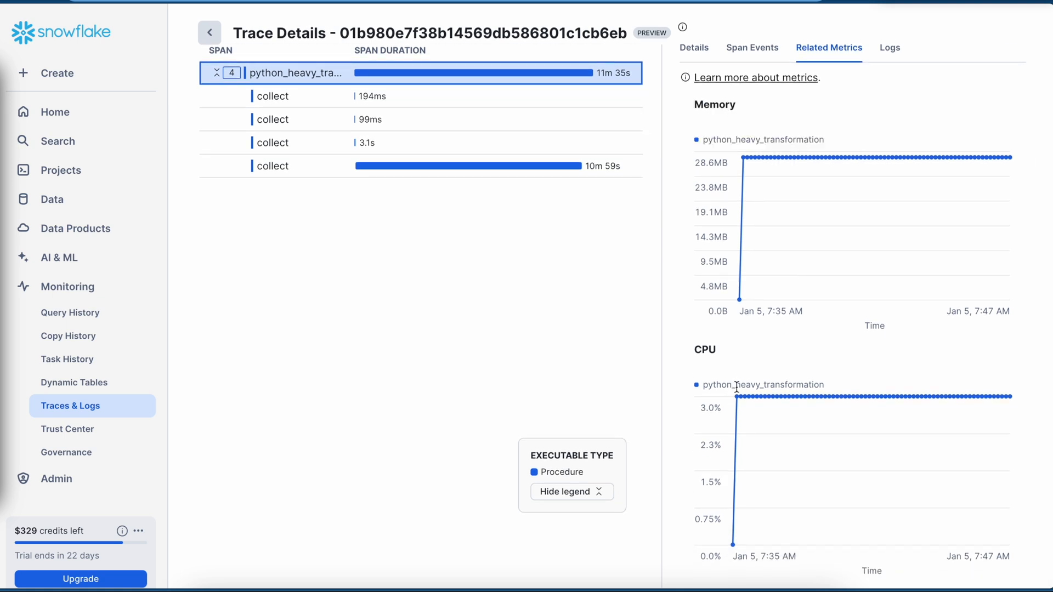
pyautogui.moveTo(900, 400)
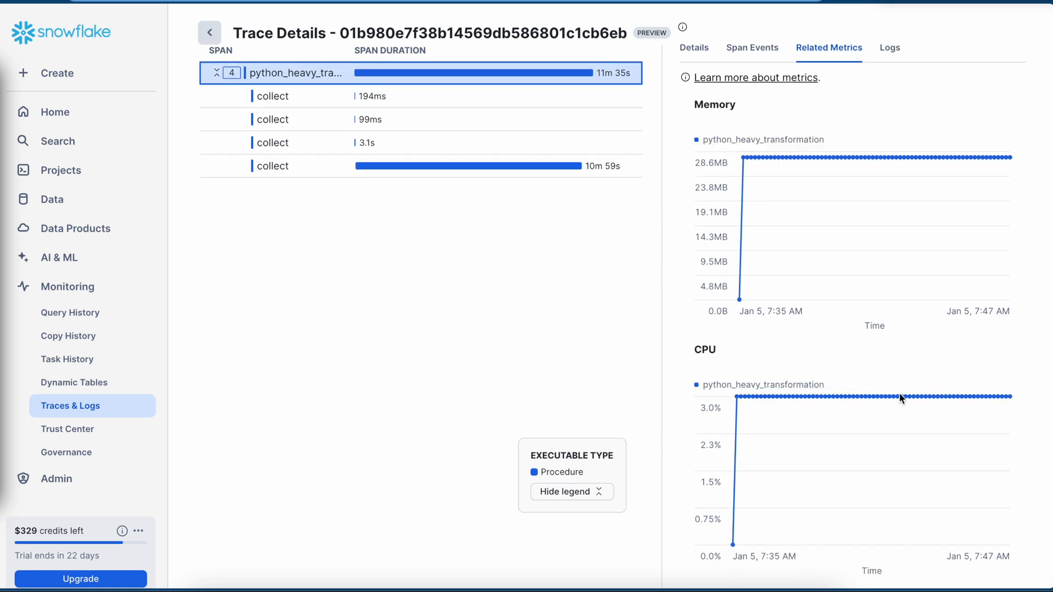
pyautogui.moveTo(1012, 402)
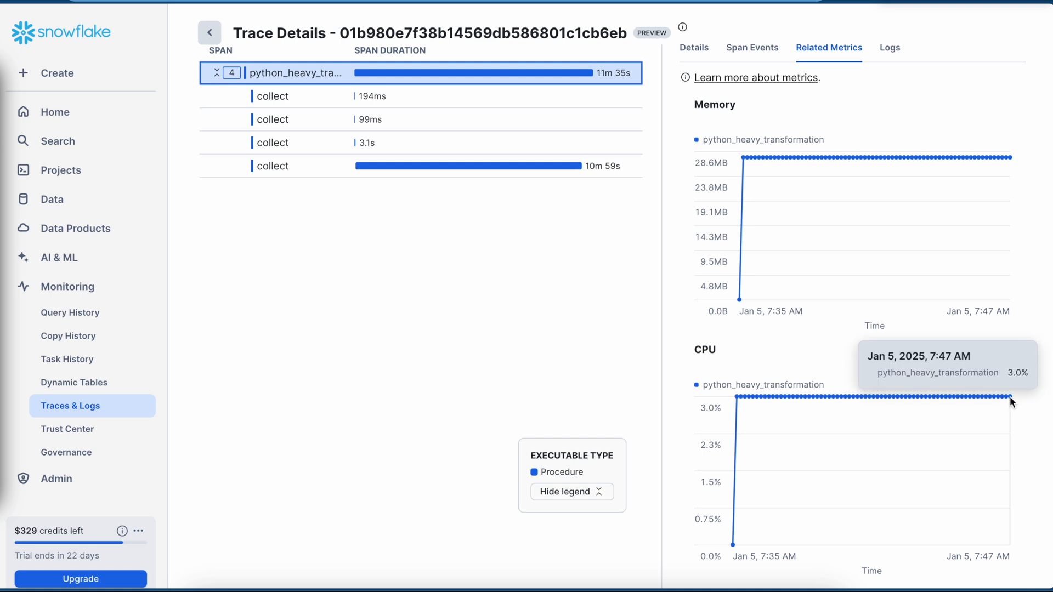
pyautogui.moveTo(745, 169)
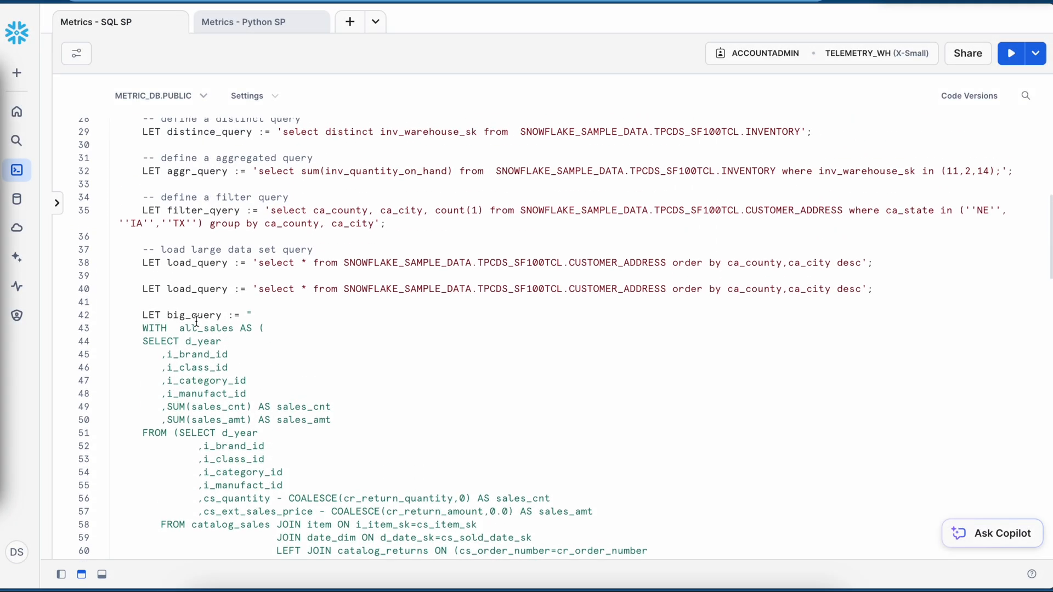
# Scroll down the SQL worksheet and run the v2_heavy_transformation_sp call
pyautogui.doubleClick(194, 316)
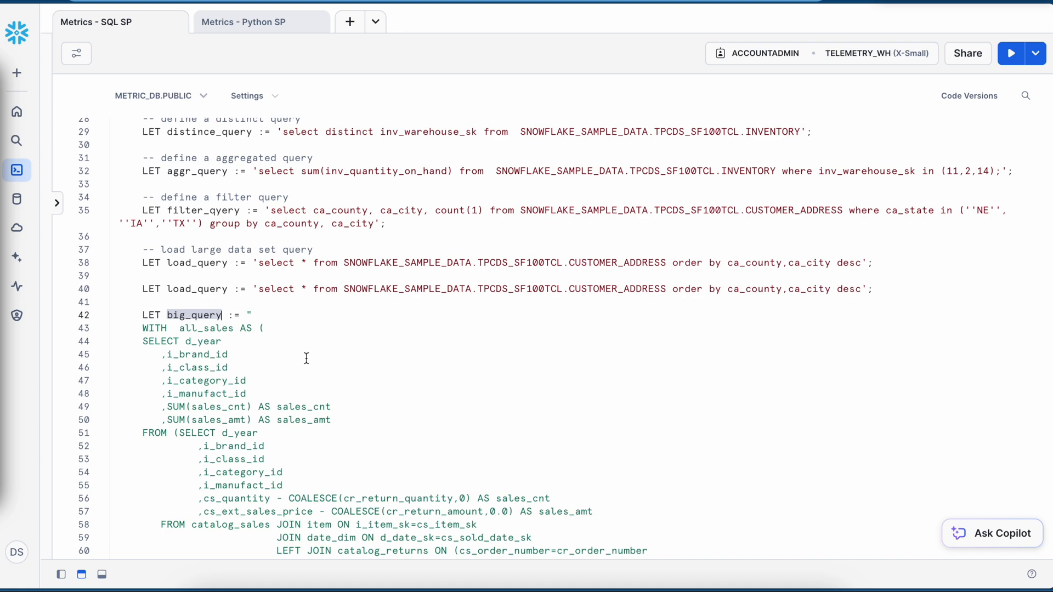
pyautogui.moveTo(236, 339)
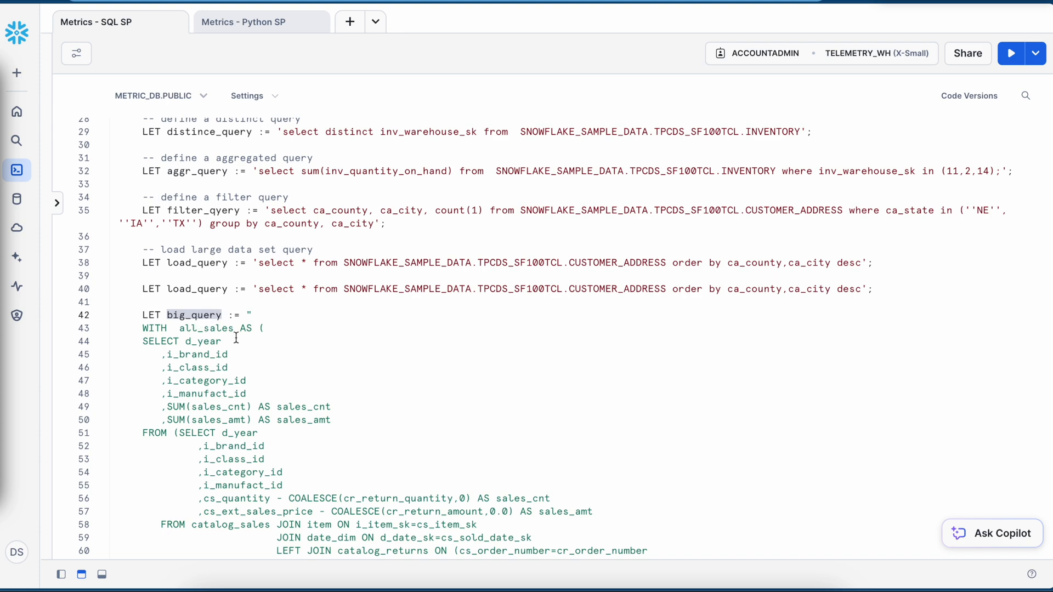
pyautogui.scroll(-3)
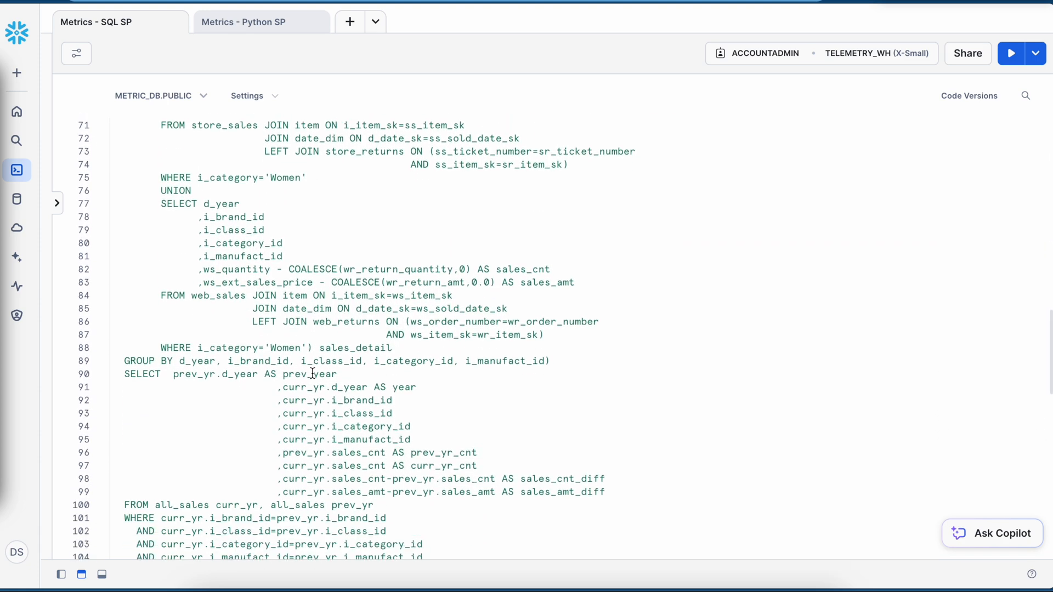
pyautogui.scroll(-3)
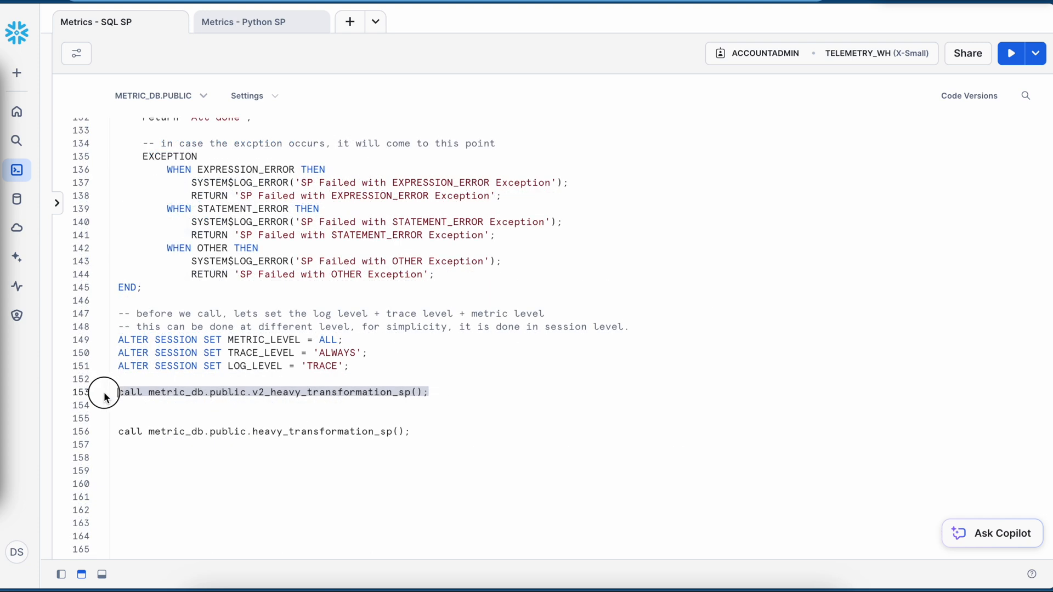
pyautogui.moveTo(888, 61)
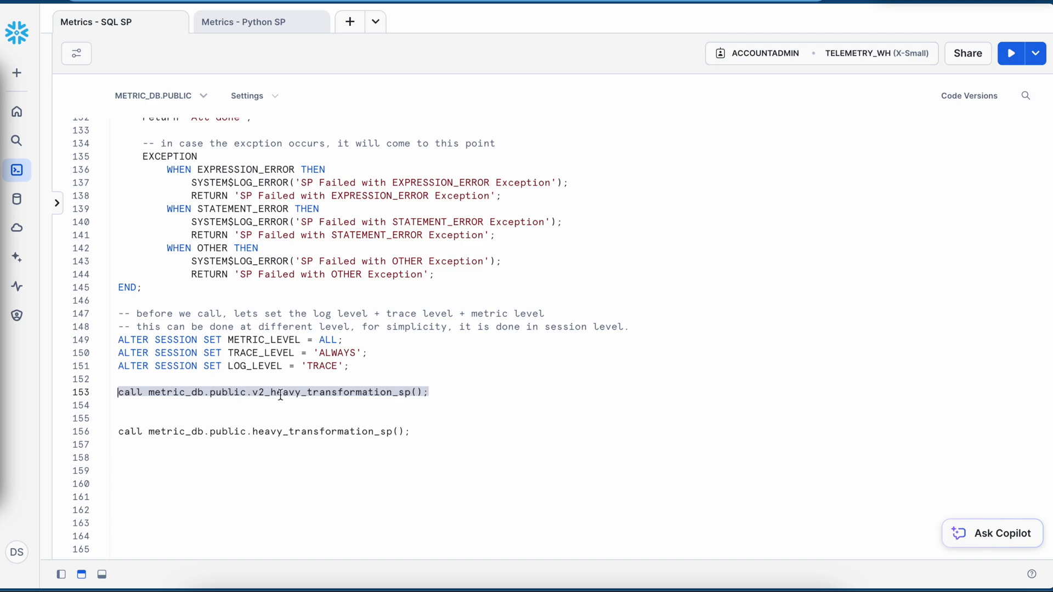
pyautogui.click(1012, 53)
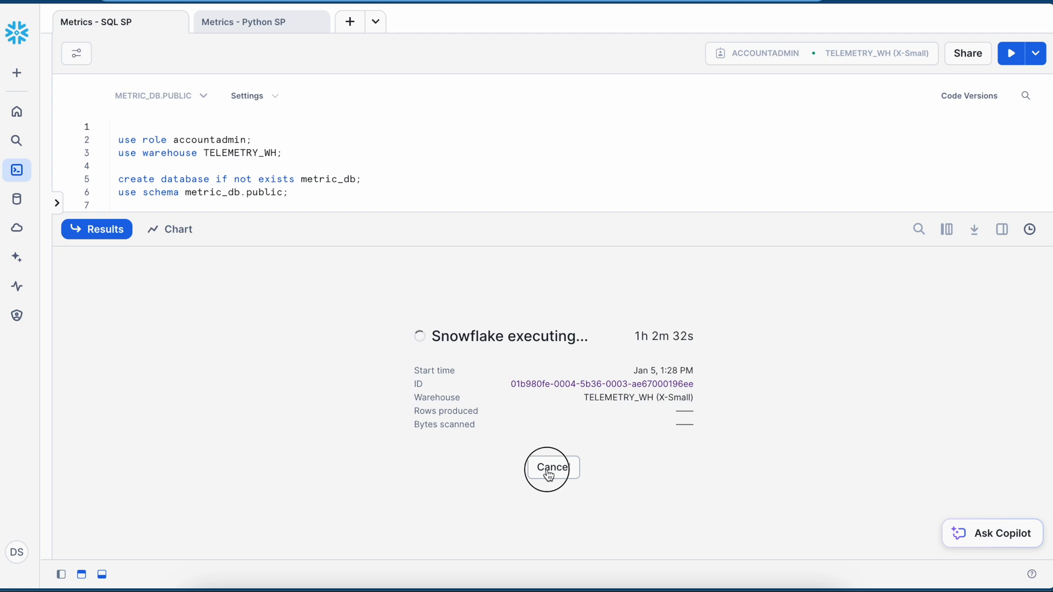
# Cancel the v2 call, filter Query History to Failed, and view its Query Telemetry
pyautogui.click(552, 468)
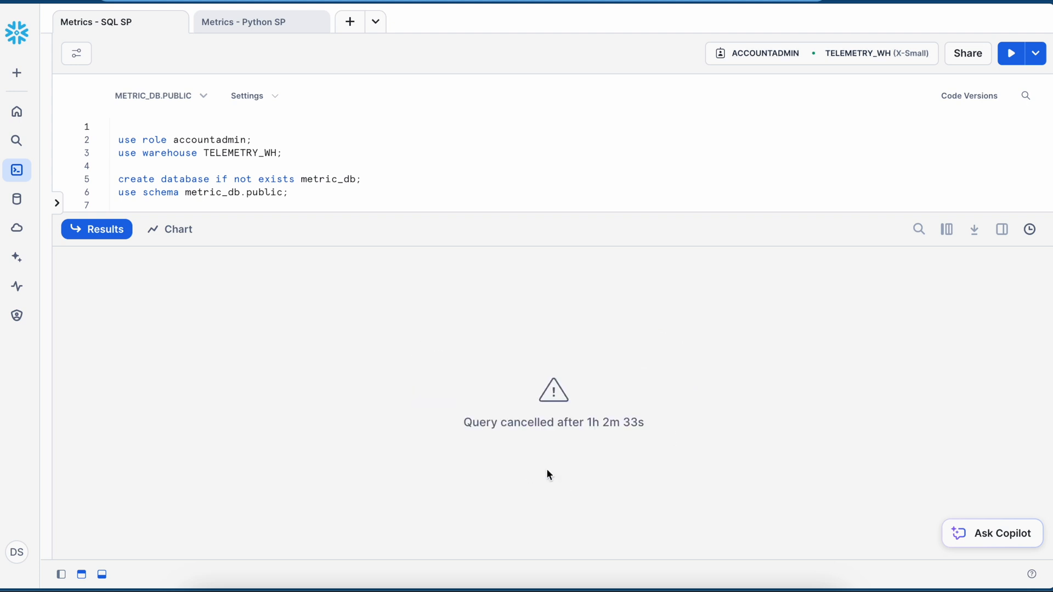
pyautogui.moveTo(598, 440)
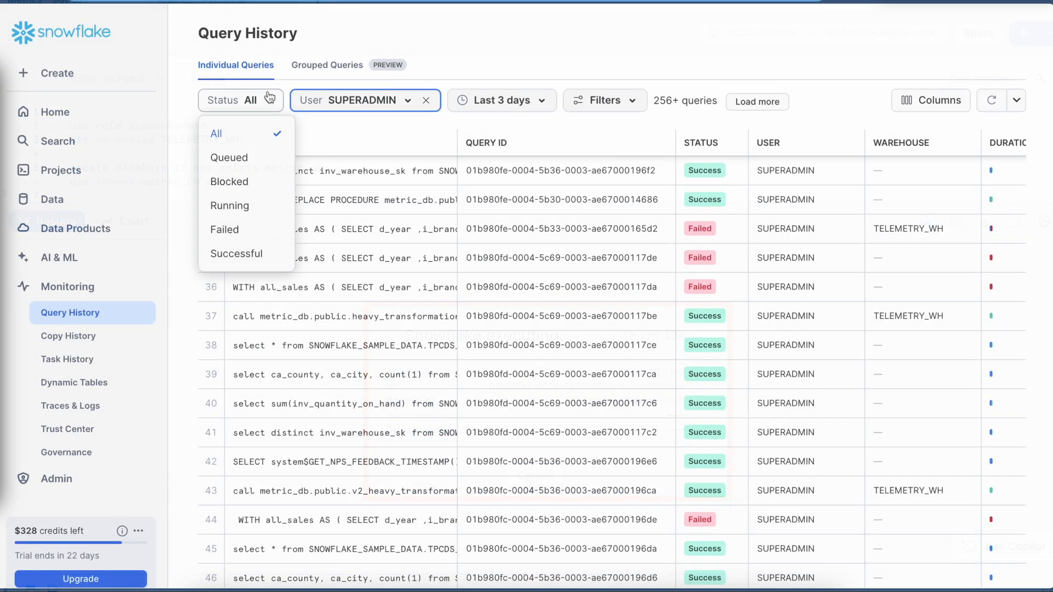
pyautogui.moveTo(241, 240)
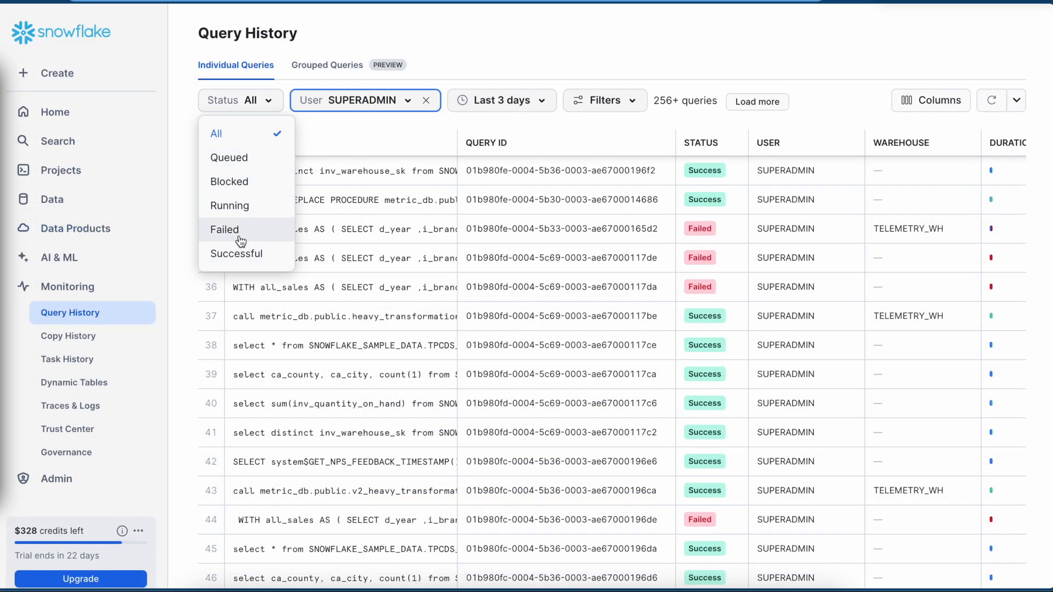
pyautogui.click(224, 229)
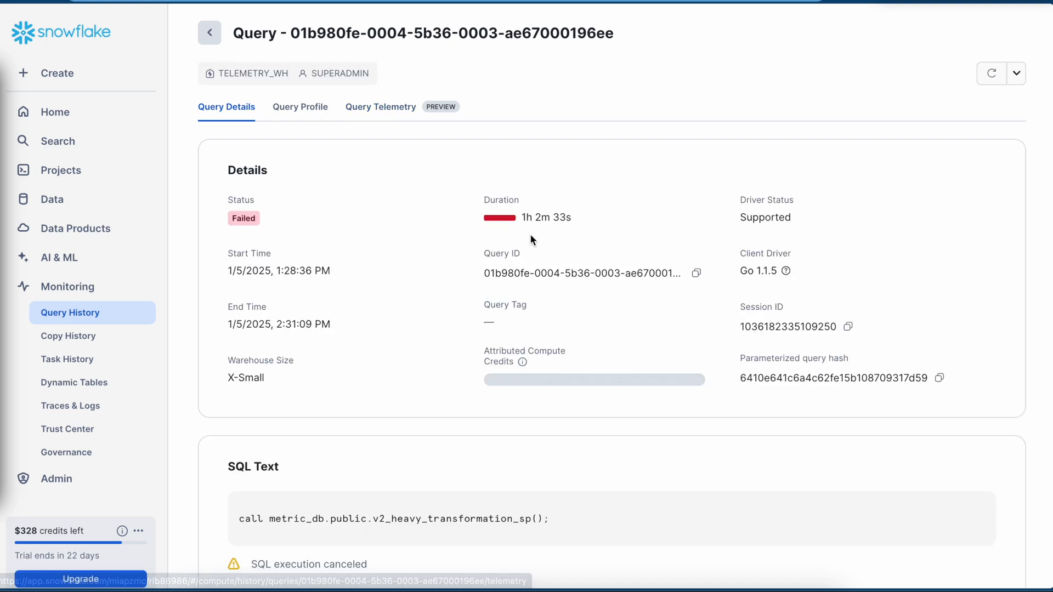
pyautogui.moveTo(499, 217)
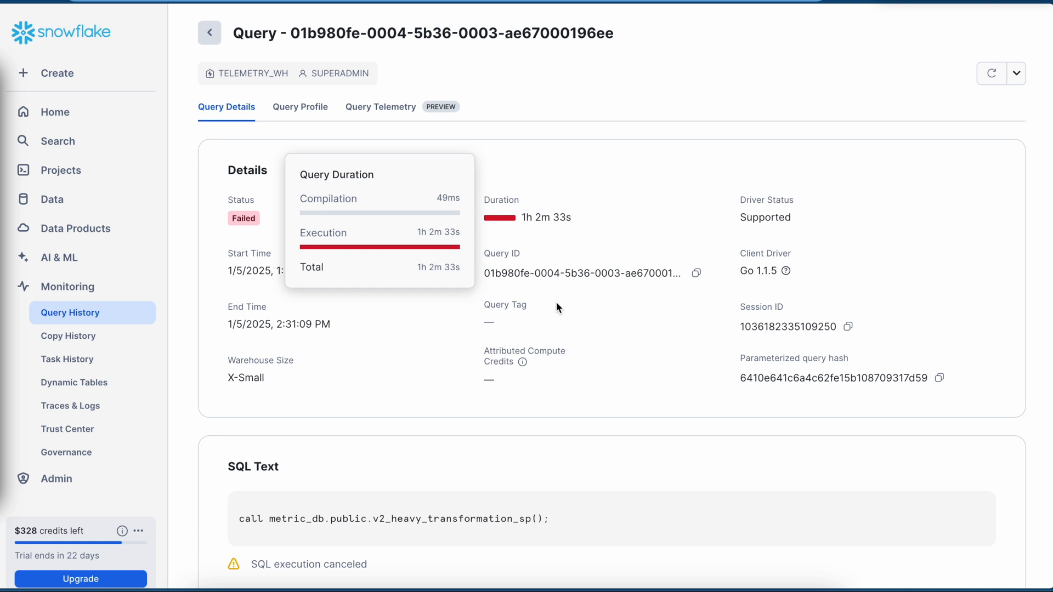
pyautogui.moveTo(388, 117)
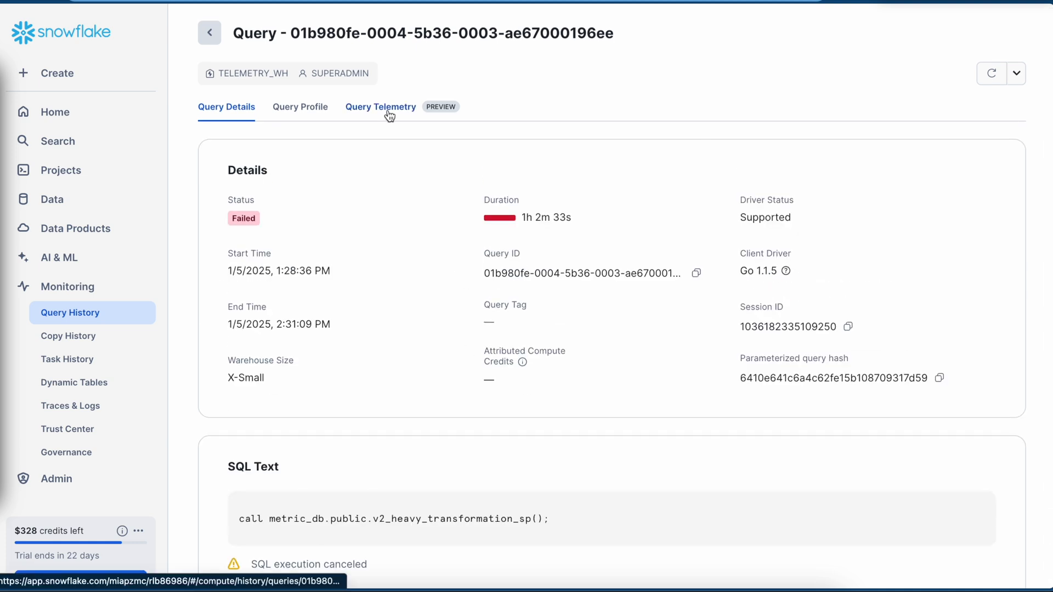
pyautogui.click(380, 107)
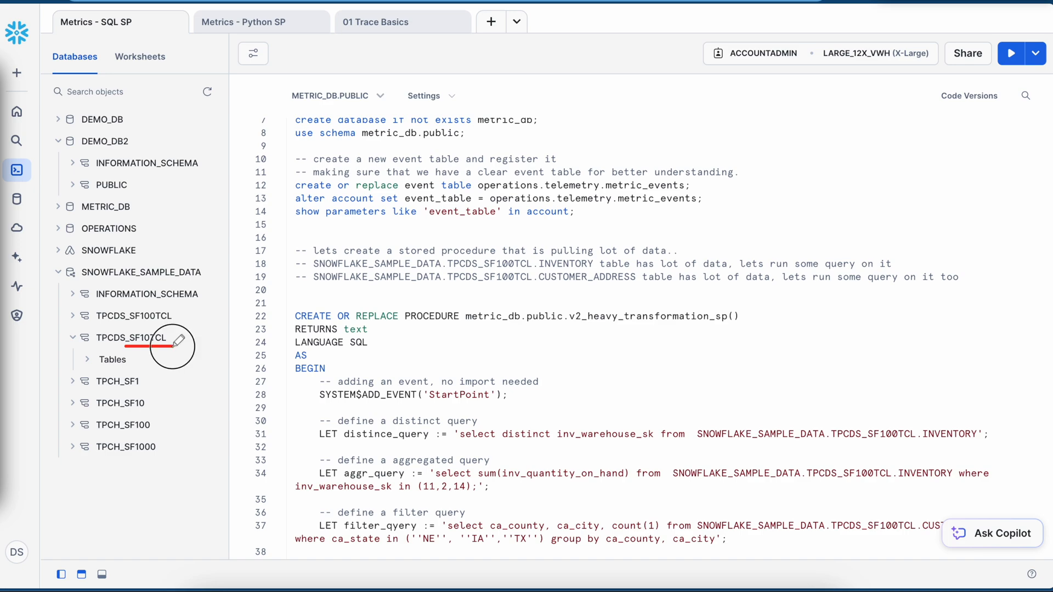
# Open the 1m 16s v3 trace's Details and its empty Related Metrics tab
pyautogui.scroll(-3)
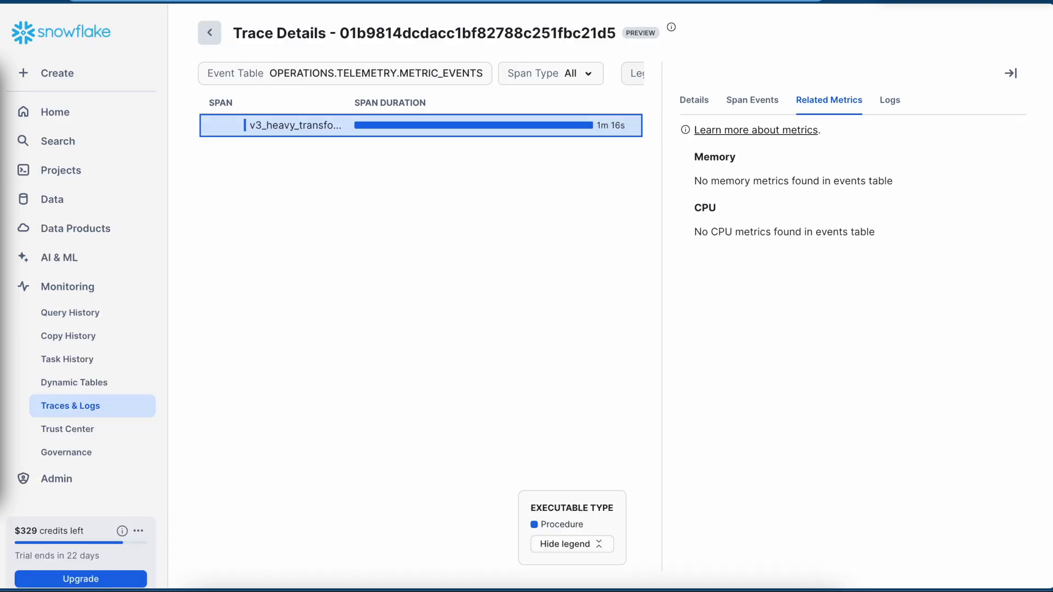
pyautogui.click(694, 100)
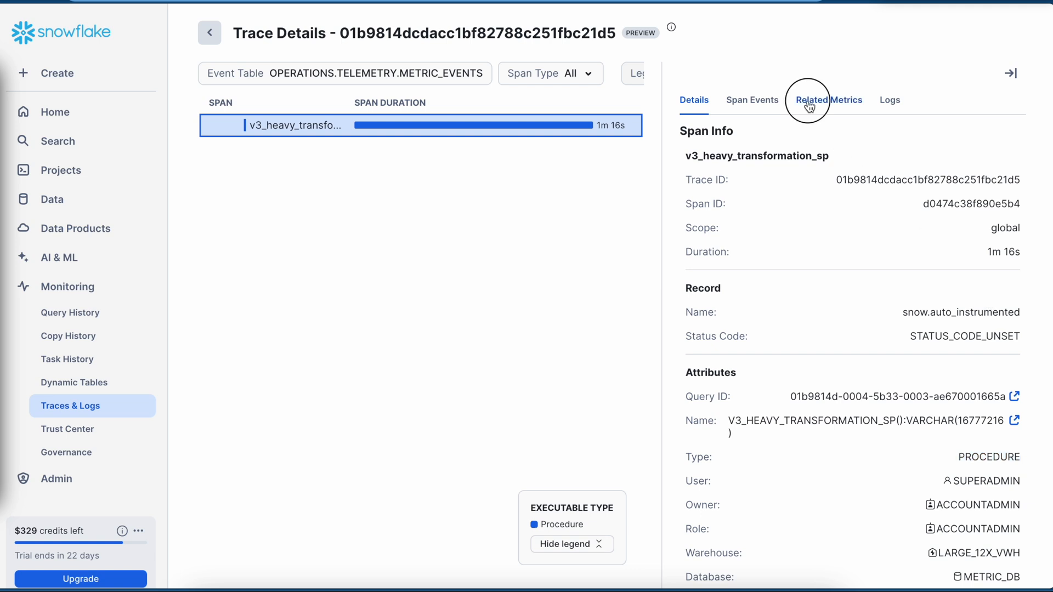
pyautogui.click(829, 100)
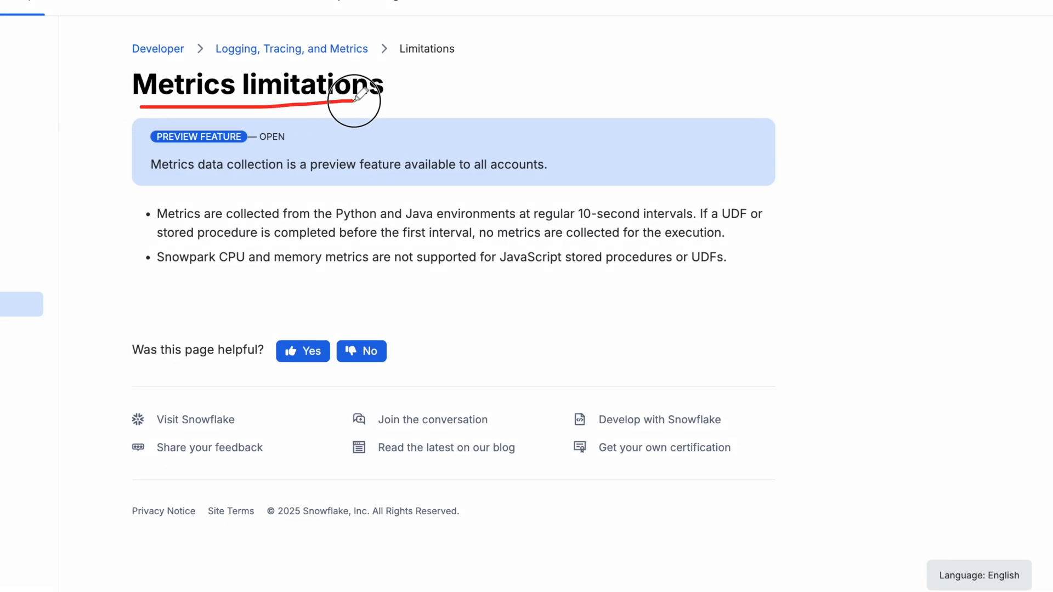
pyautogui.moveTo(362, 101)
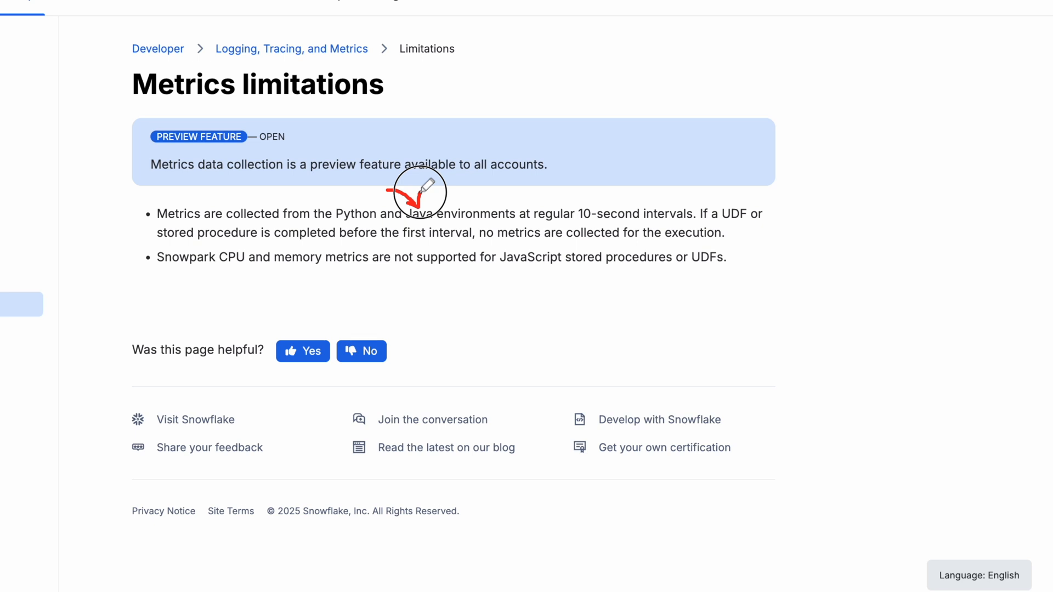
# Select text on the Metrics Limitations documentation page
pyautogui.moveTo(416, 194); pyautogui.dragTo(269, 277)
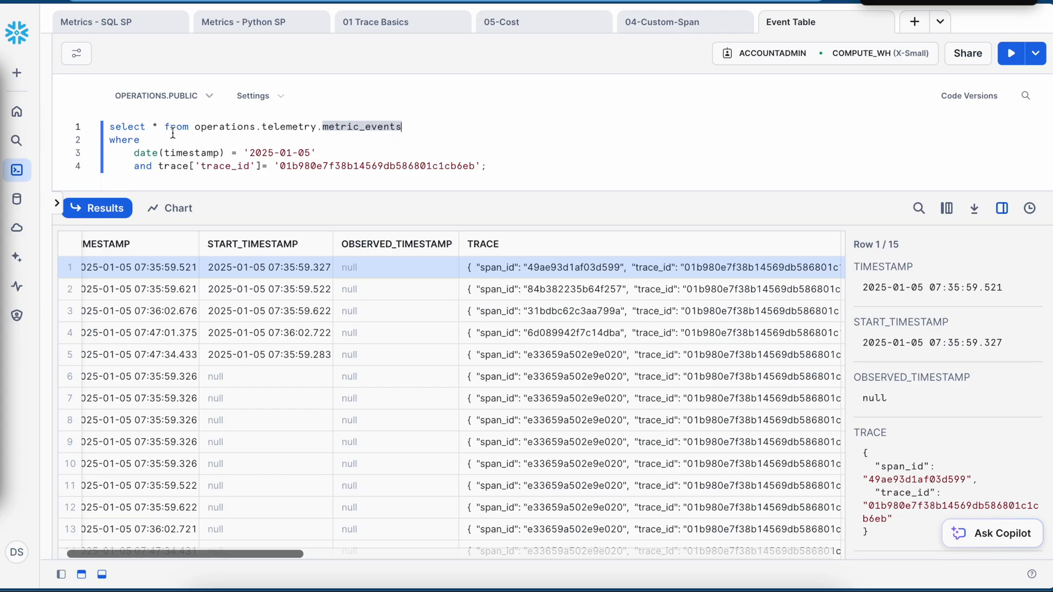
pyautogui.moveTo(364, 126)
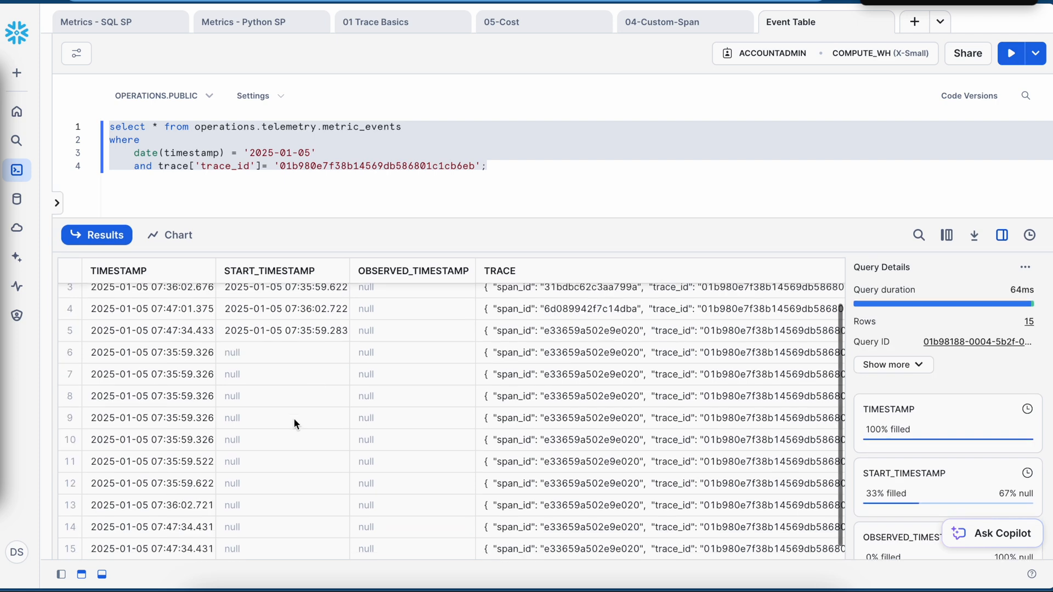
# Search the results for 'cpu', then 'memory', and view the snow.process.memory.usage.max record attributes
pyautogui.write('cpu')
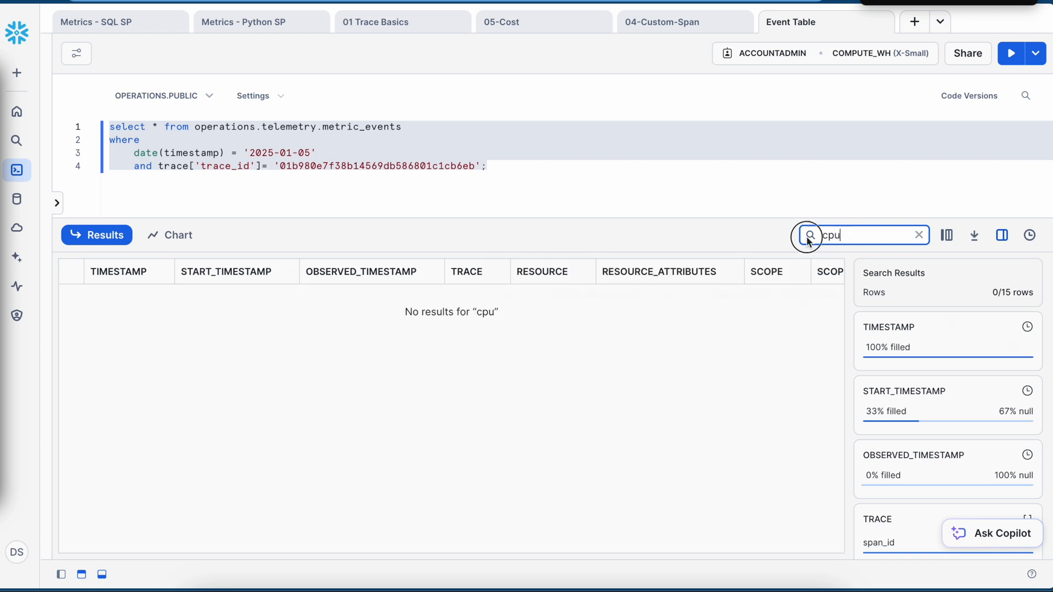
pyautogui.write('memory')
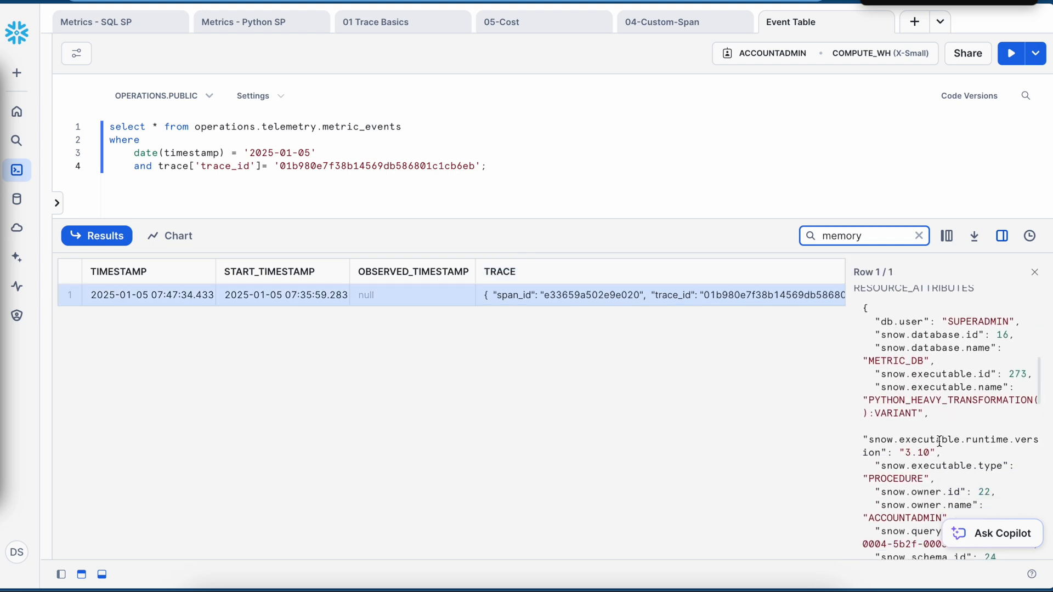
pyautogui.scroll(-3)
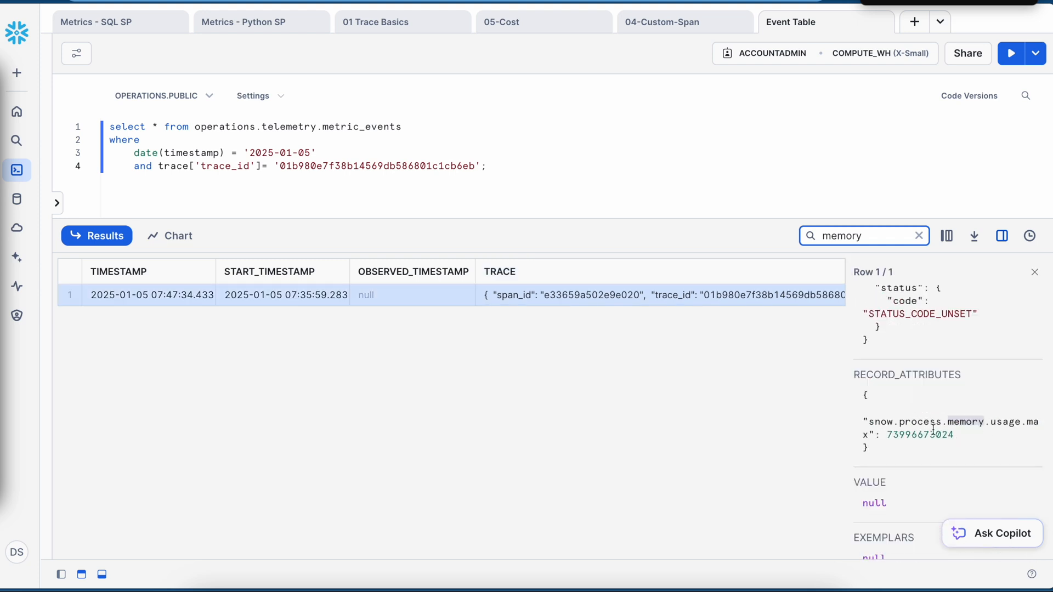
pyautogui.moveTo(887, 434)
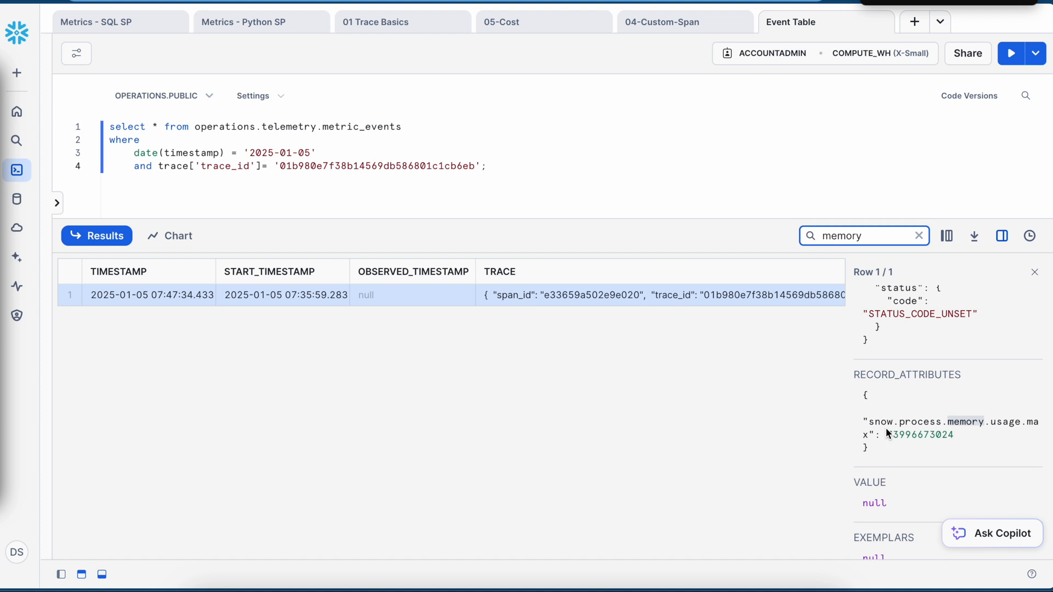